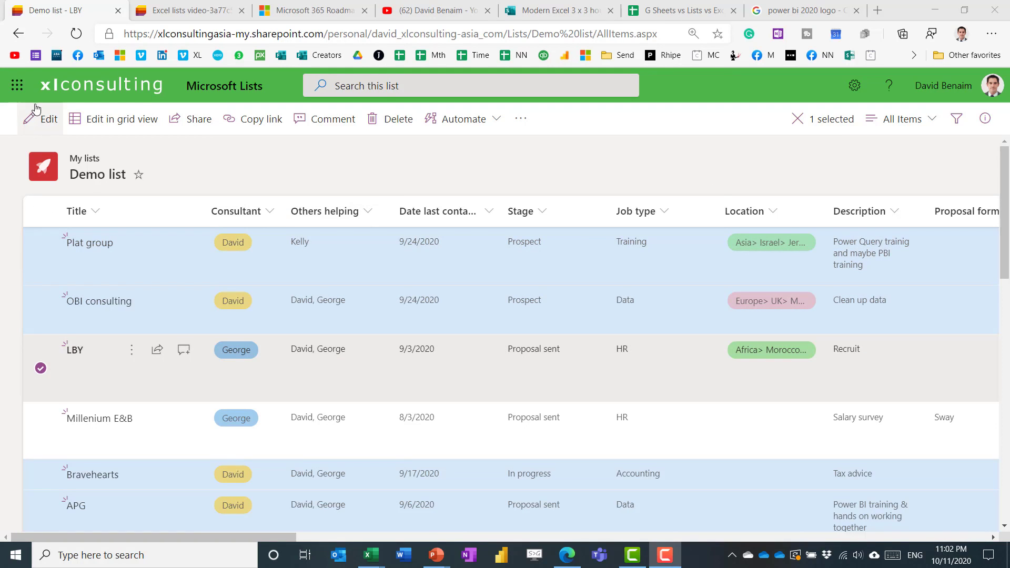
Change the Millenium E&B item's consultant from George to David in its details panel
click(18, 84)
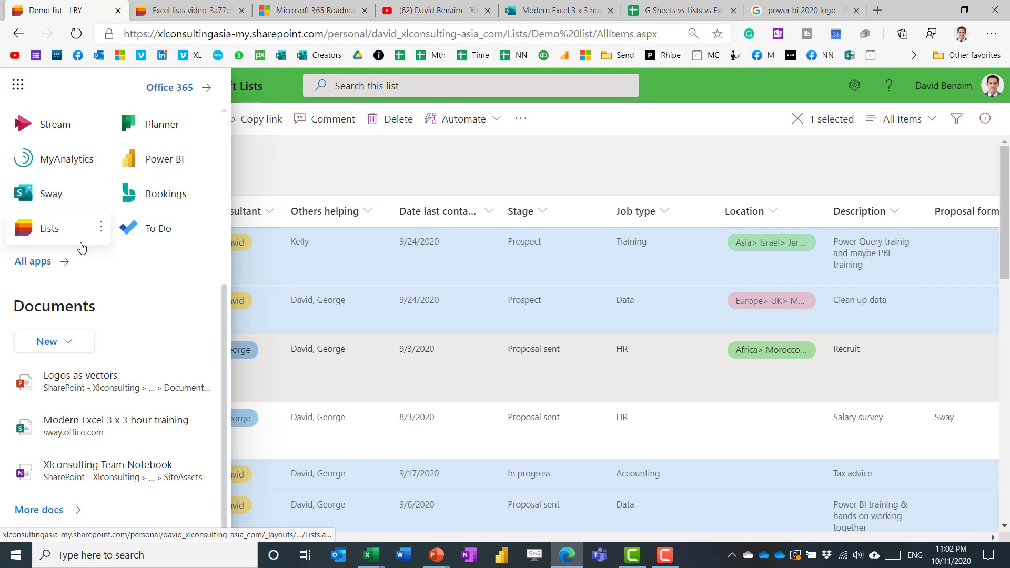
click(389, 200)
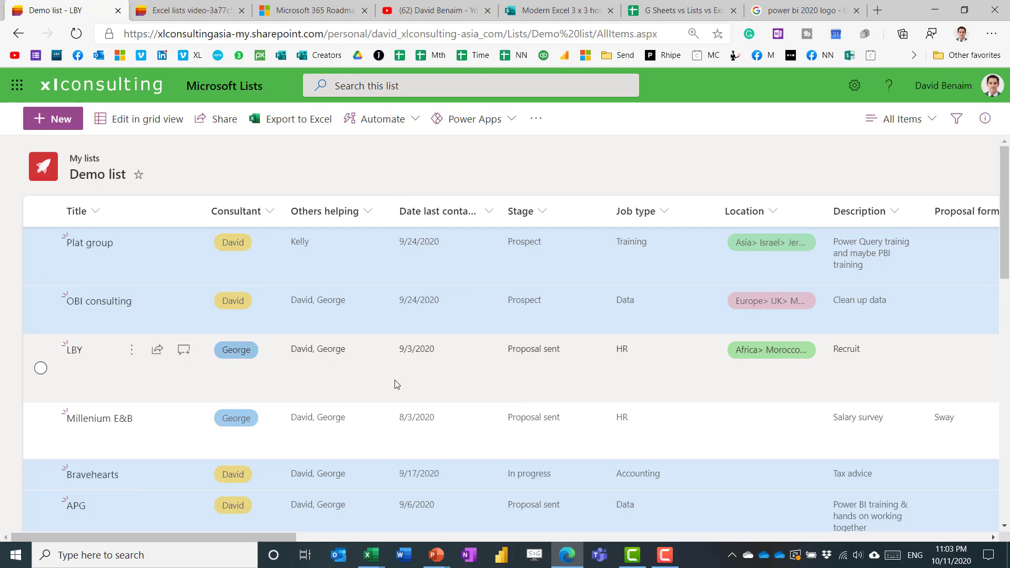
mouse_move(429, 319)
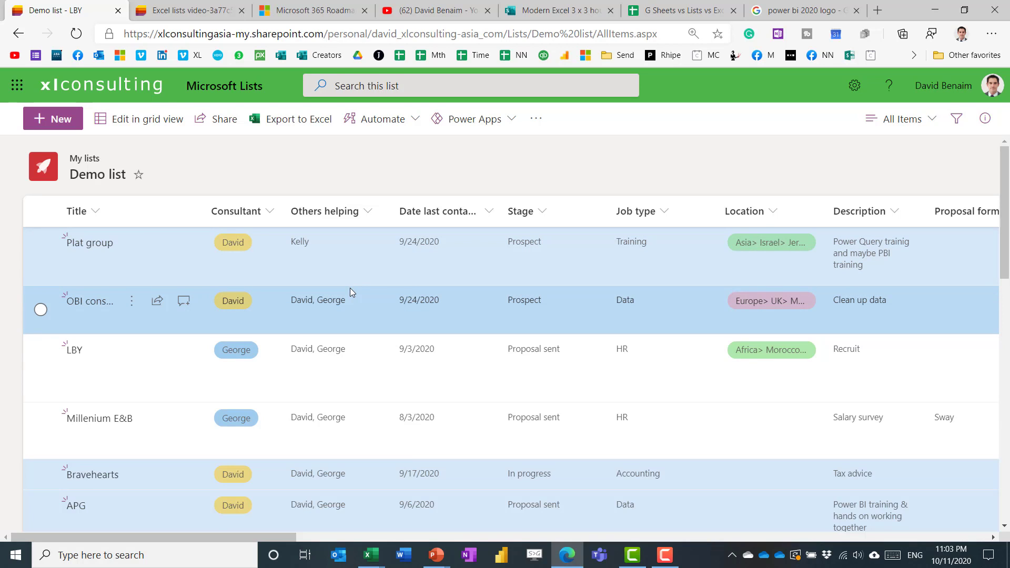
mouse_move(328, 259)
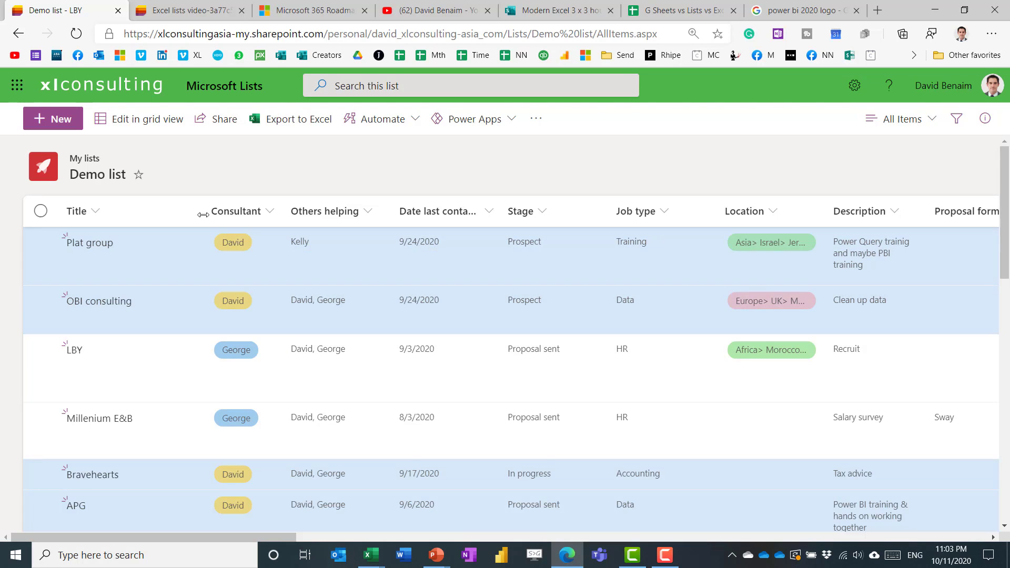
click(40, 430)
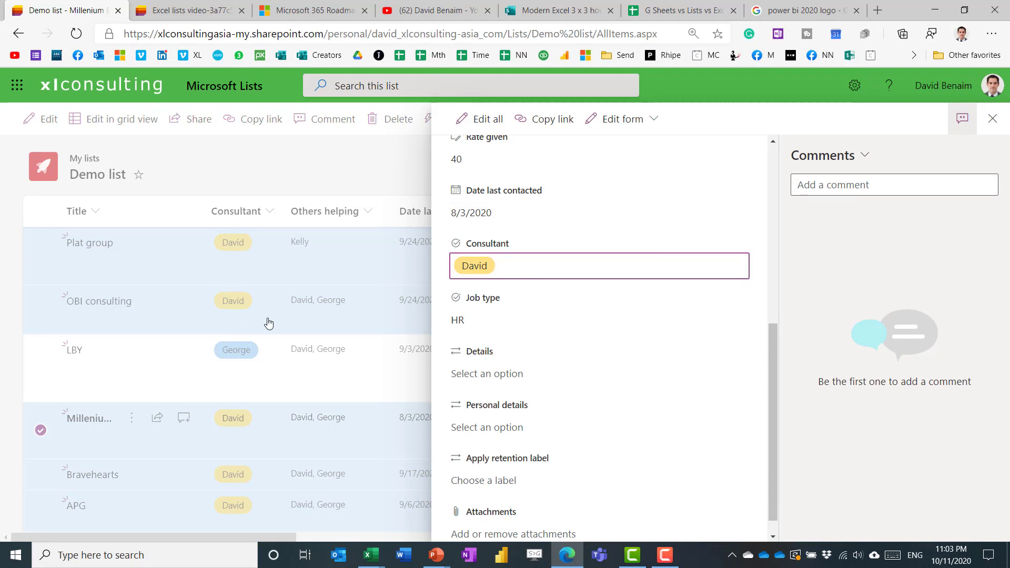
click(993, 119)
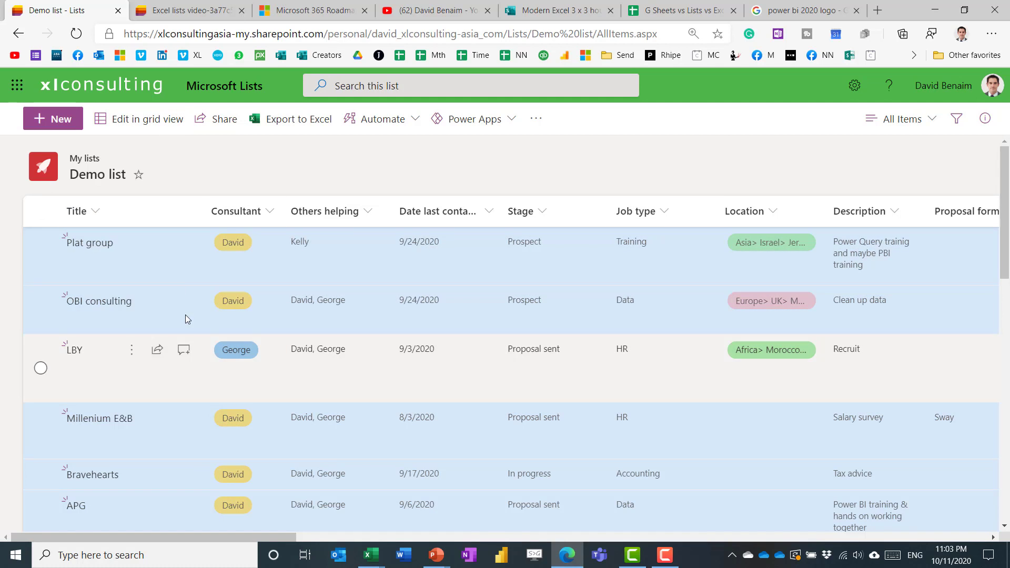
In grid view, rename the LBY item to LBY SADSD
click(146, 118)
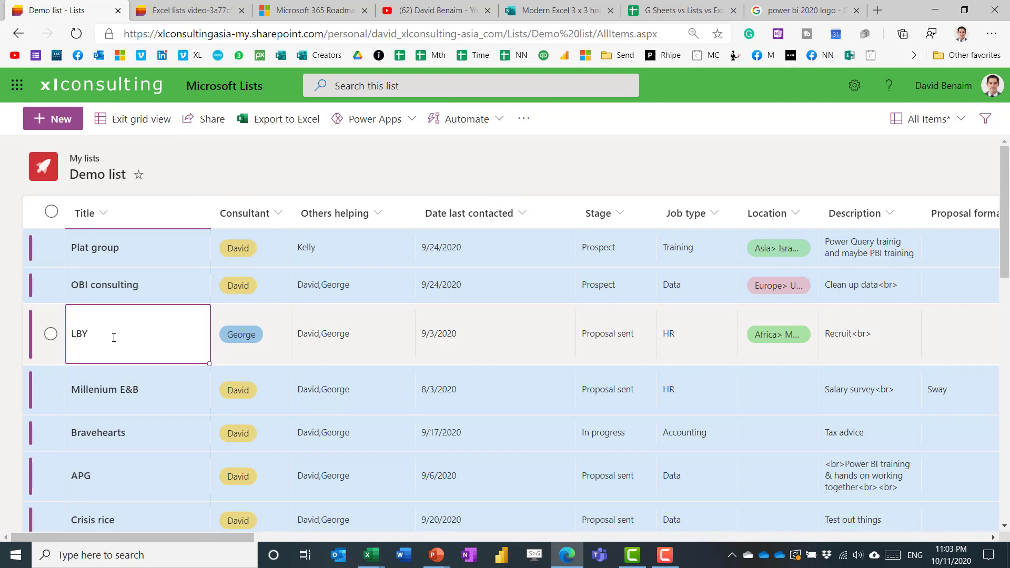
text(SADSD)
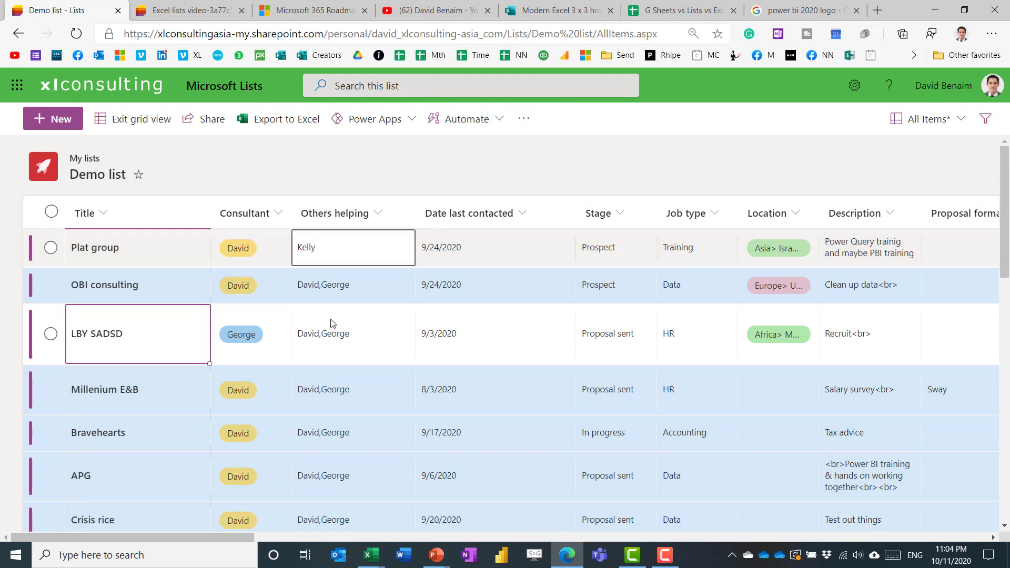
click(249, 333)
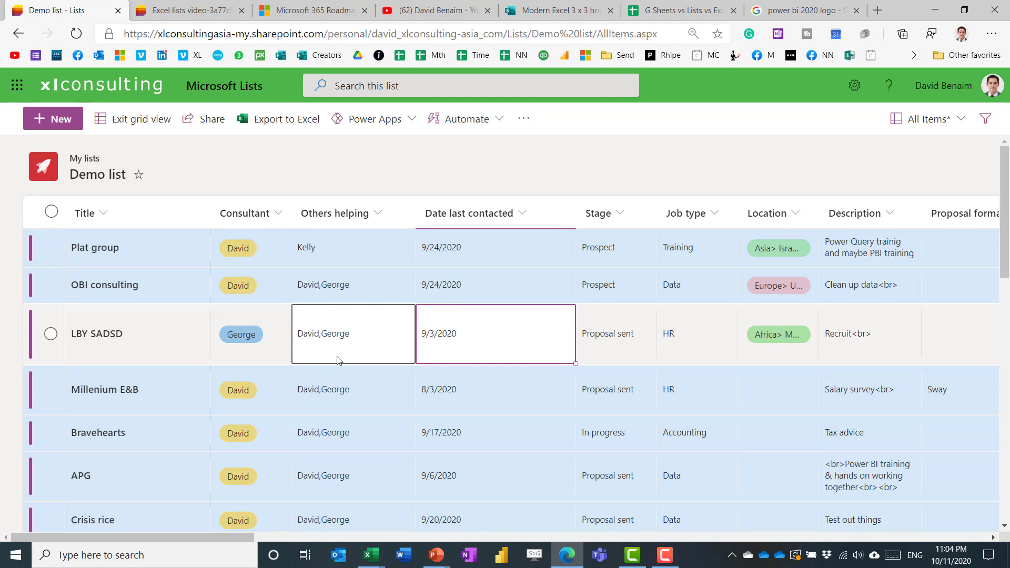
Set LBY SADSD's last-contacted date to 9/14/2020 and its location to Europe
click(495, 333)
text(14)
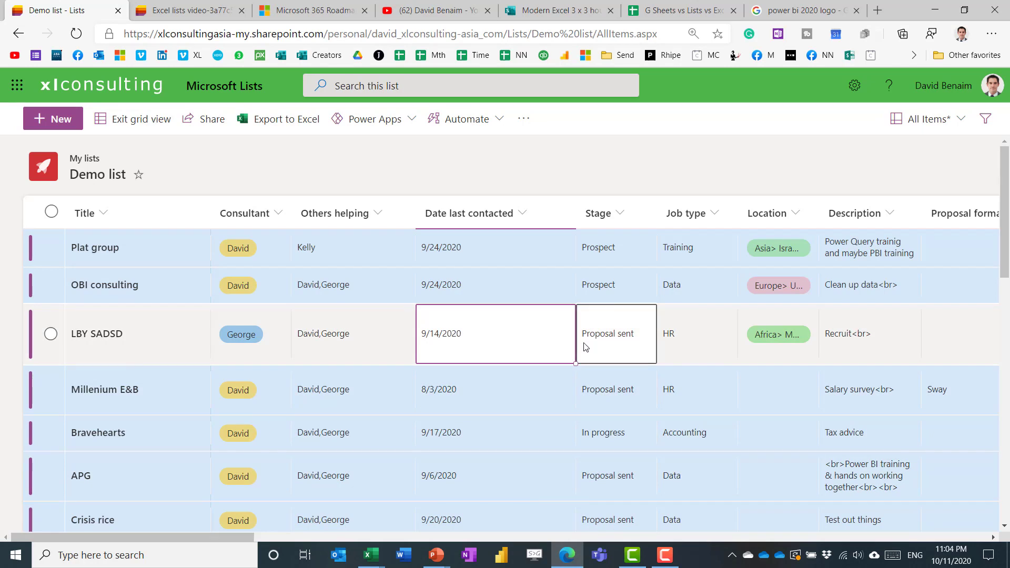
click(615, 333)
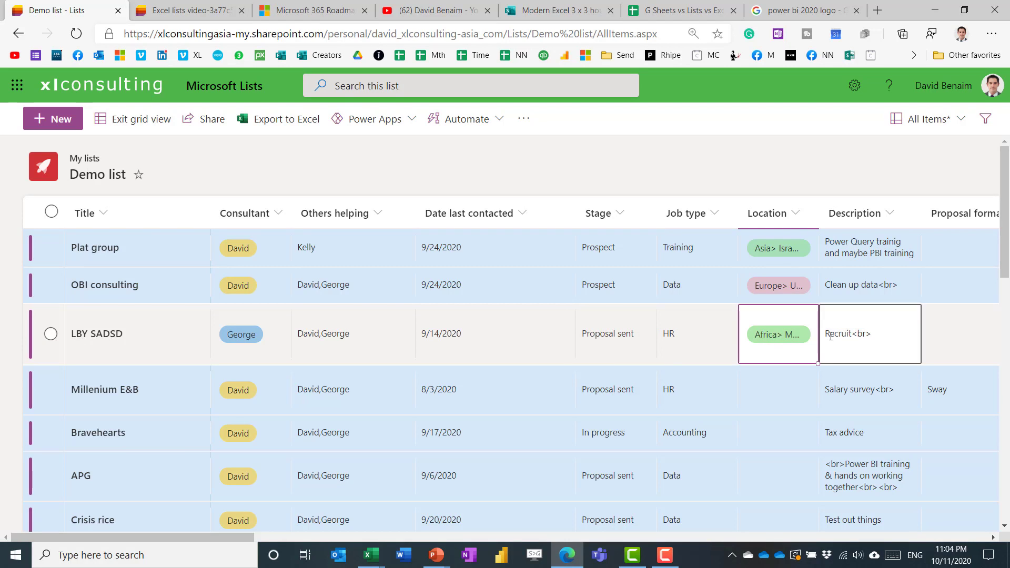
click(778, 333)
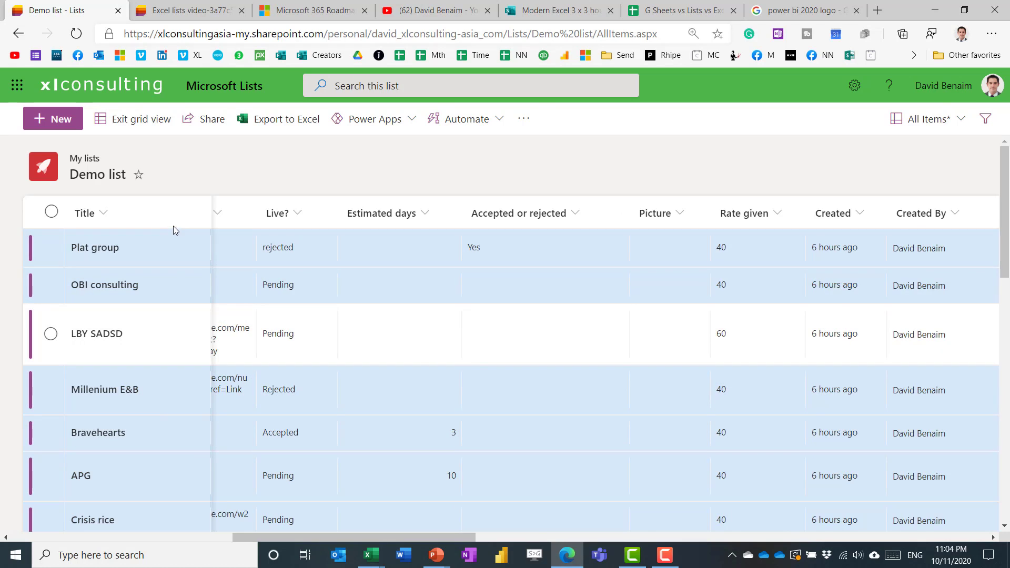
scroll(down, 3)
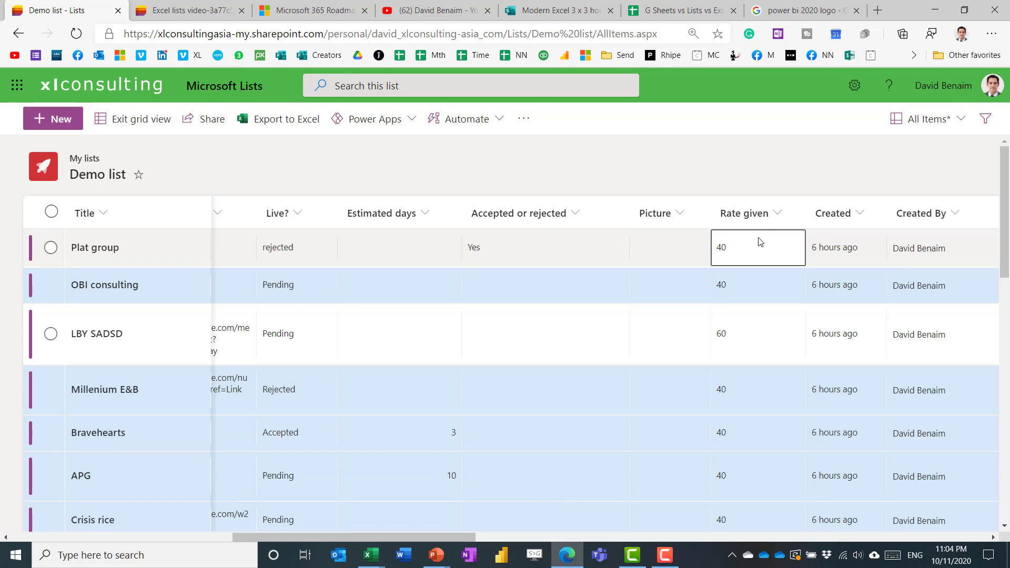
click(757, 284)
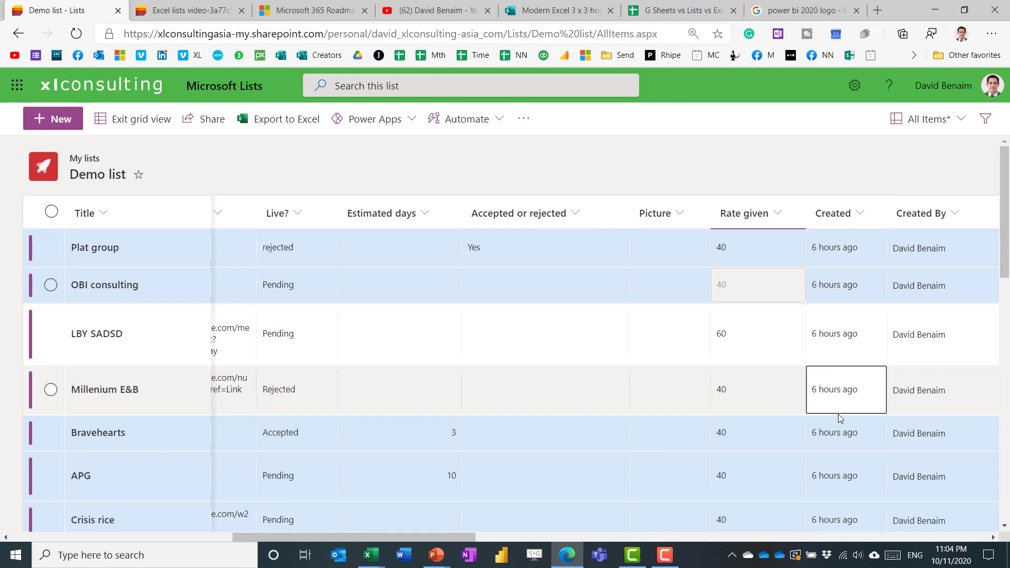
click(399, 390)
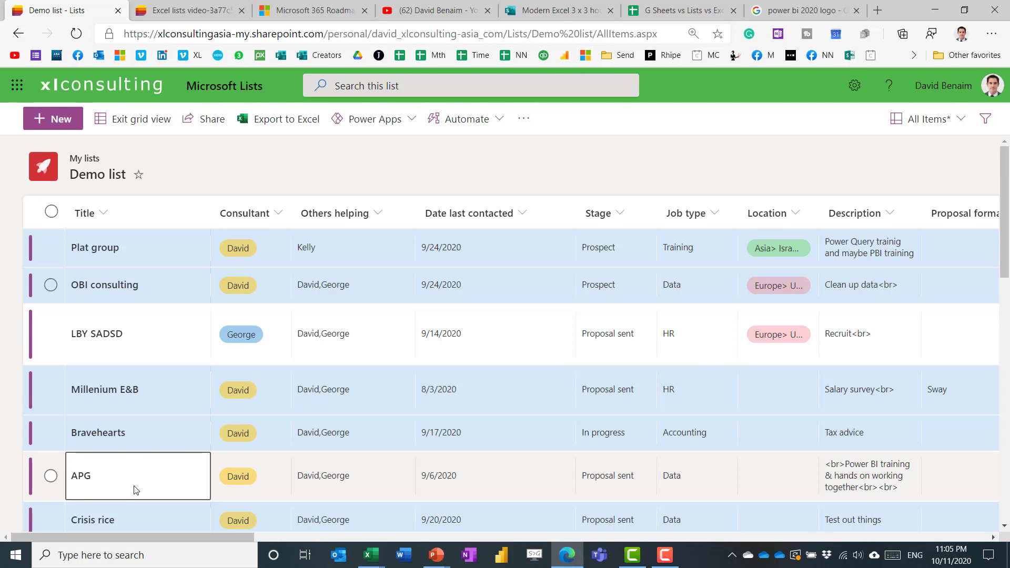
click(778, 248)
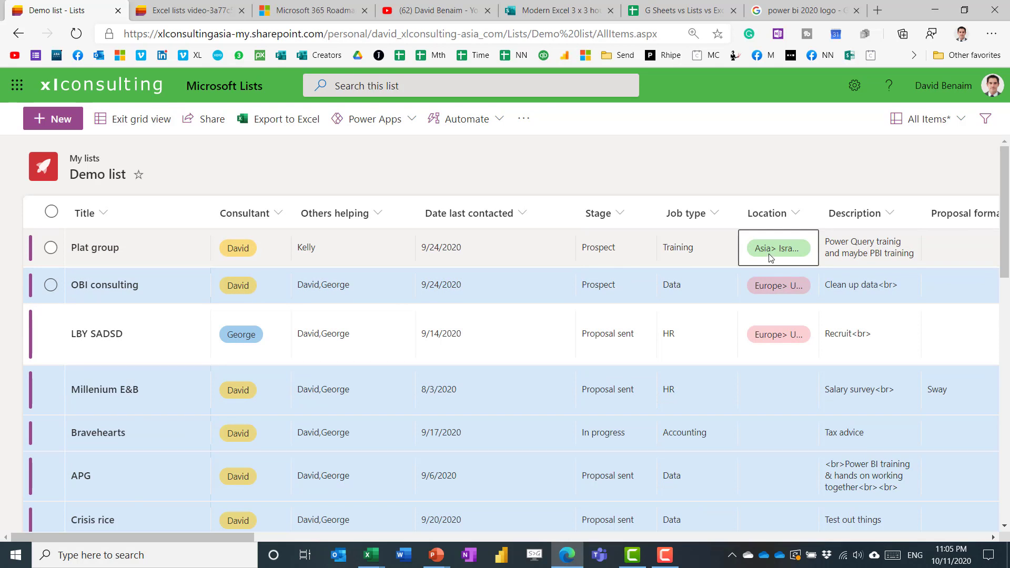
click(778, 389)
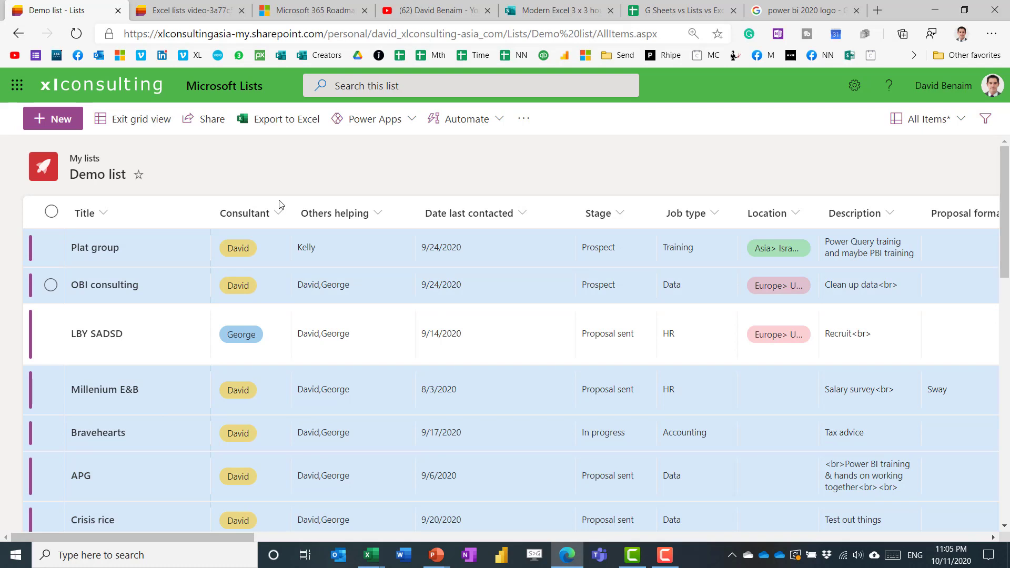
Exit grid view and move the Date last contacted column before Others helping
click(141, 118)
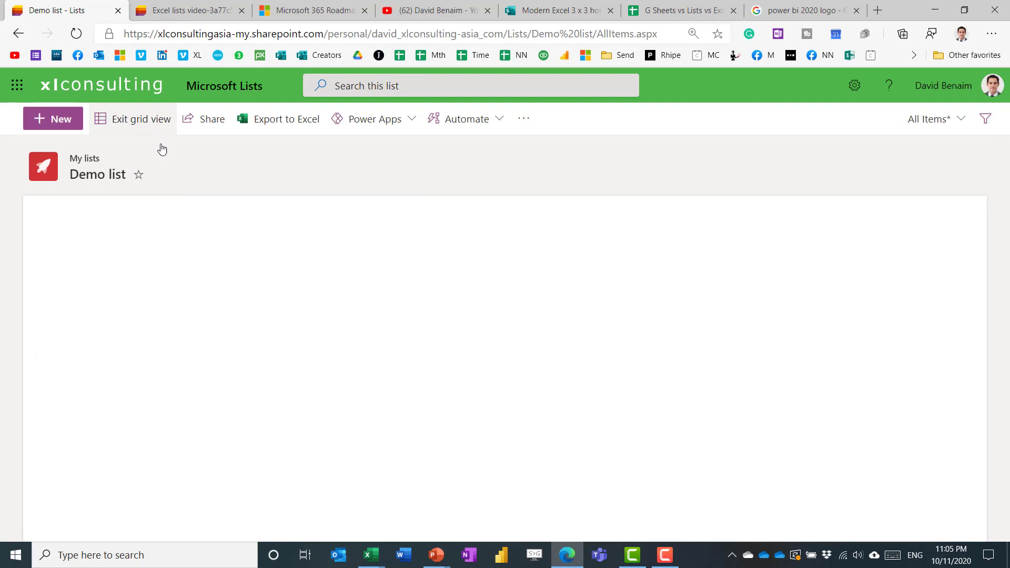
click(141, 118)
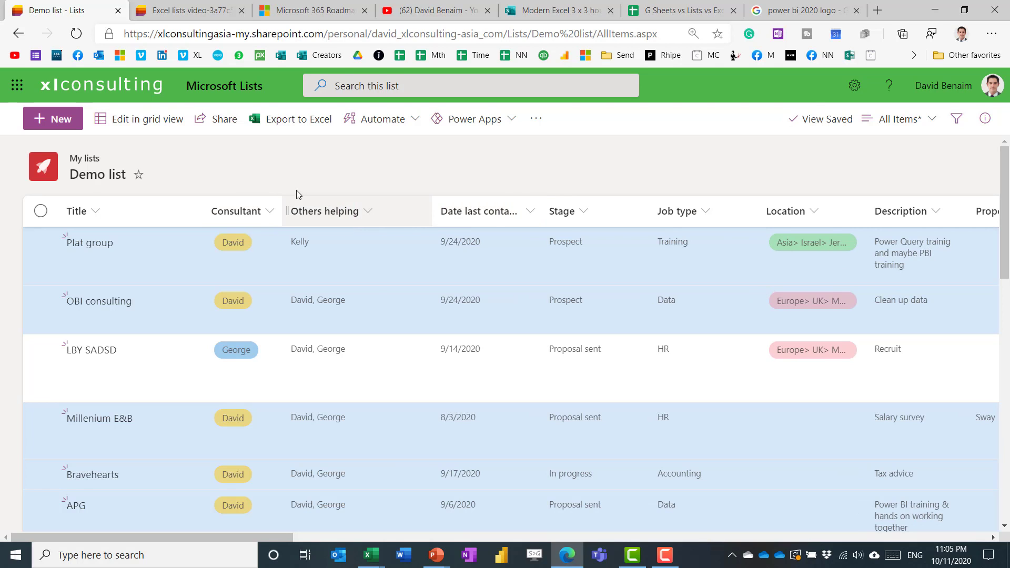
click(389, 191)
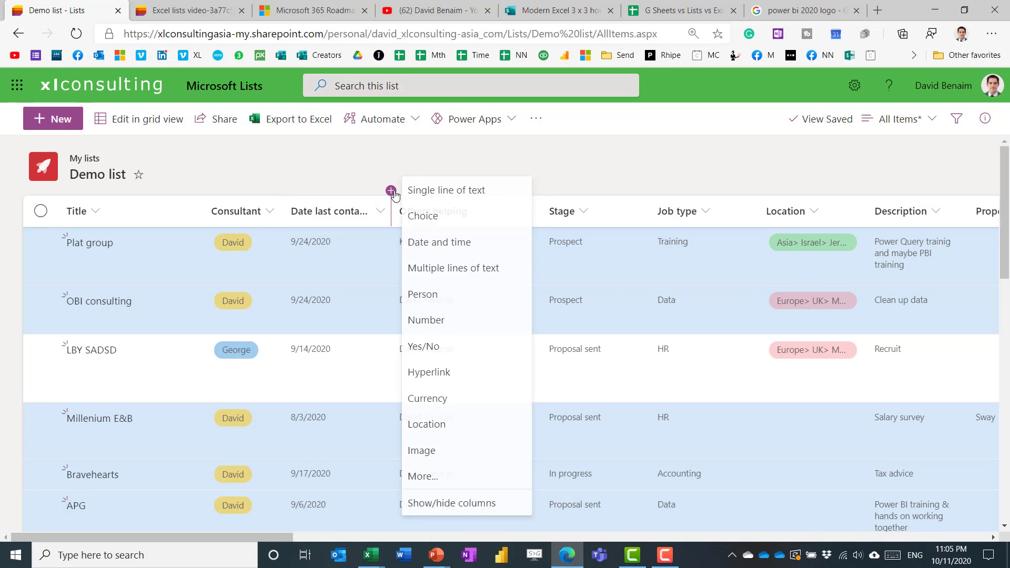
mouse_move(443, 193)
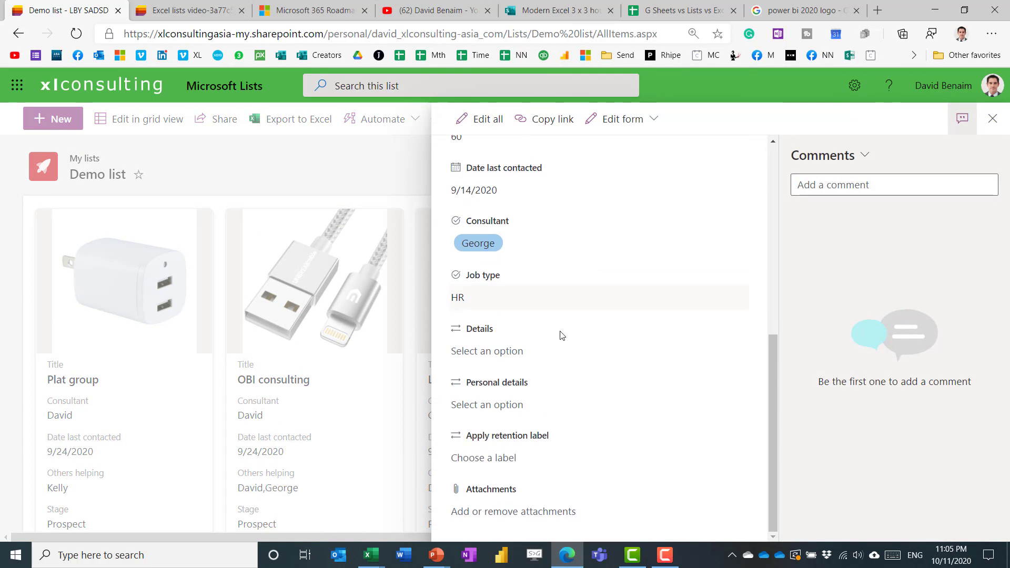
View LBY SADSD's full details in gallery view, including its 9/14/2020 last-contacted date
click(599, 297)
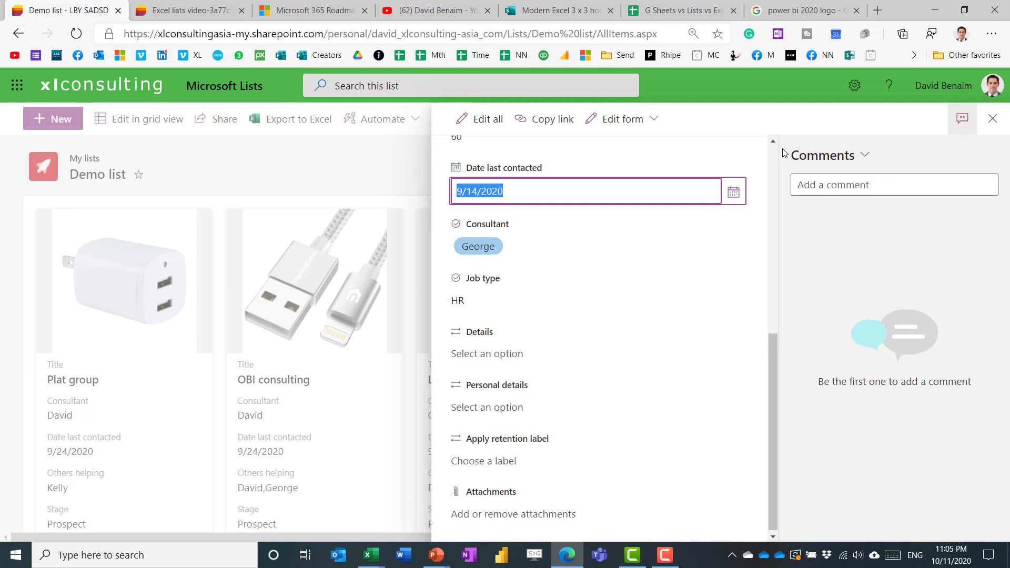
mouse_move(994, 119)
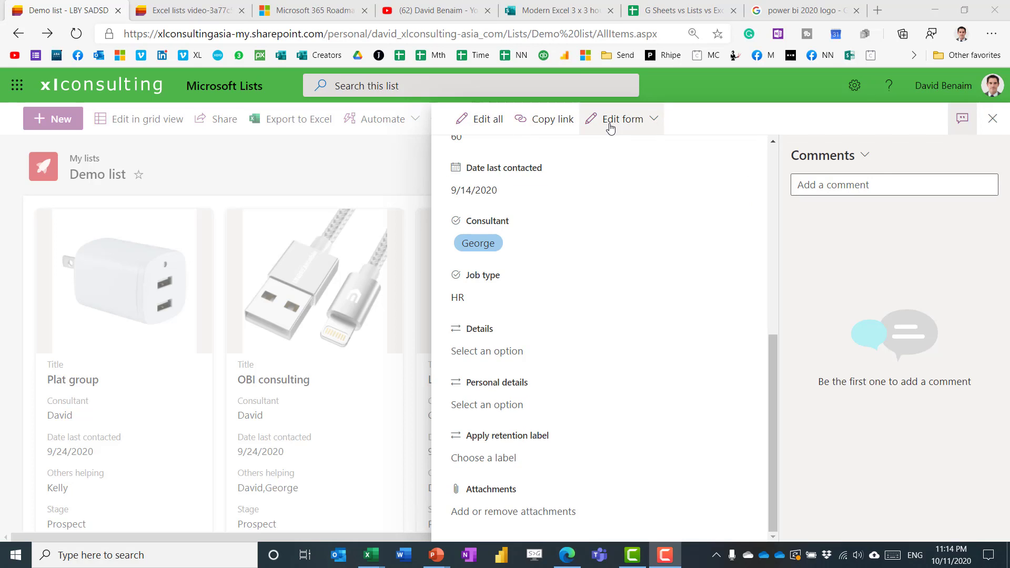
mouse_move(507, 230)
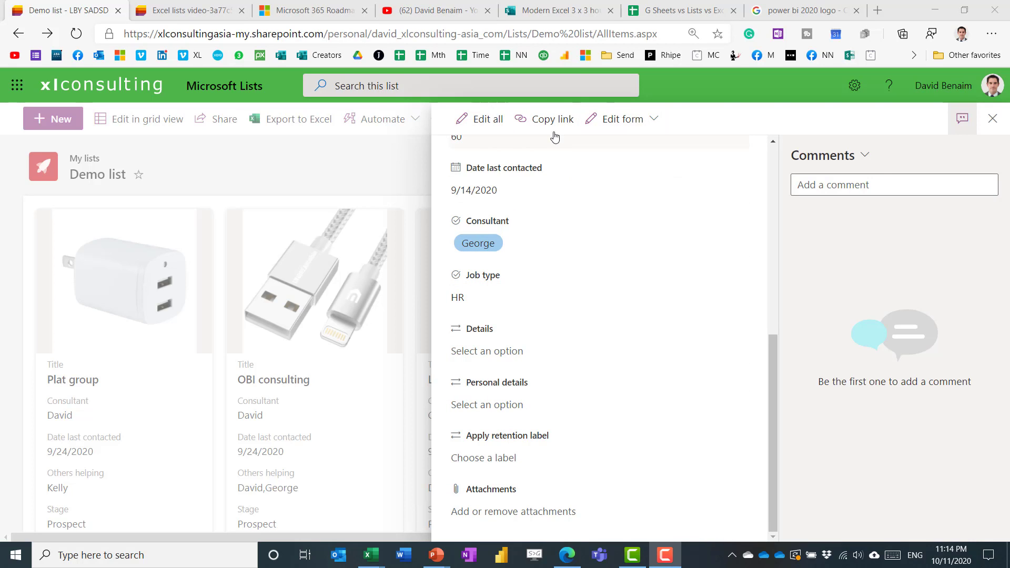
mouse_move(551, 118)
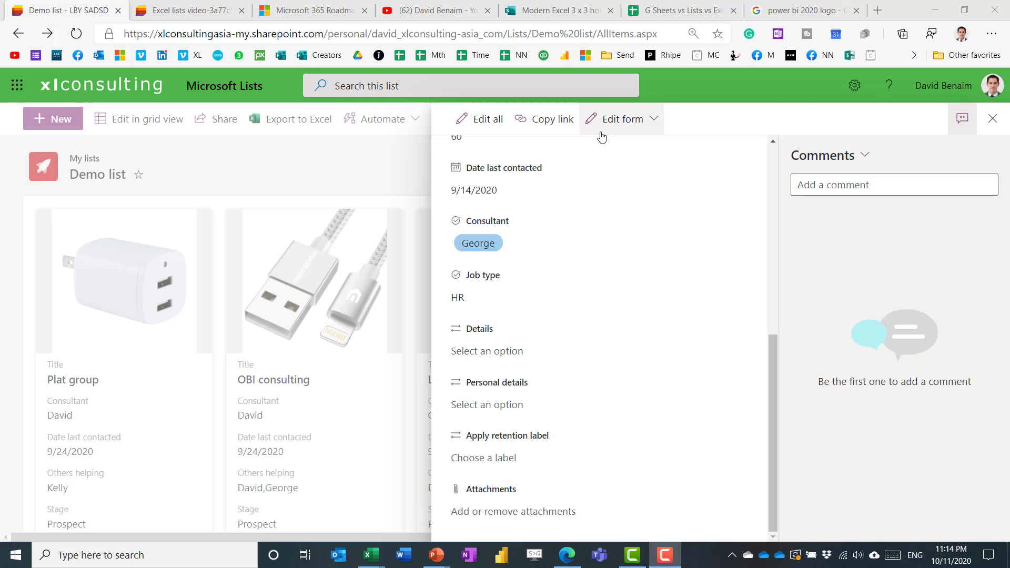
Customize the item form: hide the Stage field and reorder Proposal format
click(621, 118)
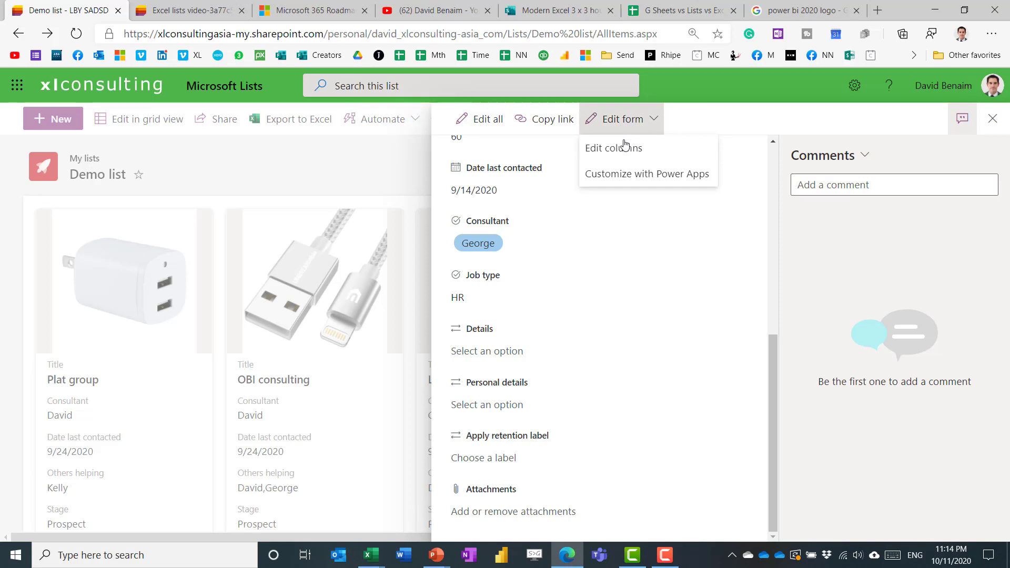
click(613, 147)
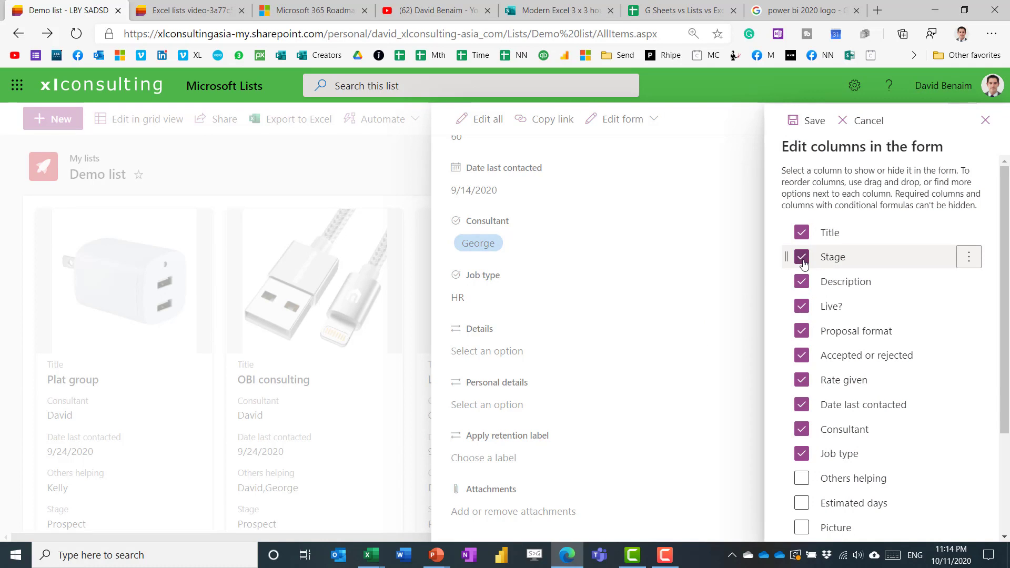
click(801, 256)
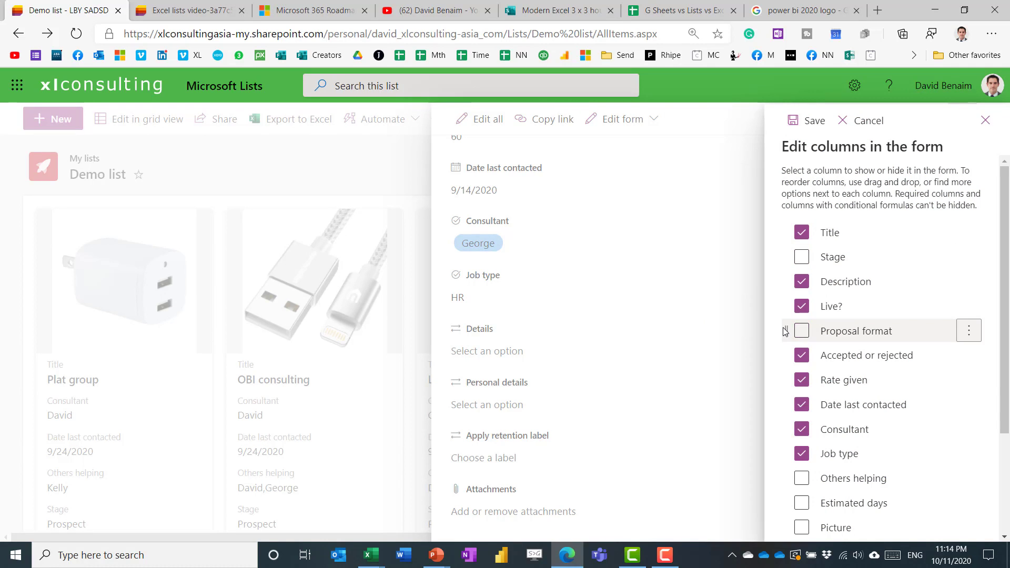
click(802, 331)
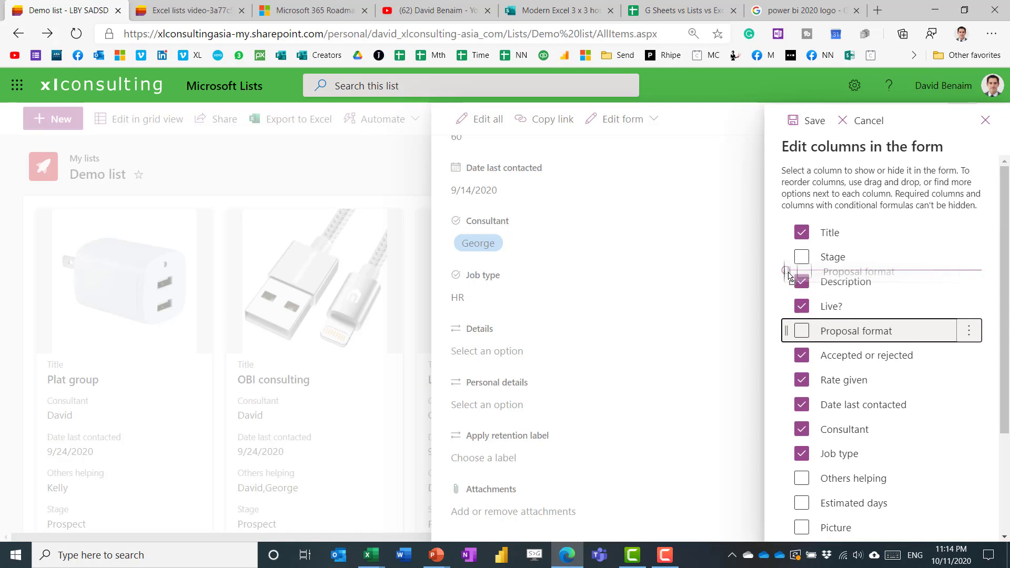
click(960, 119)
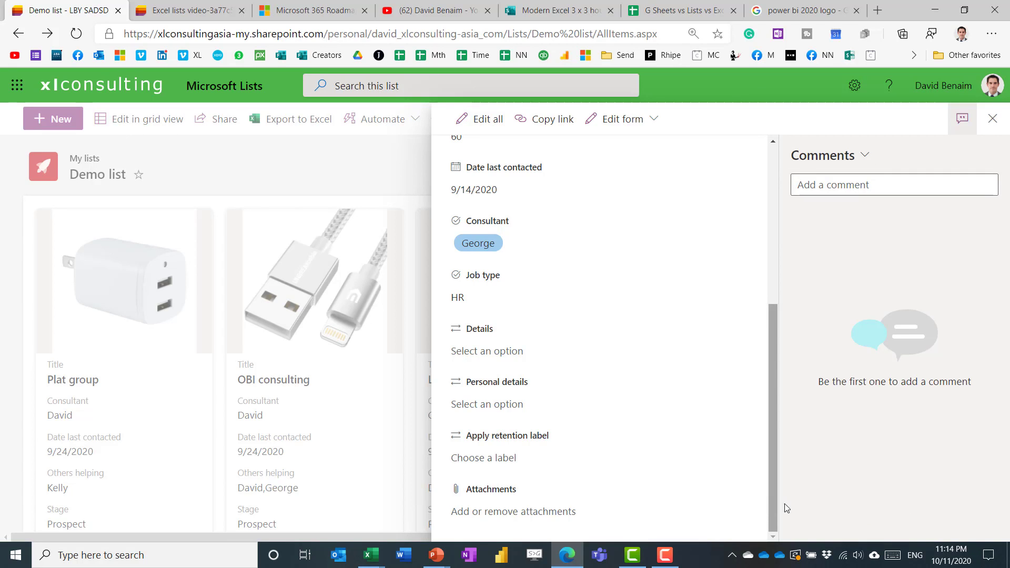
mouse_move(631, 210)
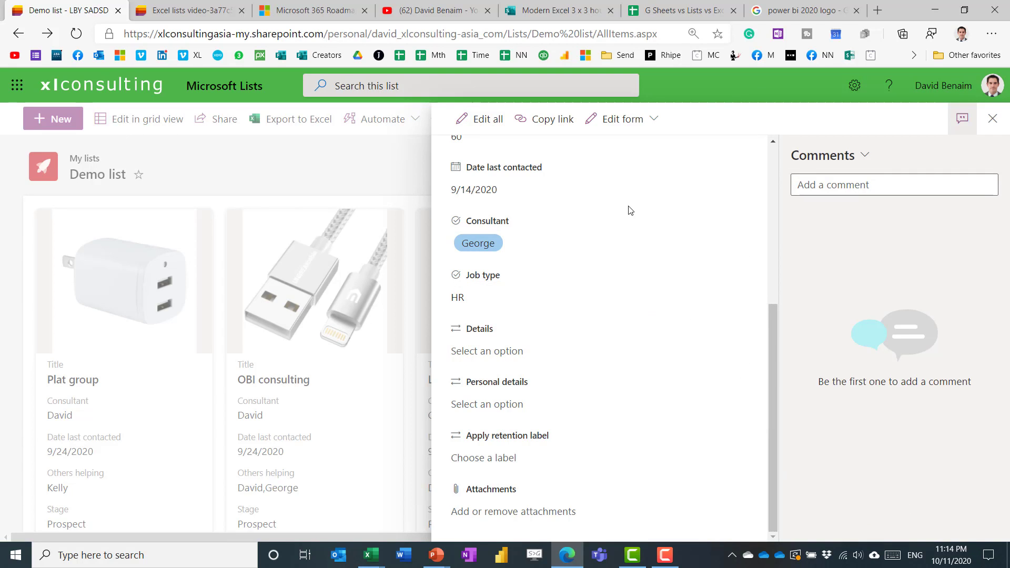
Close the LBY SADSD item form and return to the card gallery
click(621, 119)
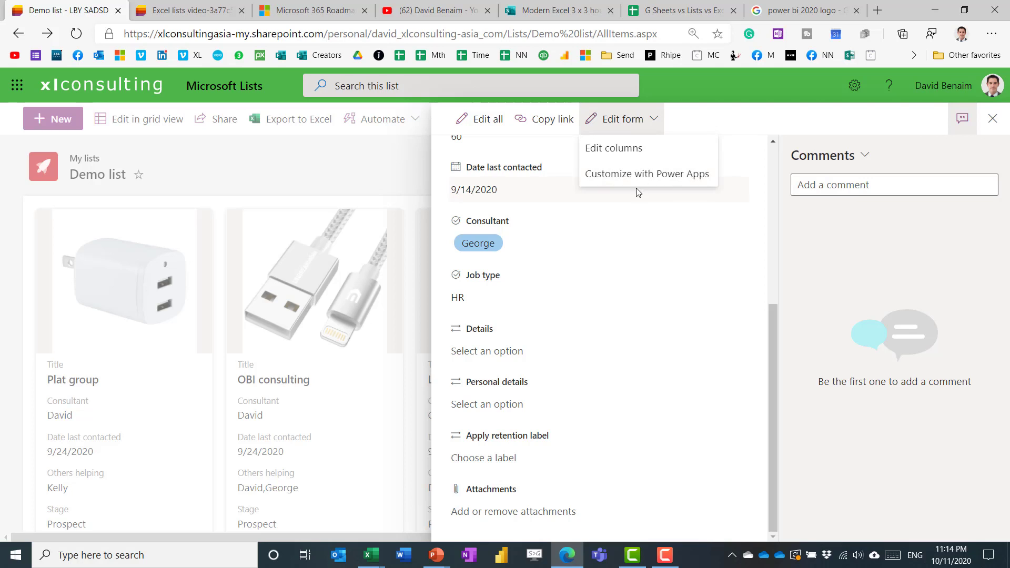
click(993, 118)
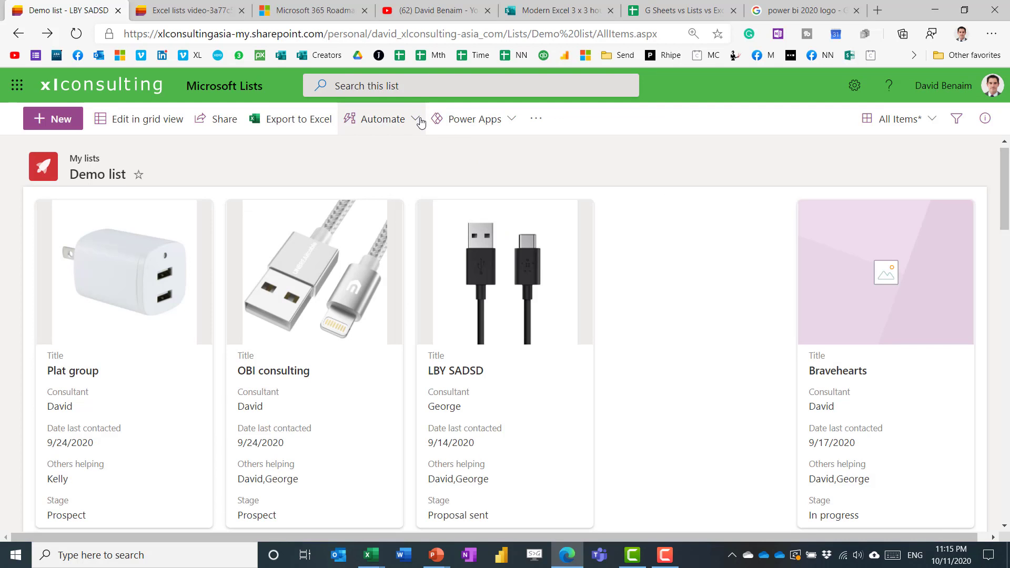
click(381, 118)
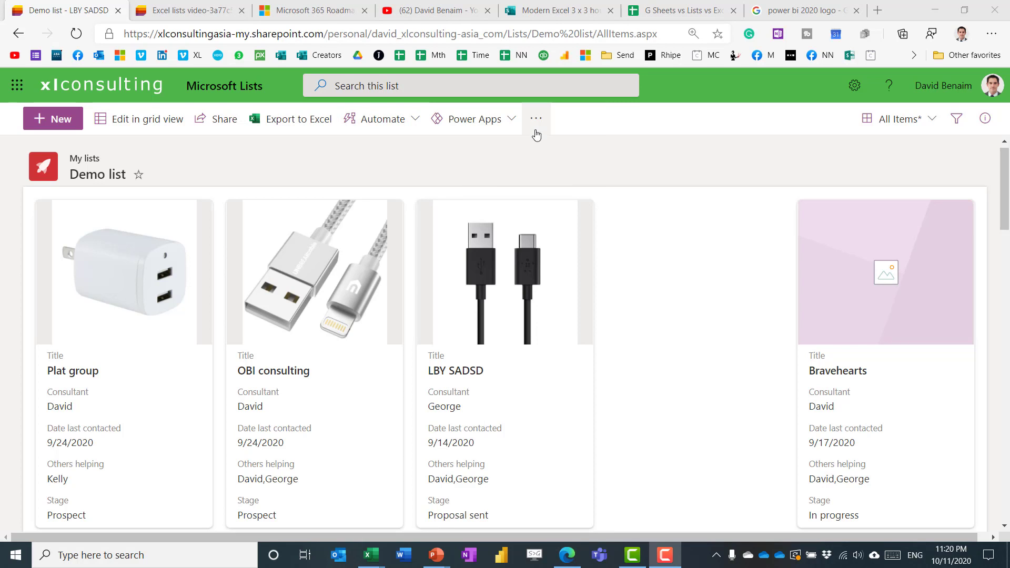
Create an alert for list changes as a weekly summary on Thursday at 8:00 AM
click(535, 118)
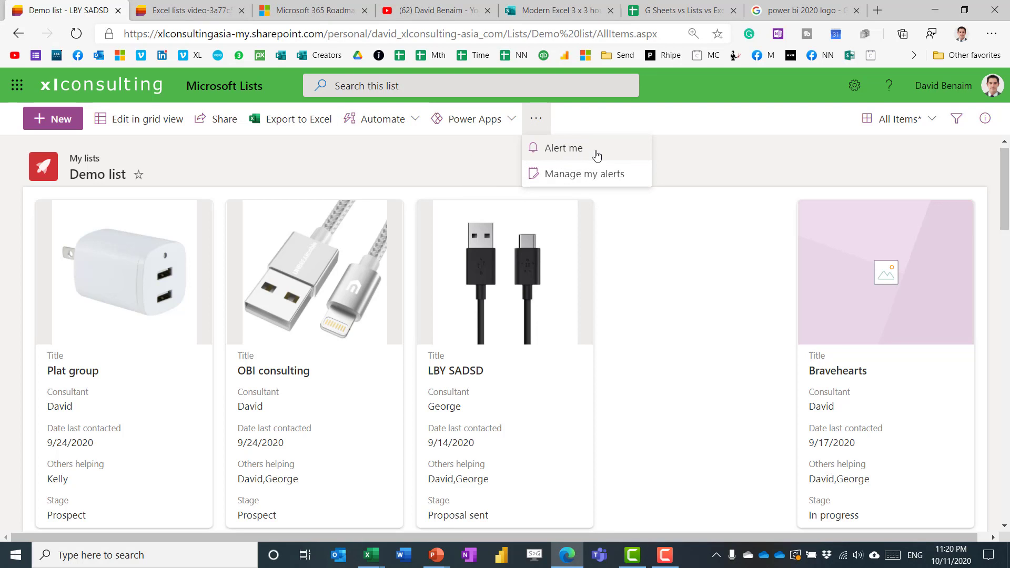
click(562, 147)
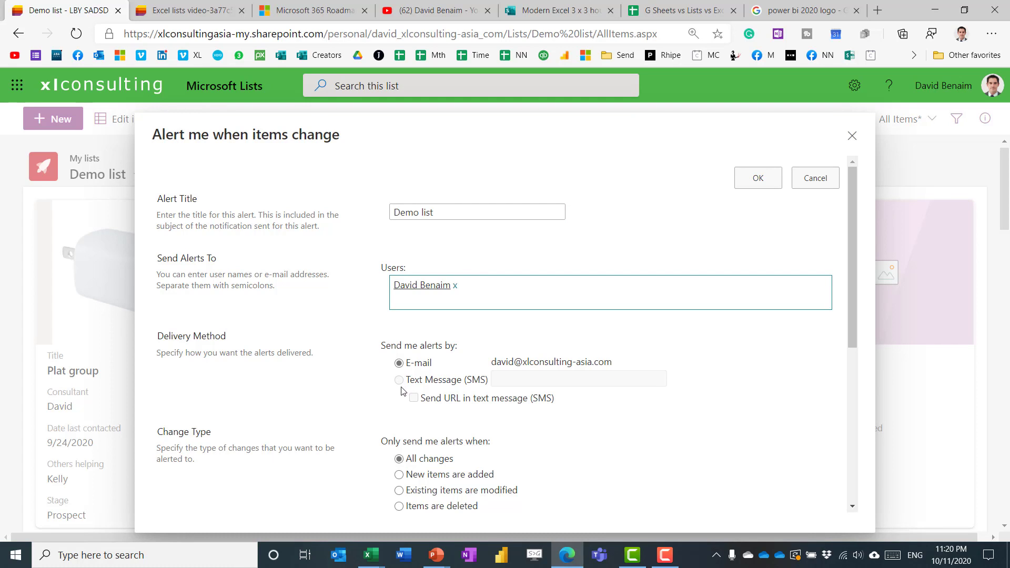
mouse_move(701, 338)
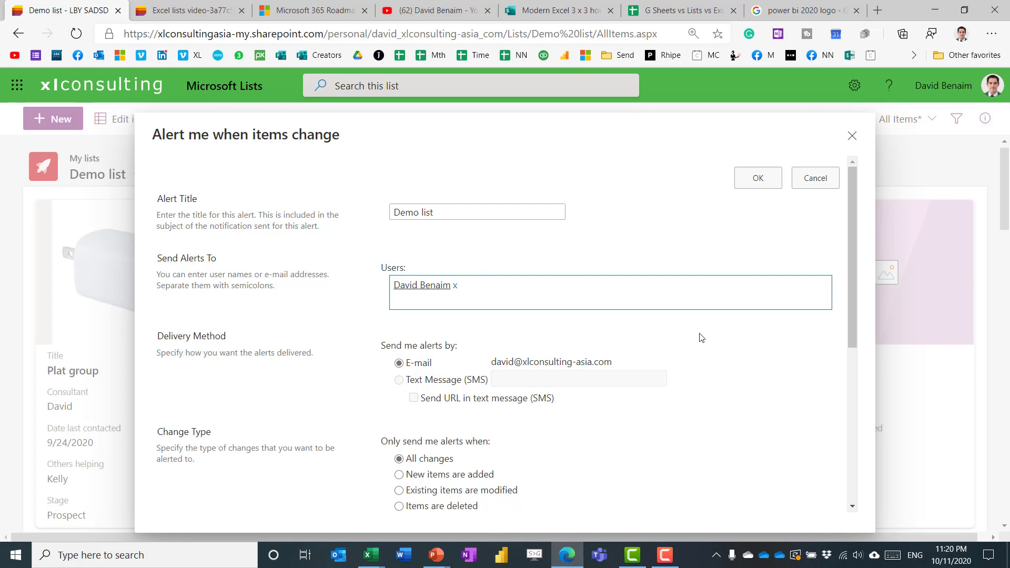
scroll(down, 3)
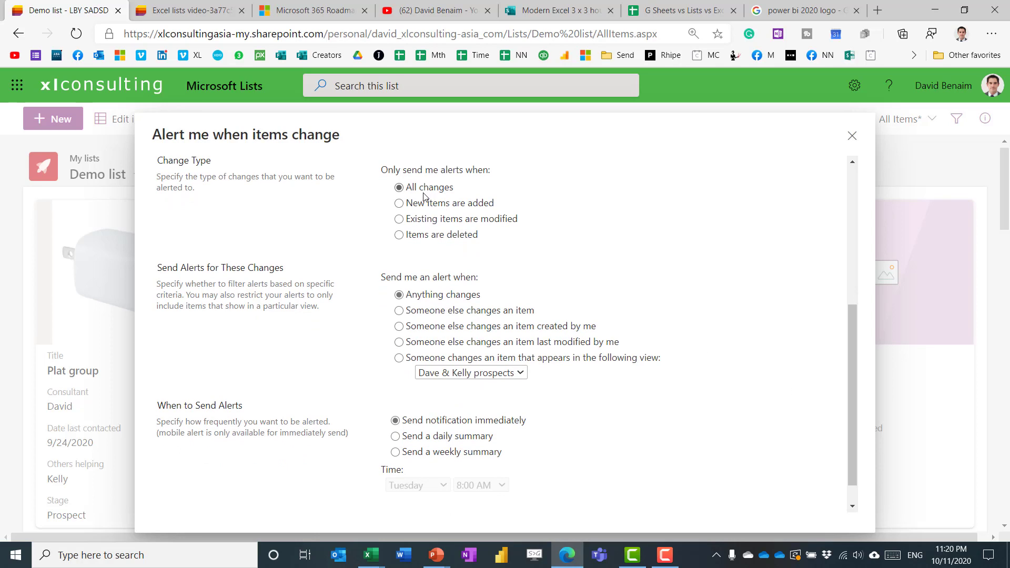
mouse_move(442, 397)
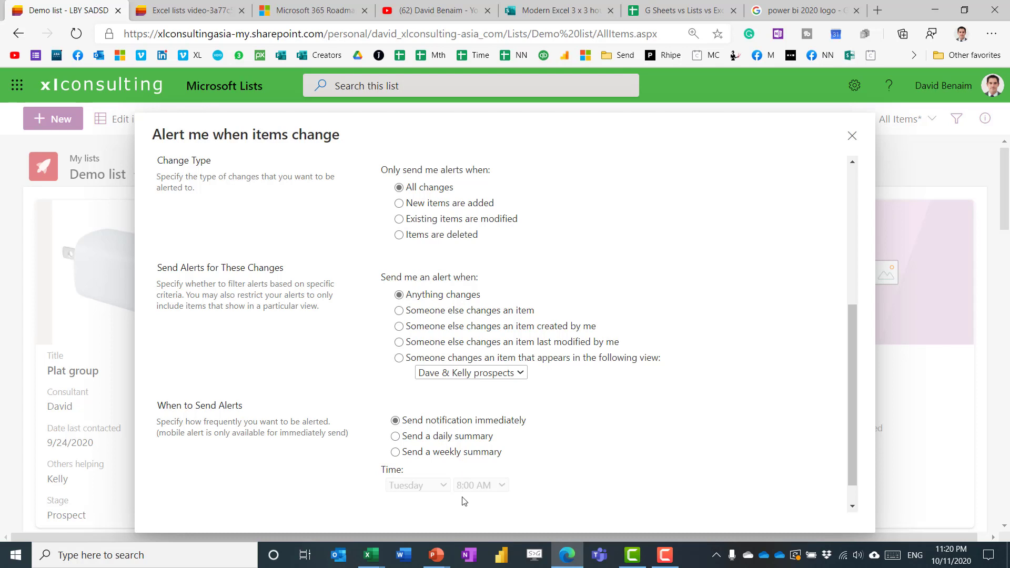
click(396, 451)
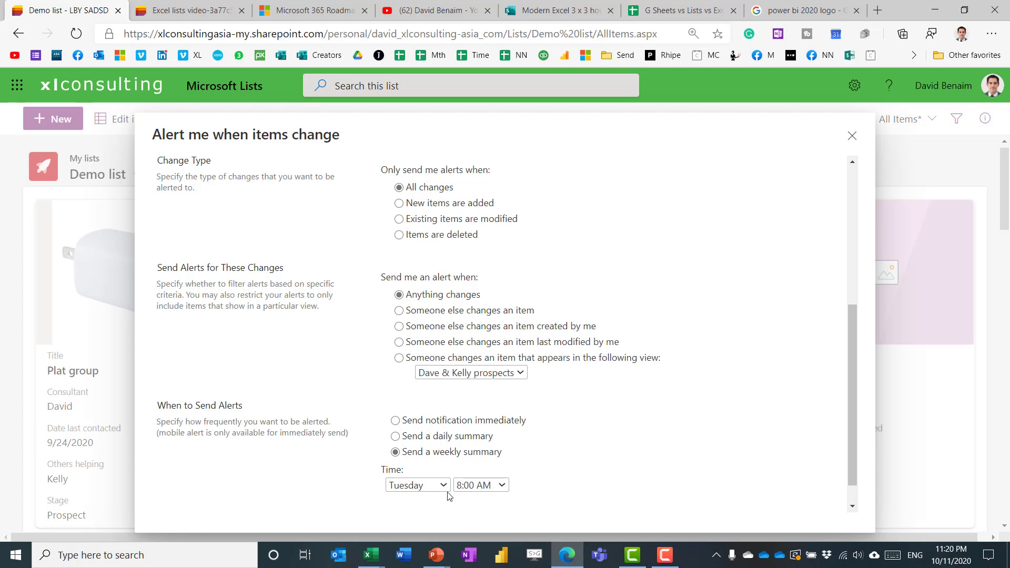
click(417, 485)
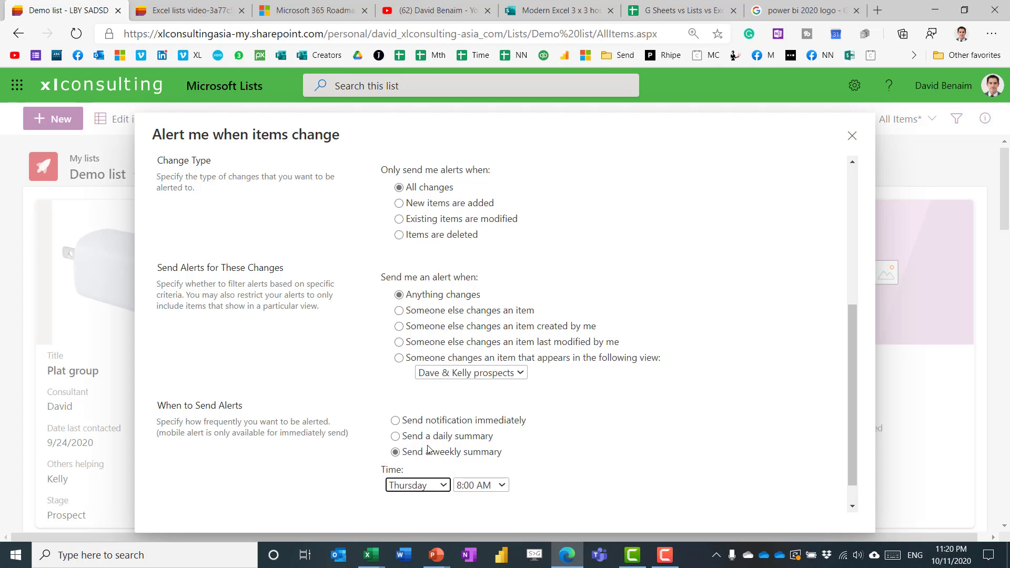
click(851, 135)
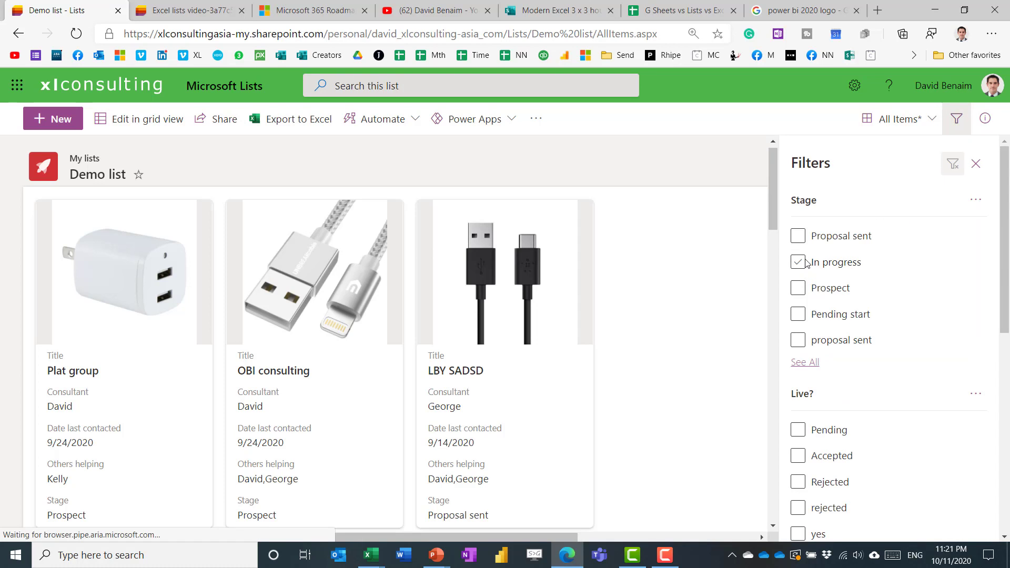
Filter the Demo list to items whose Stage is In progress
click(798, 429)
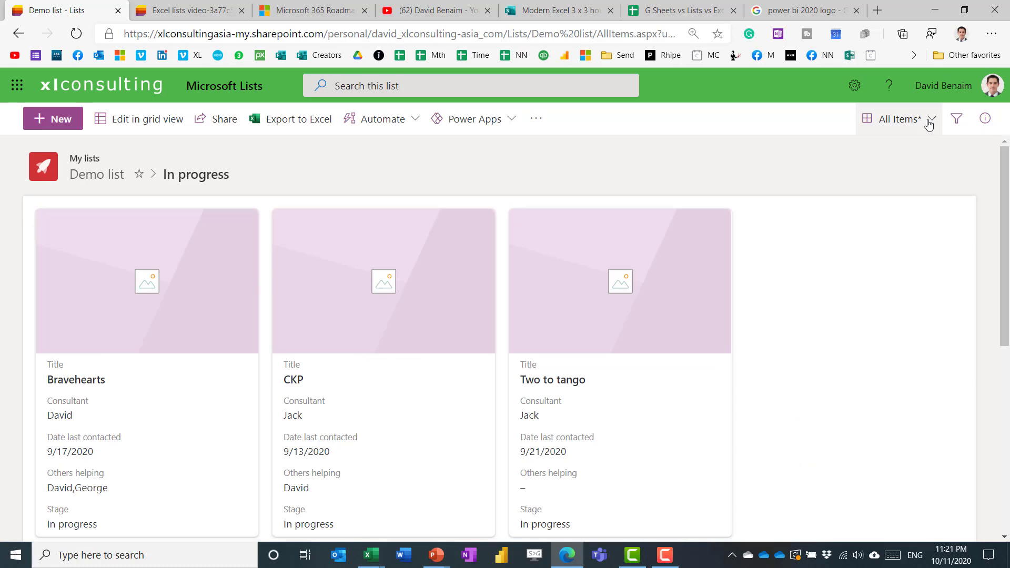
click(897, 118)
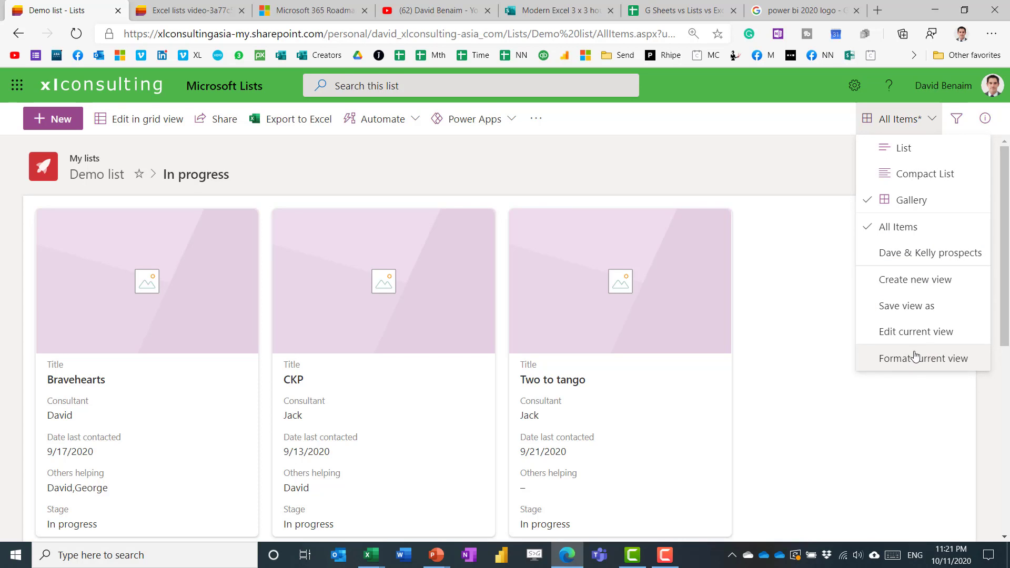
mouse_move(922, 174)
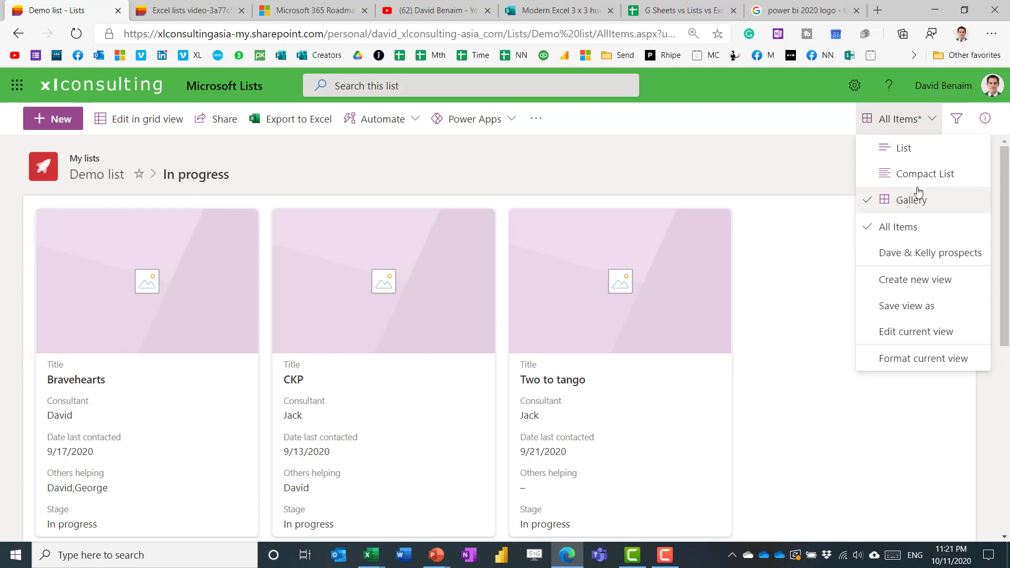
mouse_move(922, 173)
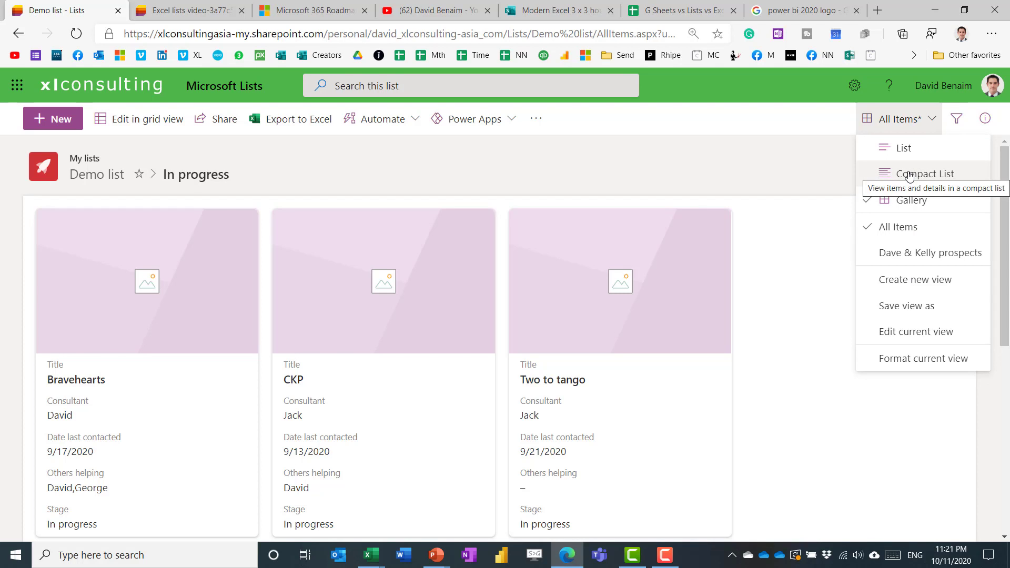
Show the In progress items as a Compact List and bring up Braveheart united's actions
click(927, 173)
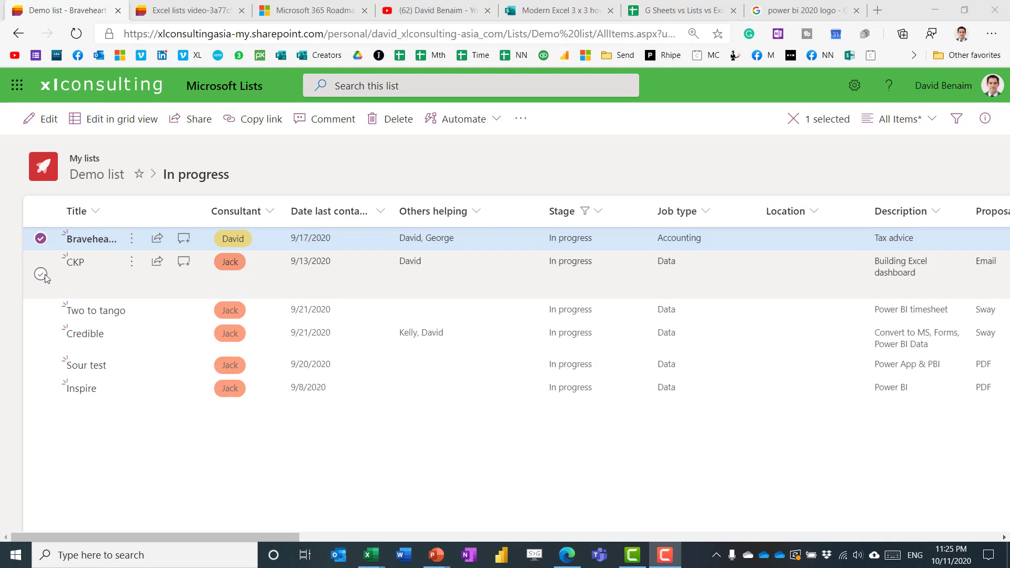
click(40, 256)
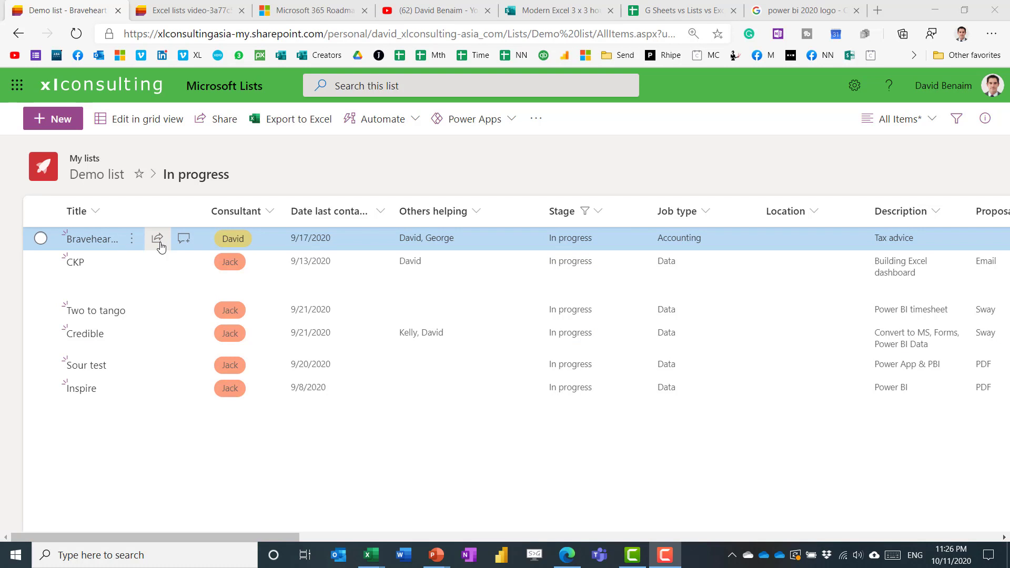
click(132, 239)
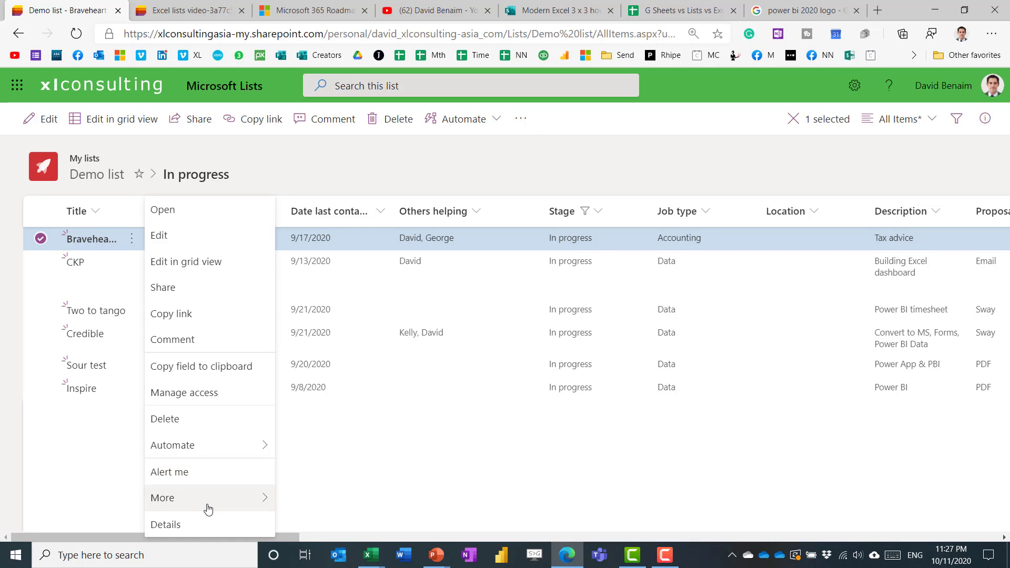
mouse_move(200, 523)
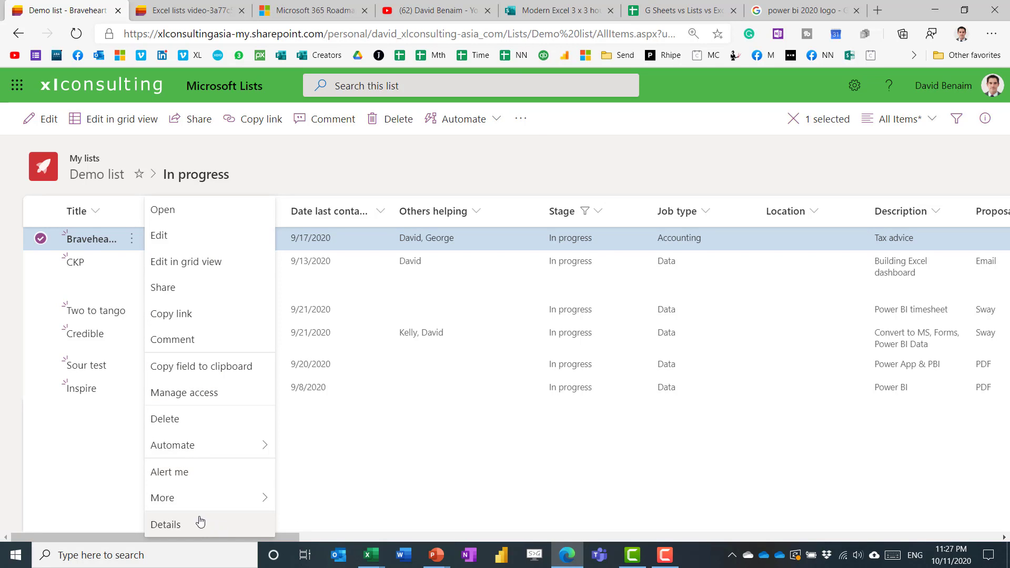
View and close the details pane of the Braveheart united item
click(165, 524)
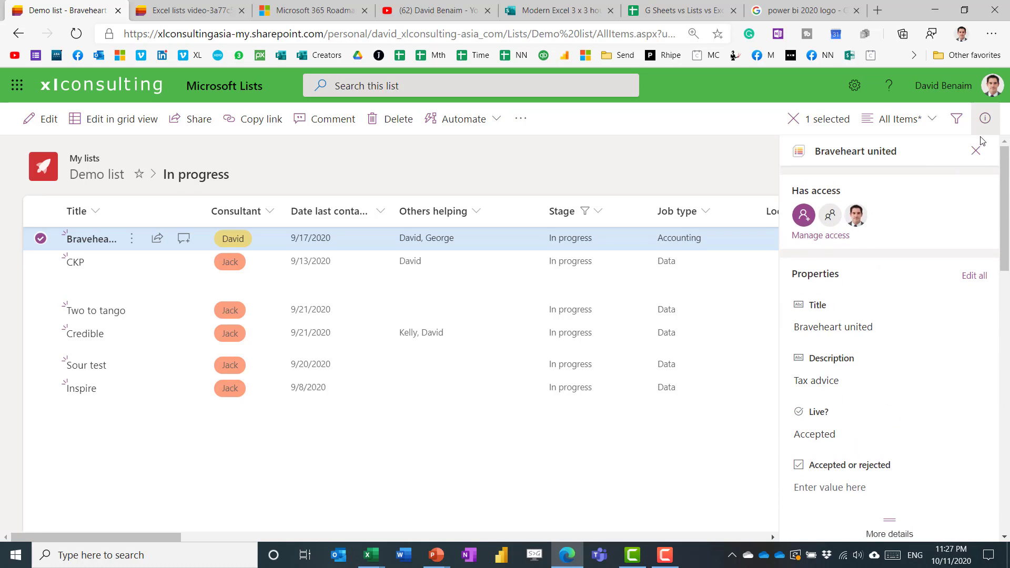
click(976, 151)
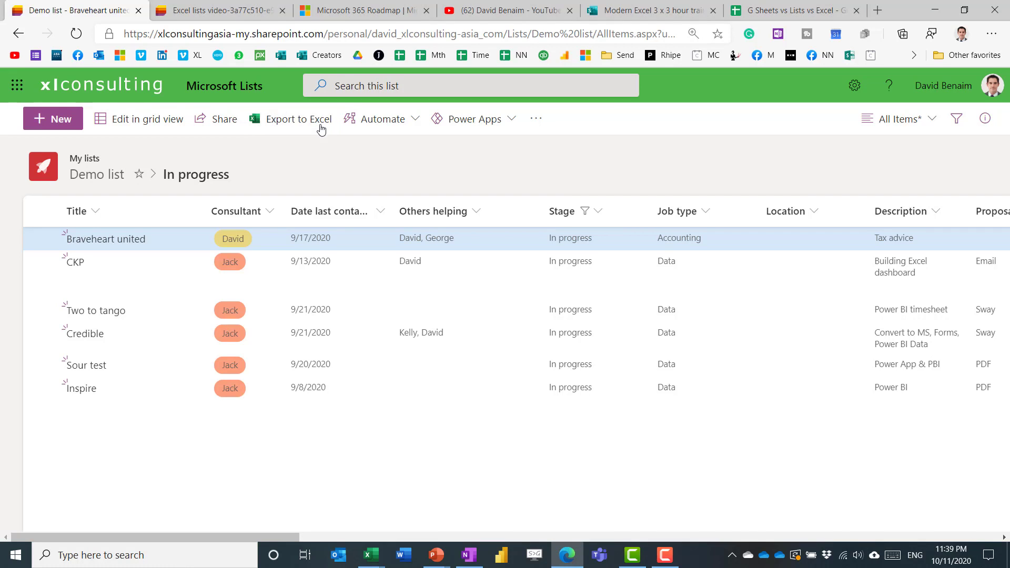
Export the Demo list via query.iqy into a new Excel workbook as a connected table
click(298, 118)
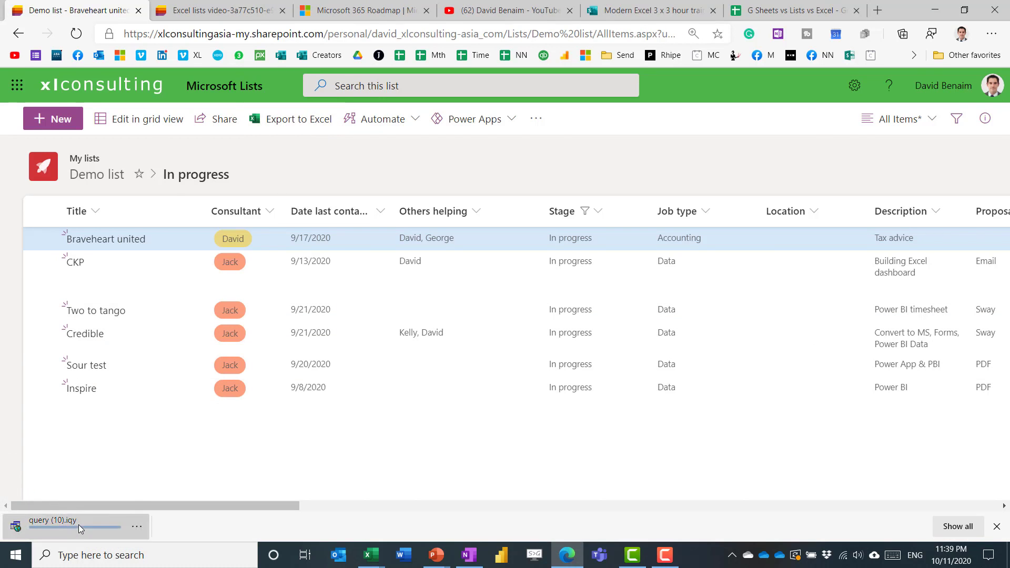
click(58, 519)
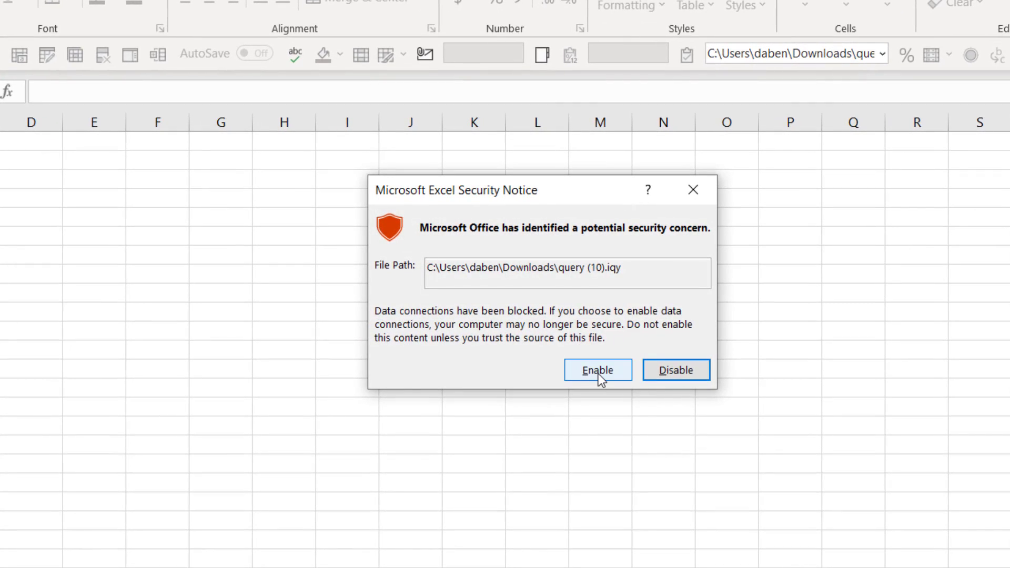
click(597, 370)
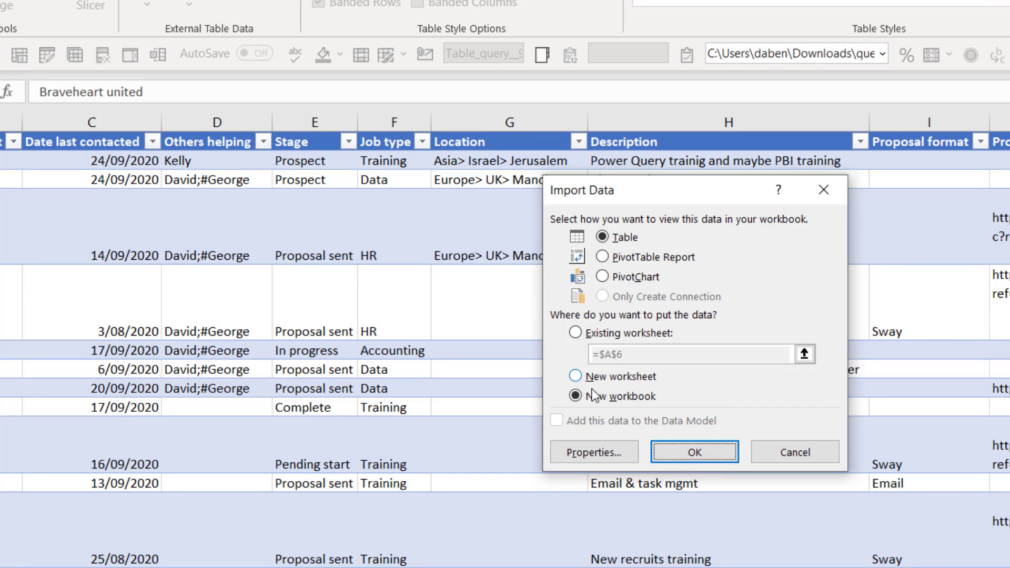
click(694, 452)
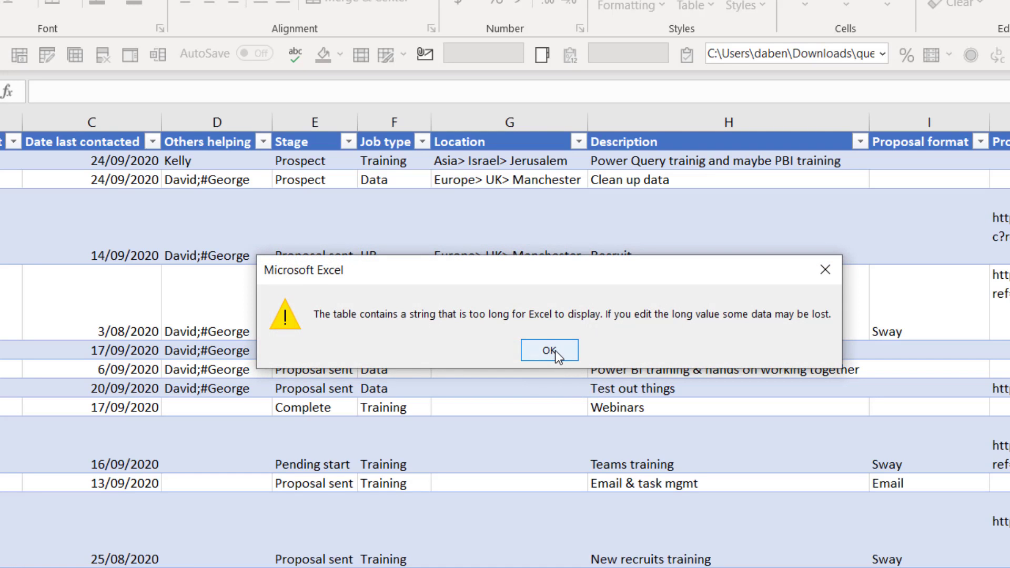
click(548, 352)
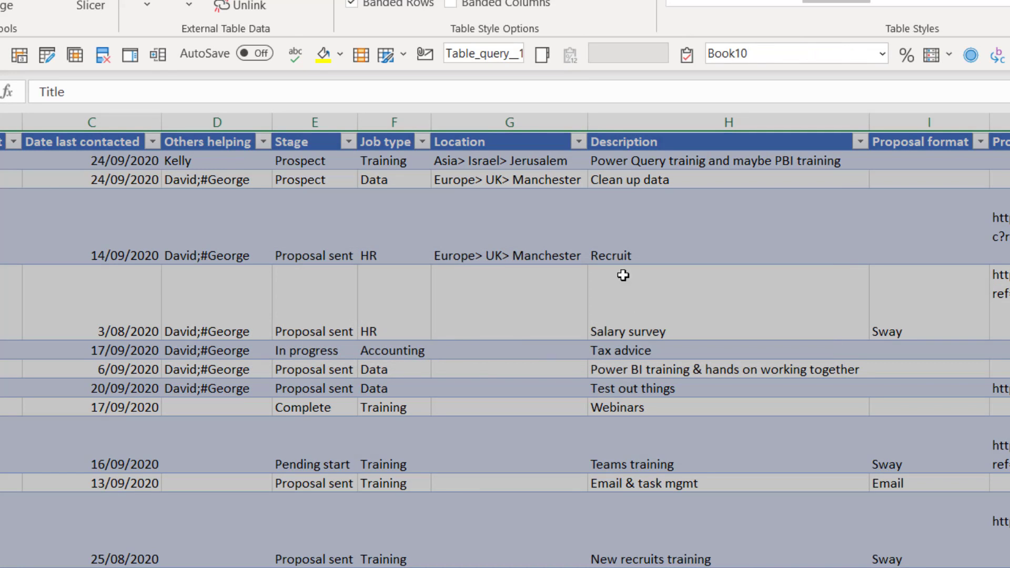
click(728, 296)
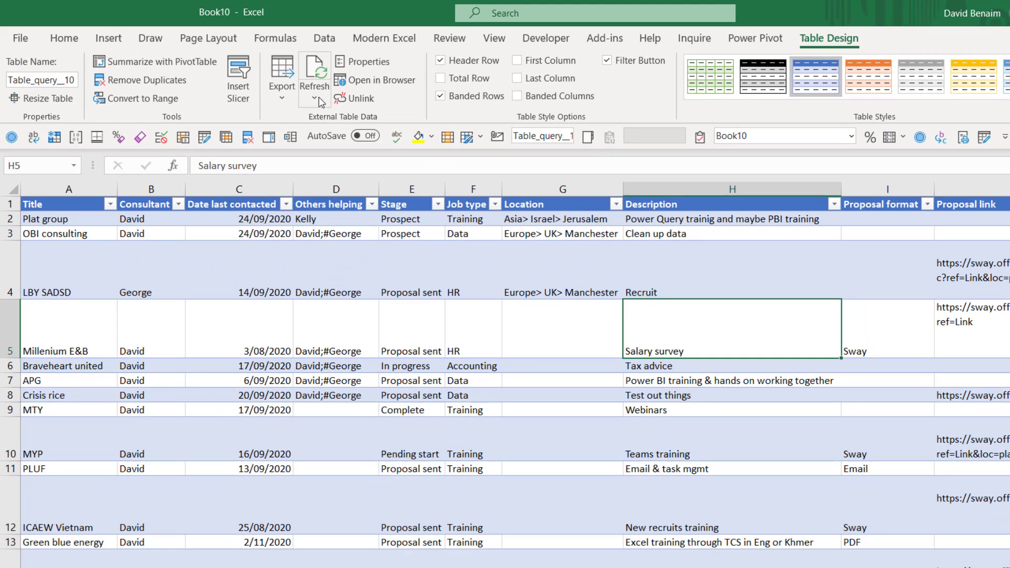
click(314, 99)
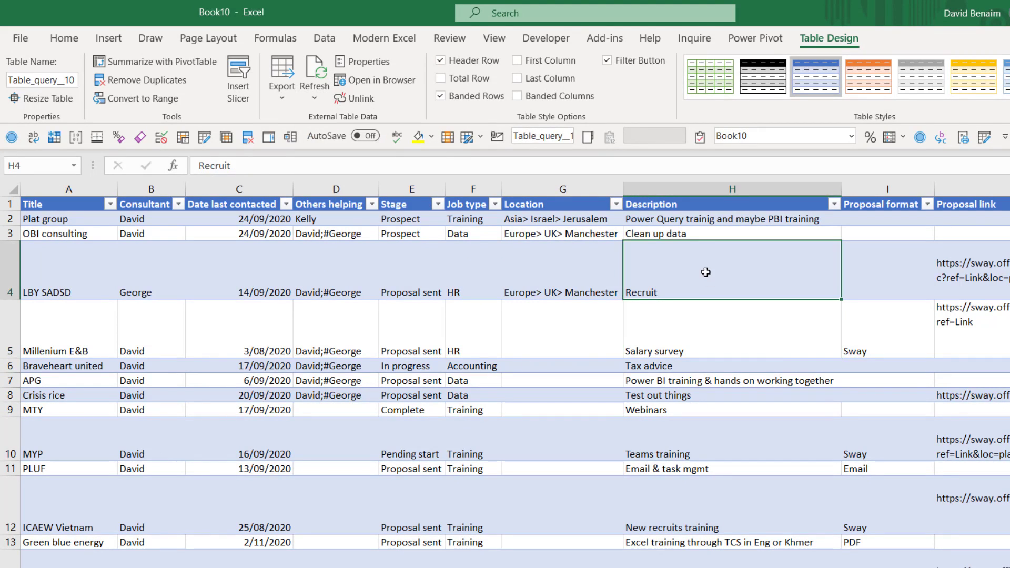
mouse_move(740, 379)
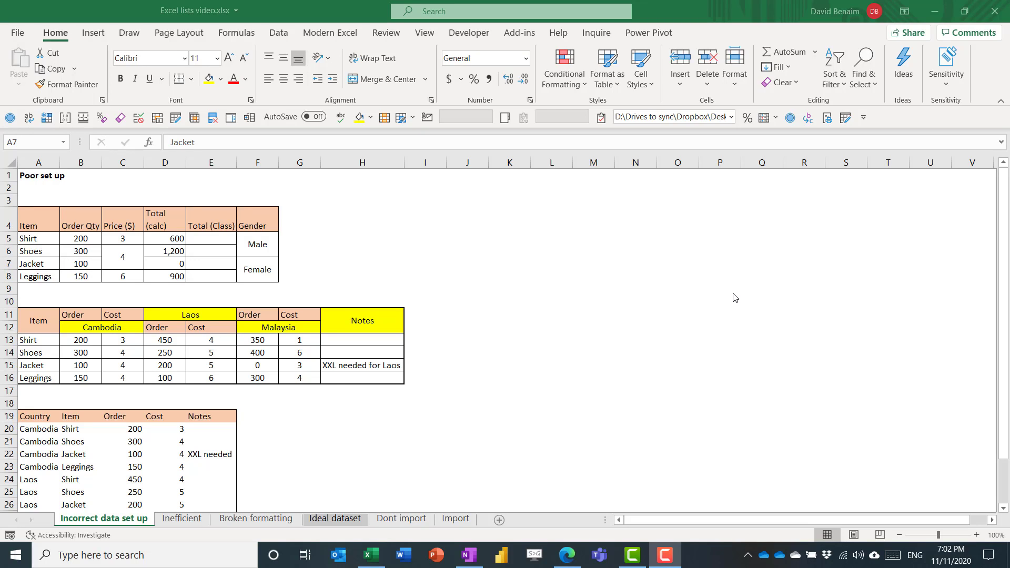
mouse_move(188, 227)
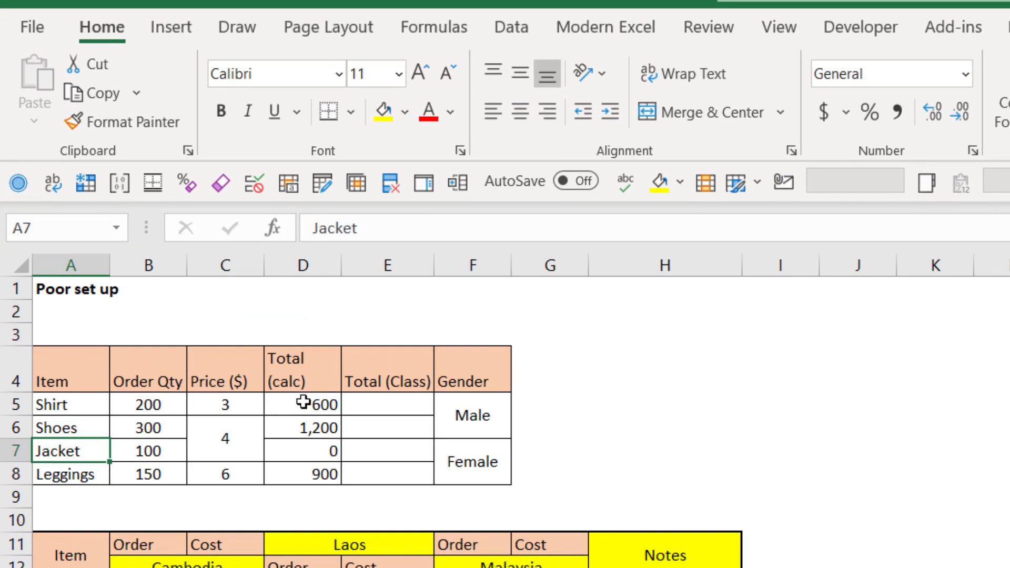
Reveal the =B7*C7 formula behind the Jacket total that shows 0
click(303, 450)
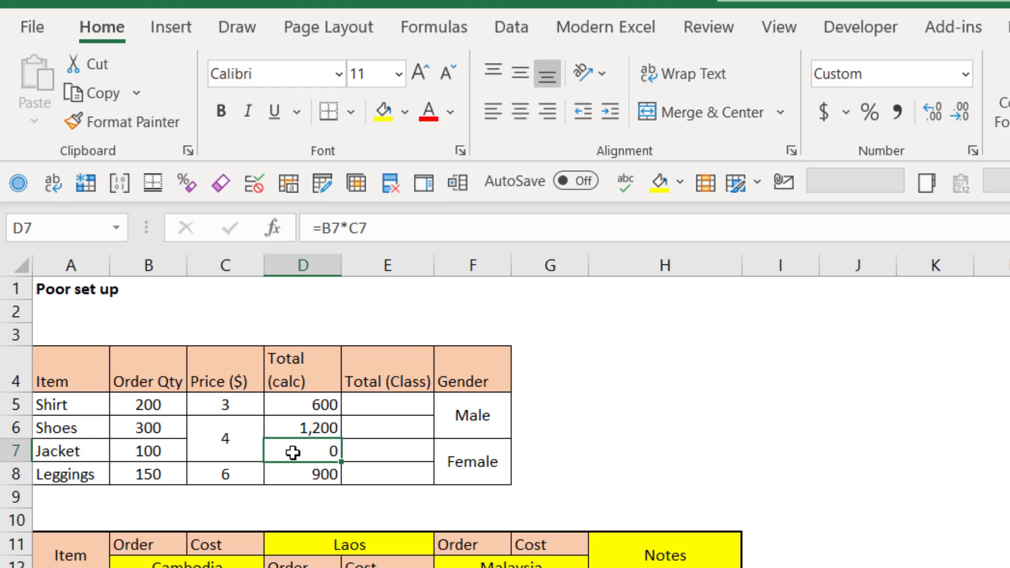
double_click(302, 450)
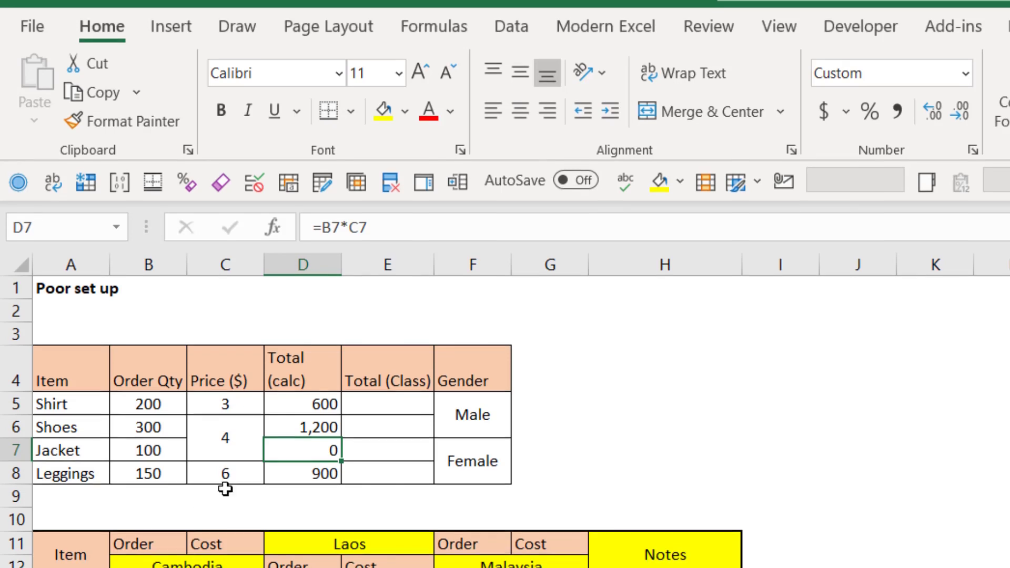
scroll(down, 3)
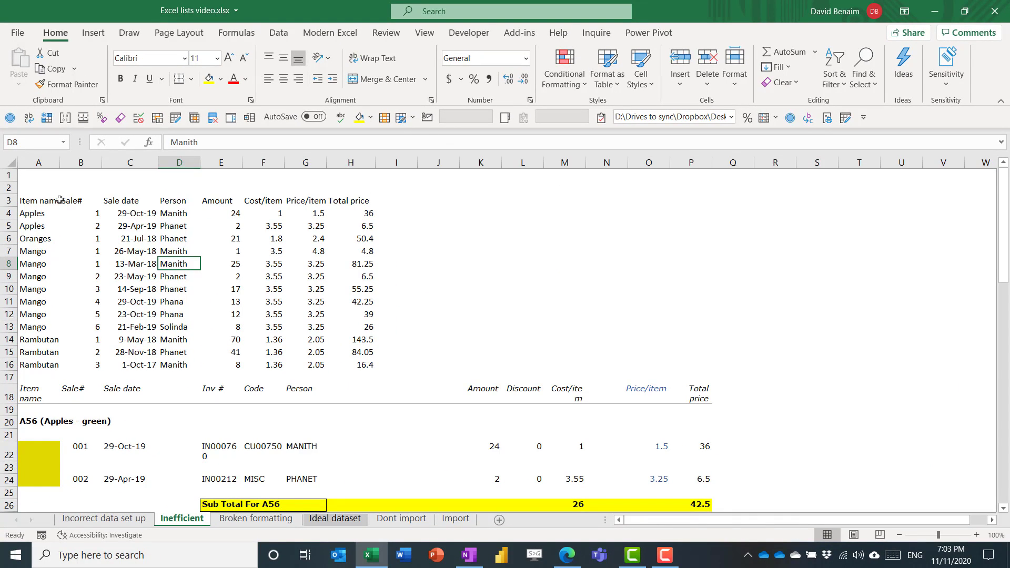
mouse_move(212, 291)
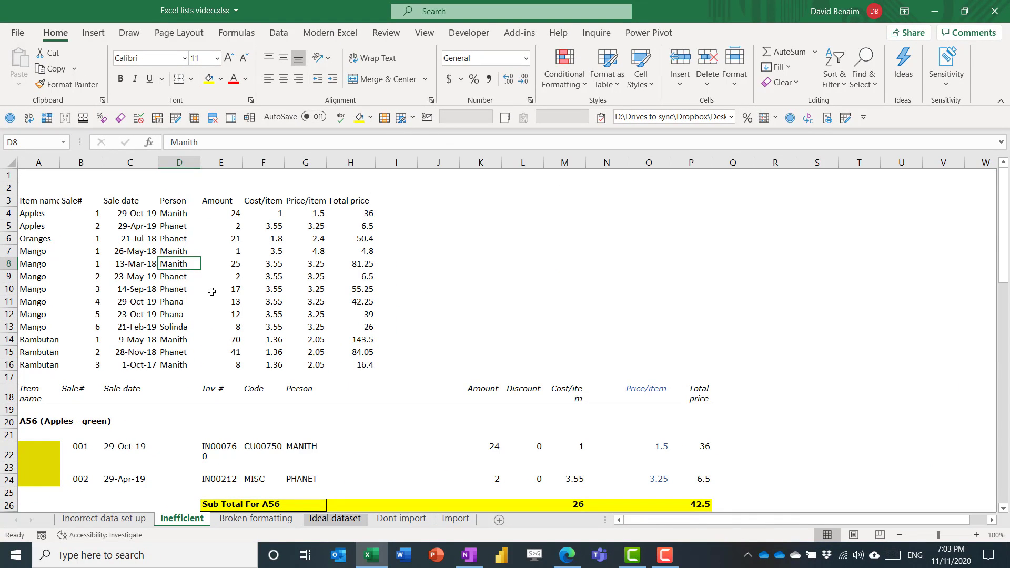
Leave the Inefficient subtotal report for the Broken formatting sheet of movie attendance
scroll(down, 3)
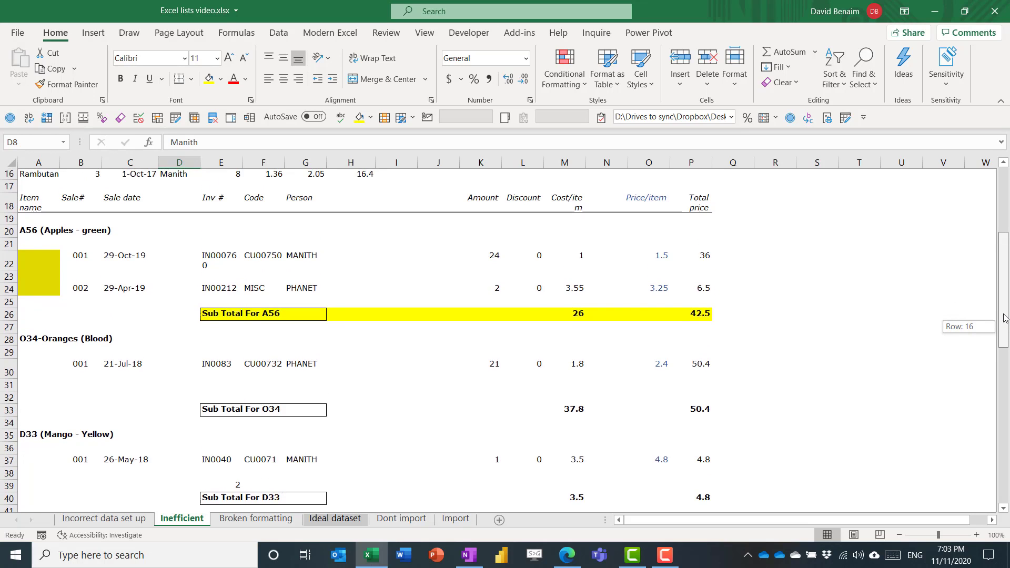
scroll(down, 3)
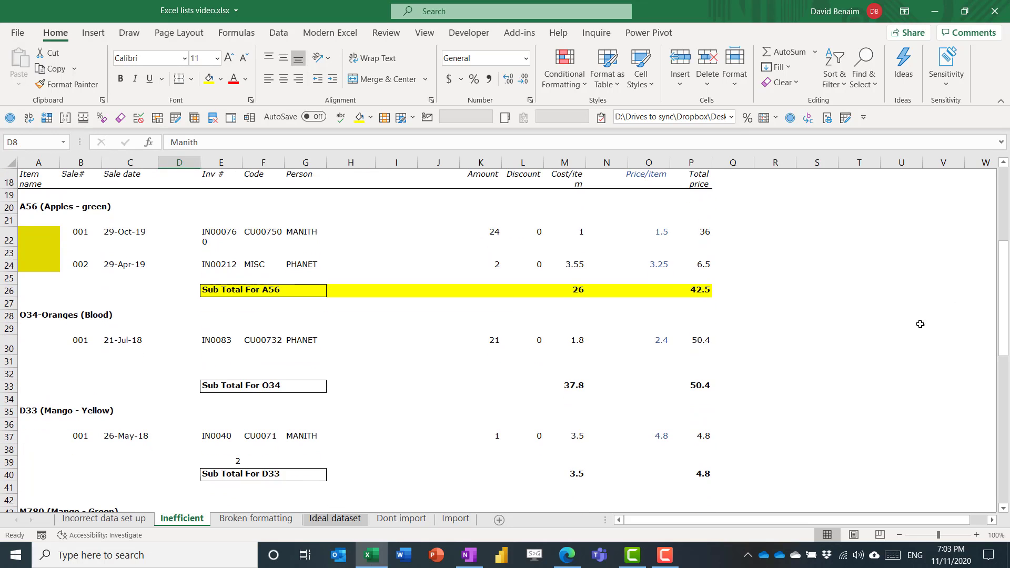
click(255, 518)
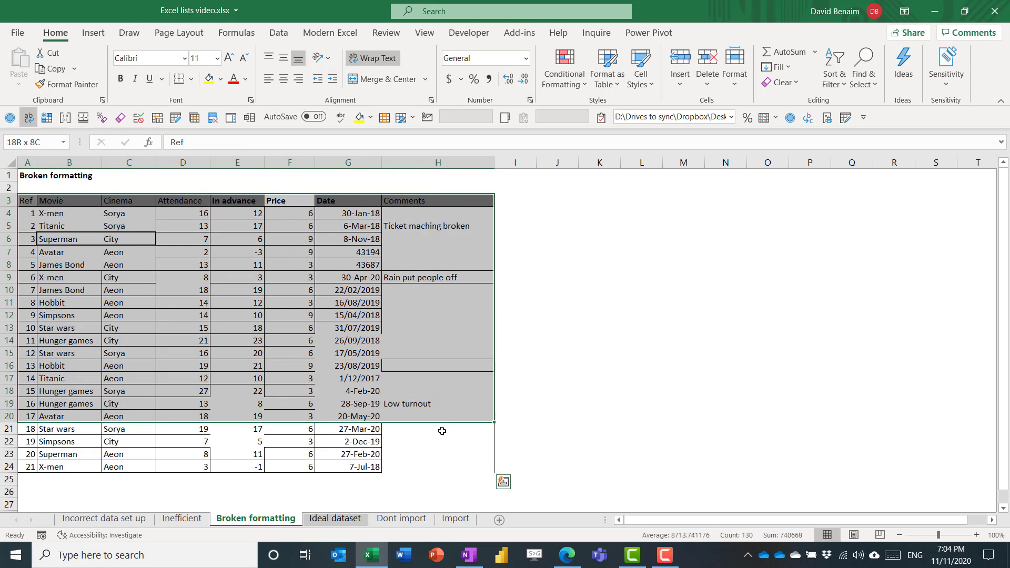
Show the Insert ribbon, clear the selection and pick the James Bond attendance of 18
click(92, 32)
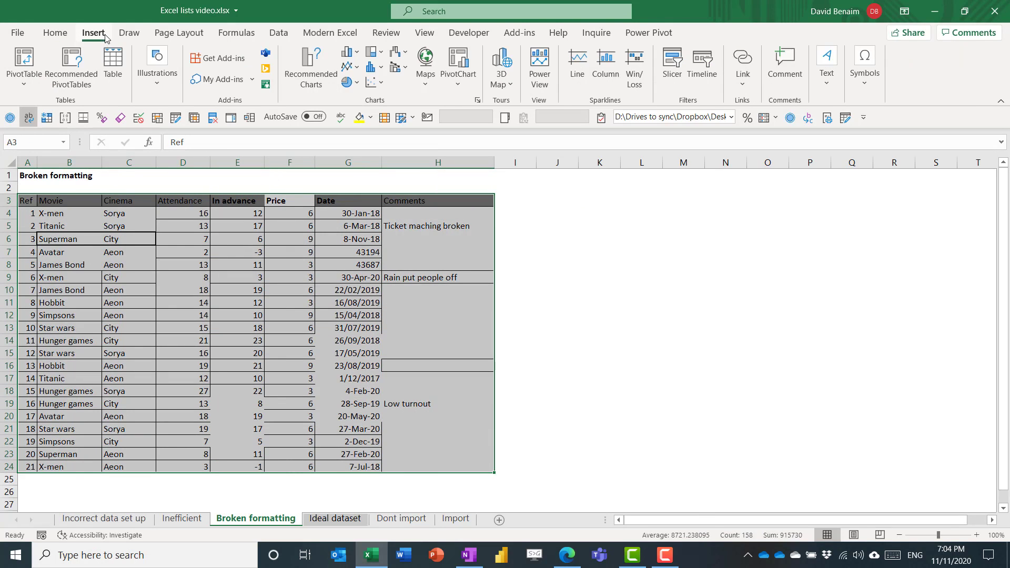
mouse_move(112, 64)
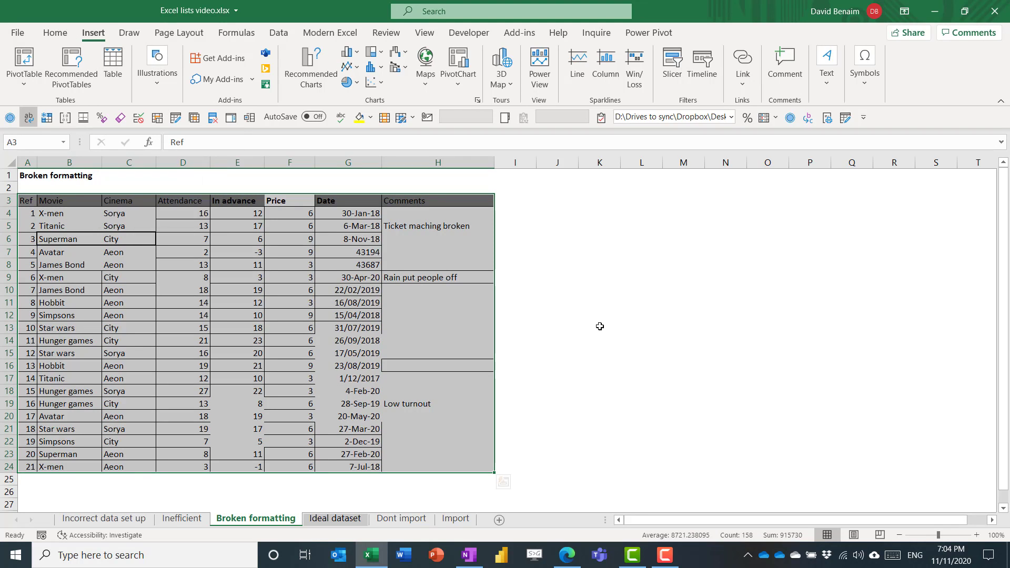
click(599, 327)
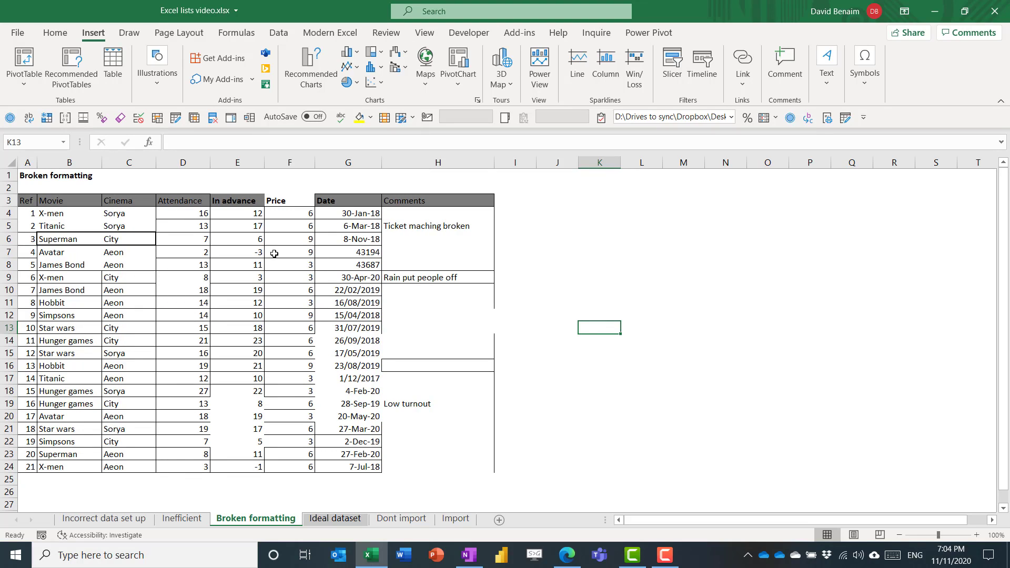
mouse_move(182, 252)
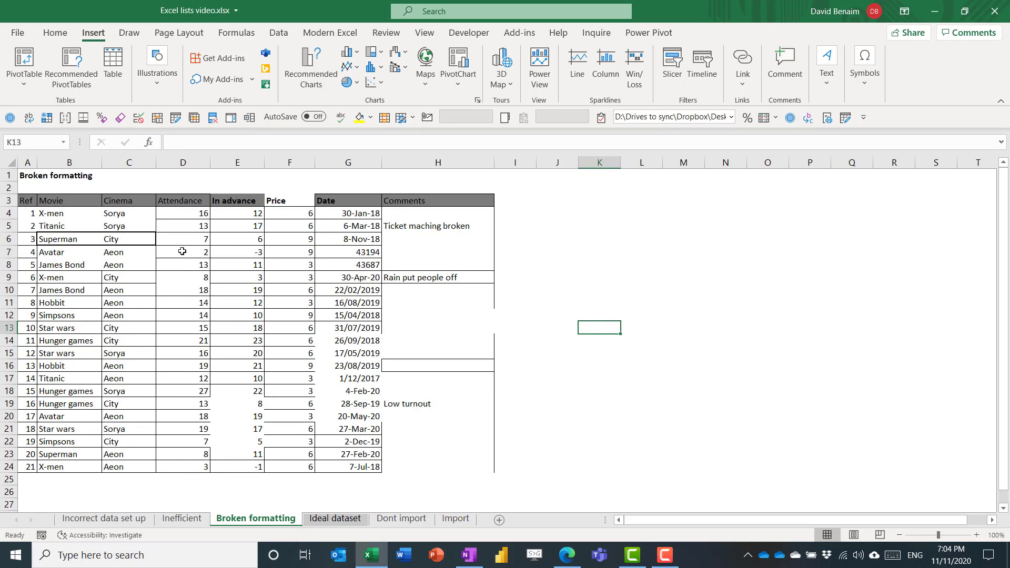
click(183, 290)
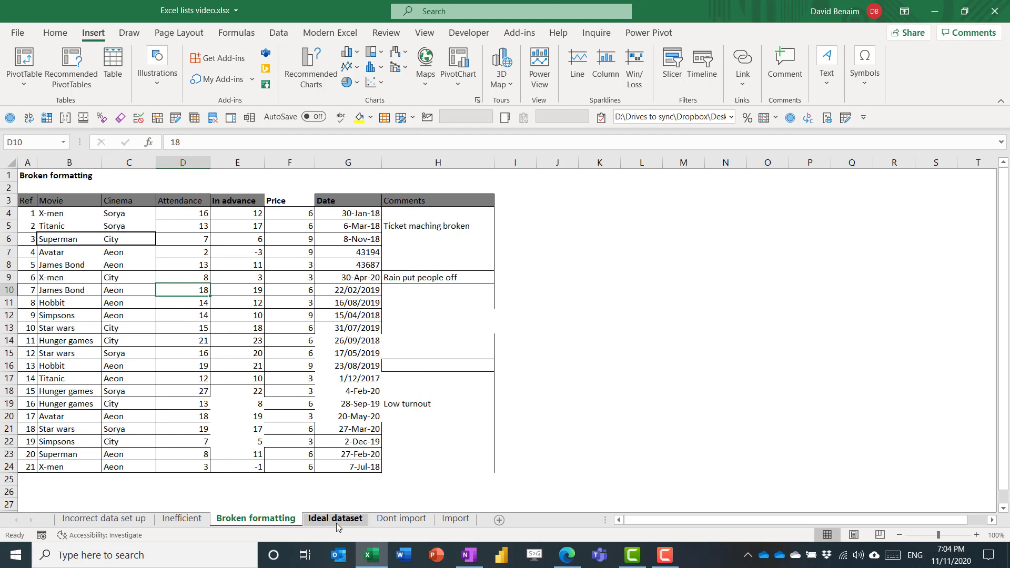
View the Ideal dataset sales table, its header row and the Vatey units value of 1,300
click(335, 519)
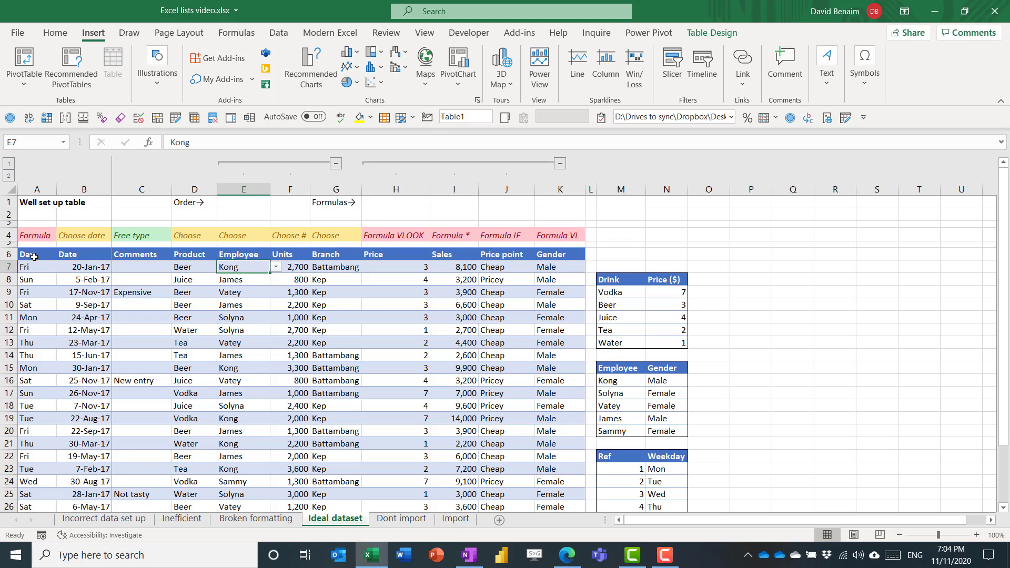
click(27, 254)
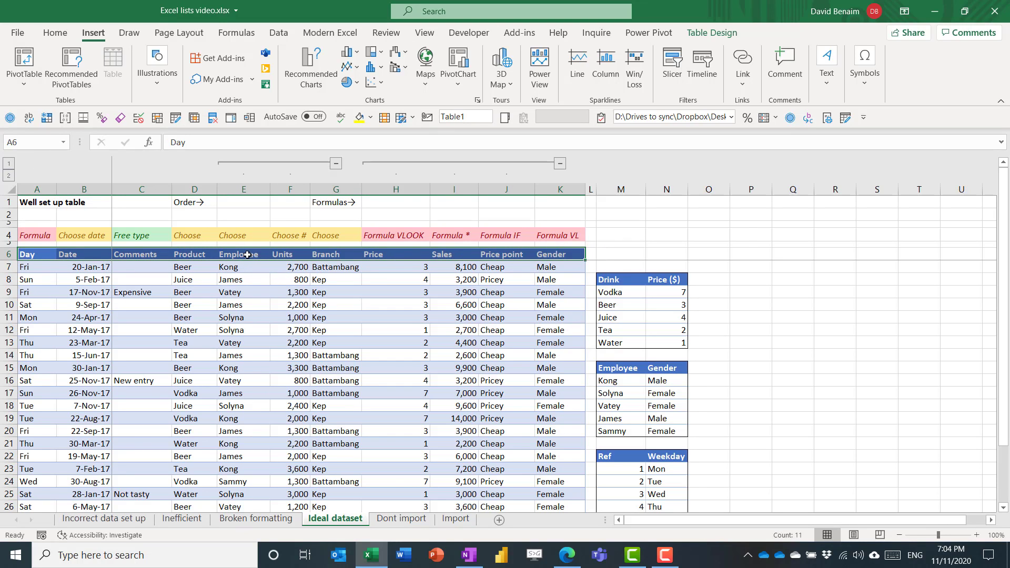
mouse_move(328, 361)
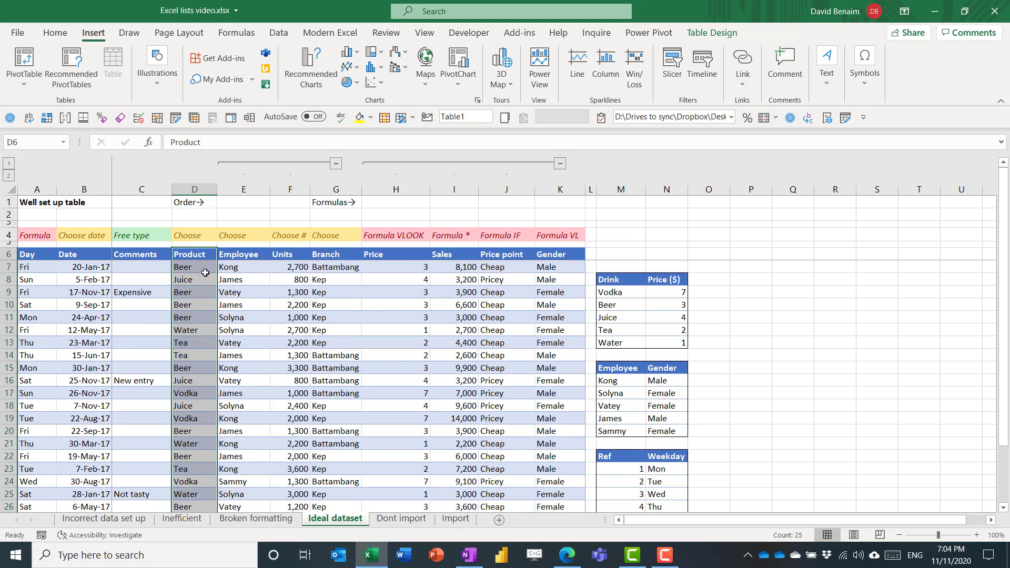
click(223, 279)
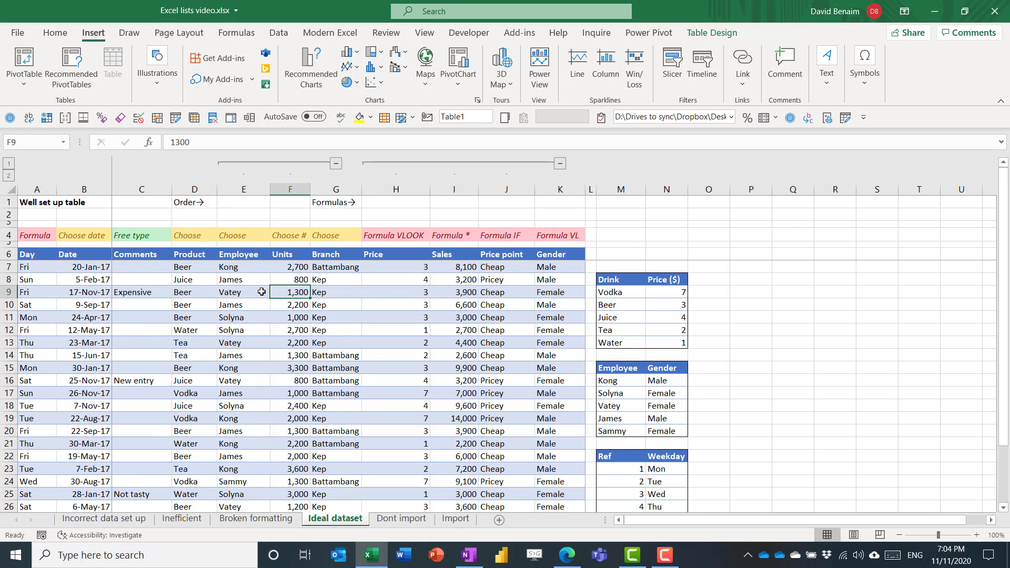
click(243, 292)
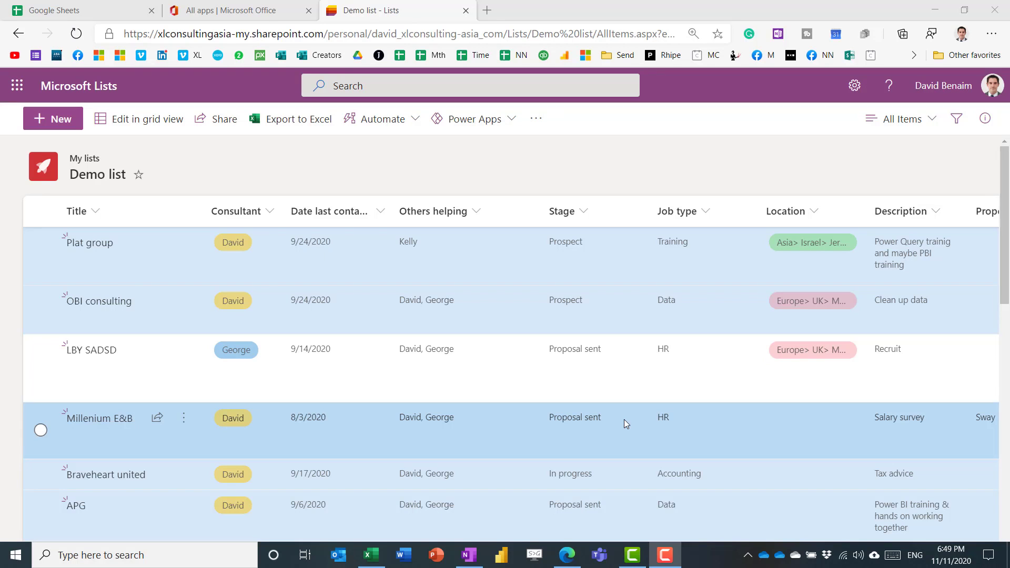
mouse_move(958, 141)
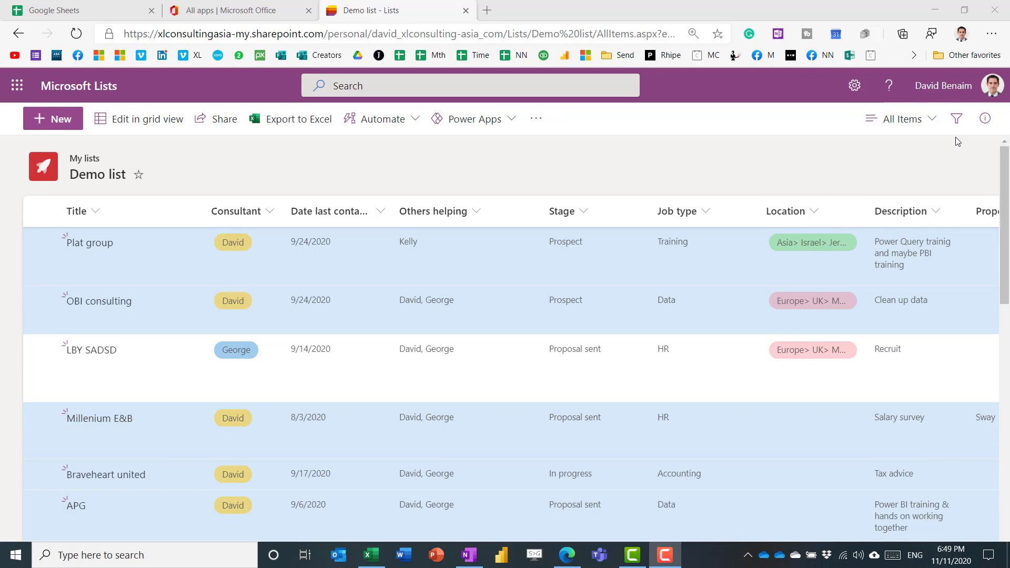
Try alternating row styles on the Demo list with a green fill for odd rows
click(901, 118)
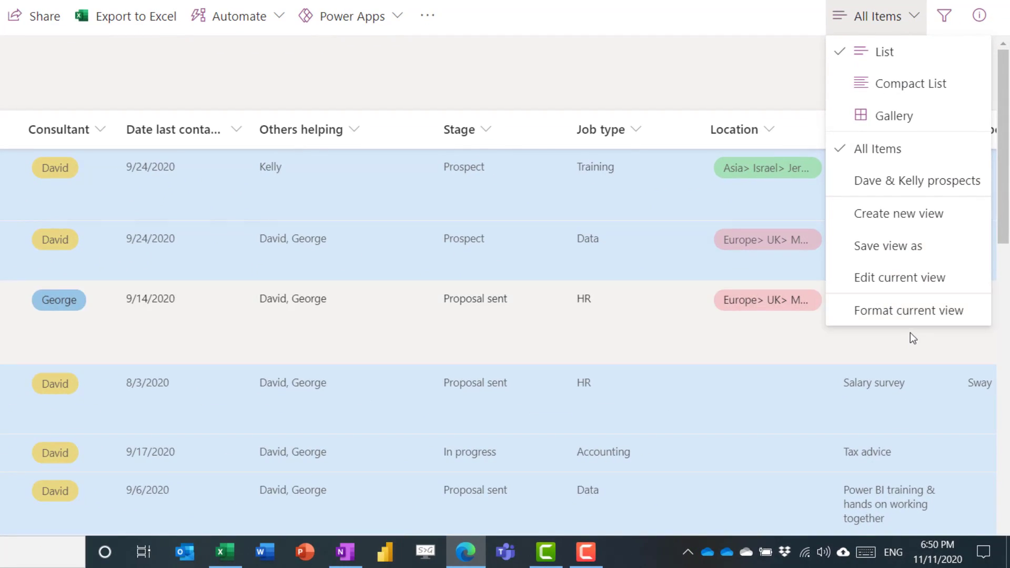
mouse_move(899, 277)
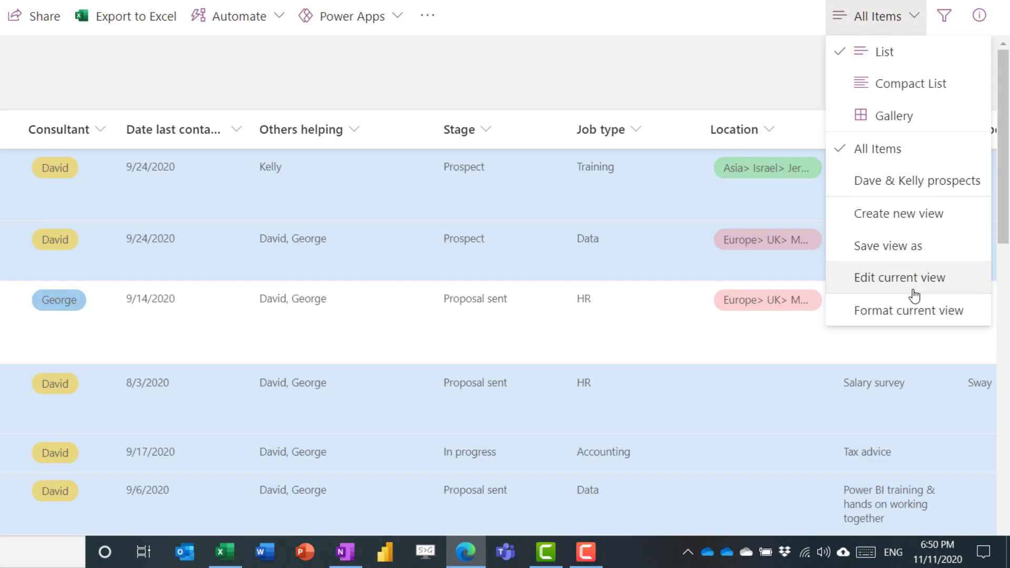
mouse_move(884, 284)
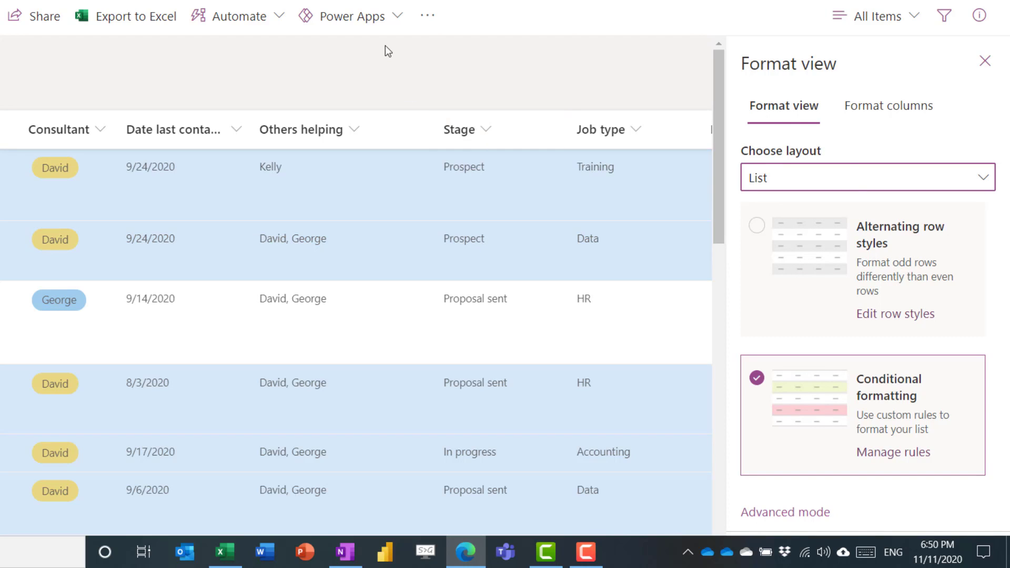
mouse_move(777, 341)
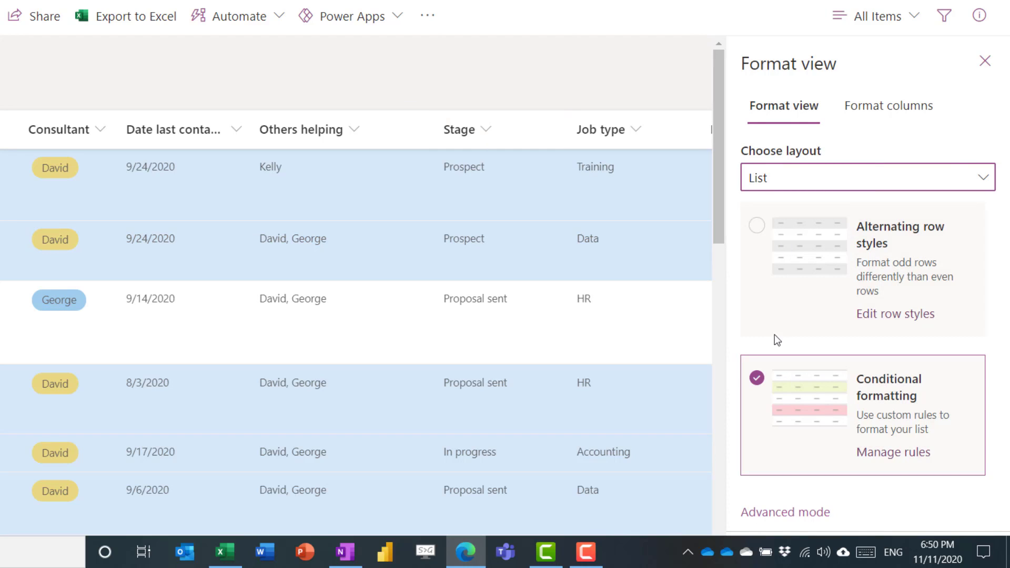
mouse_move(783, 105)
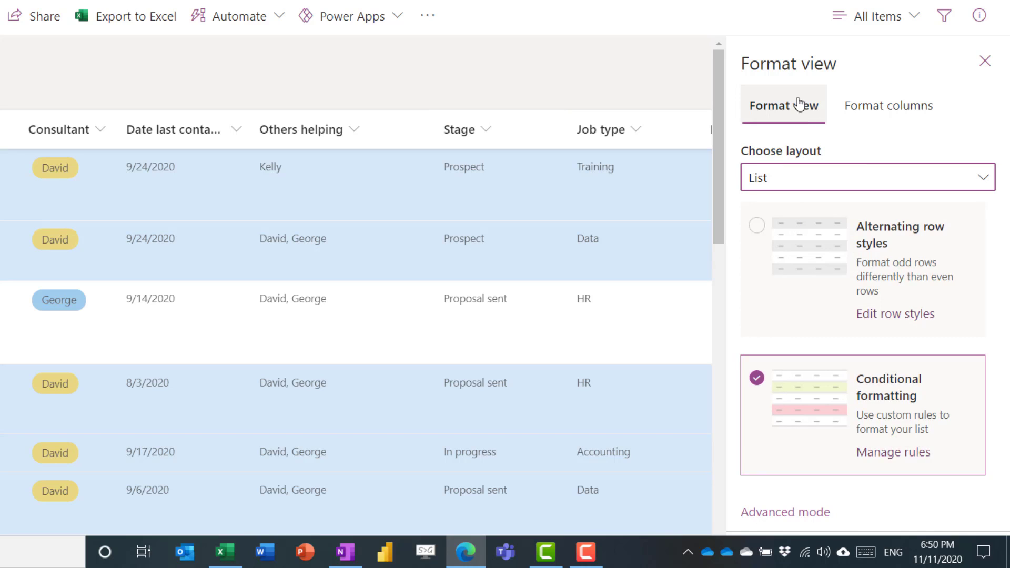
click(757, 225)
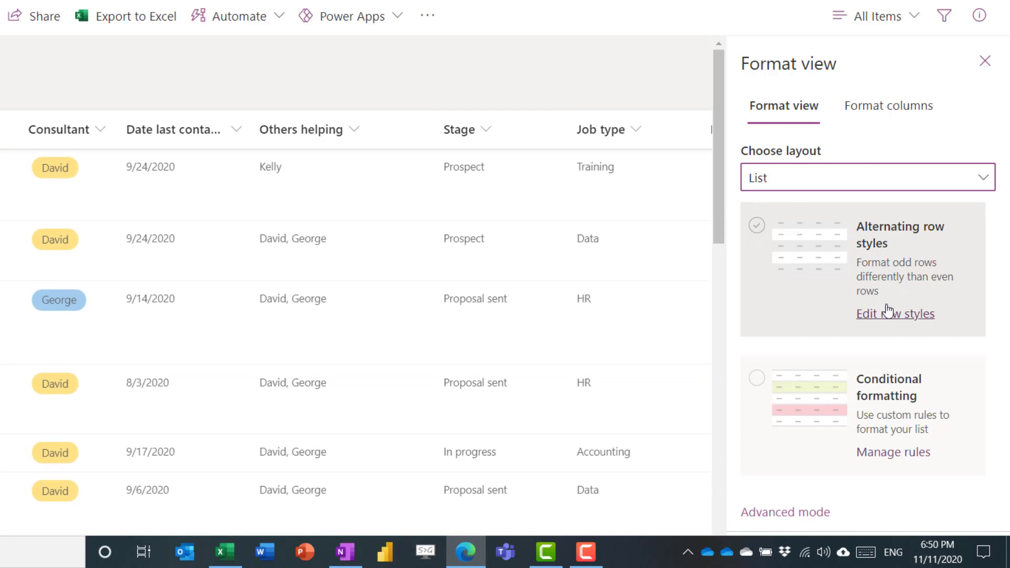
click(895, 313)
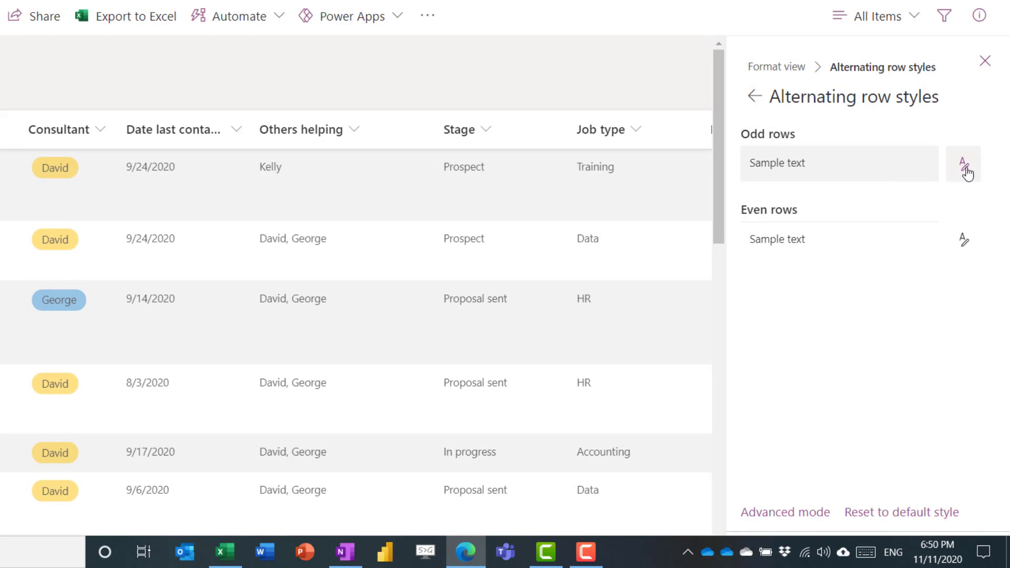
click(963, 163)
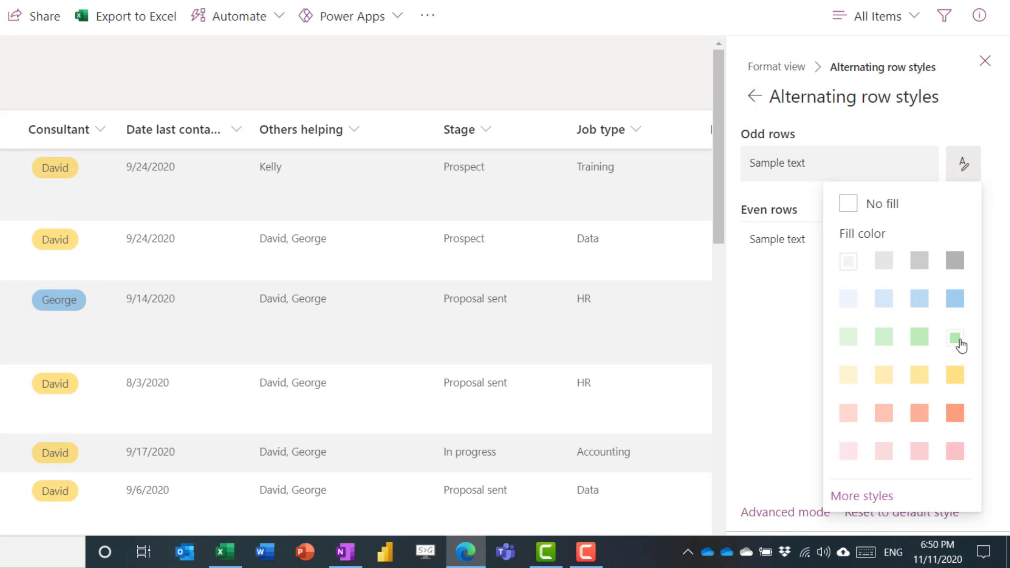
click(954, 335)
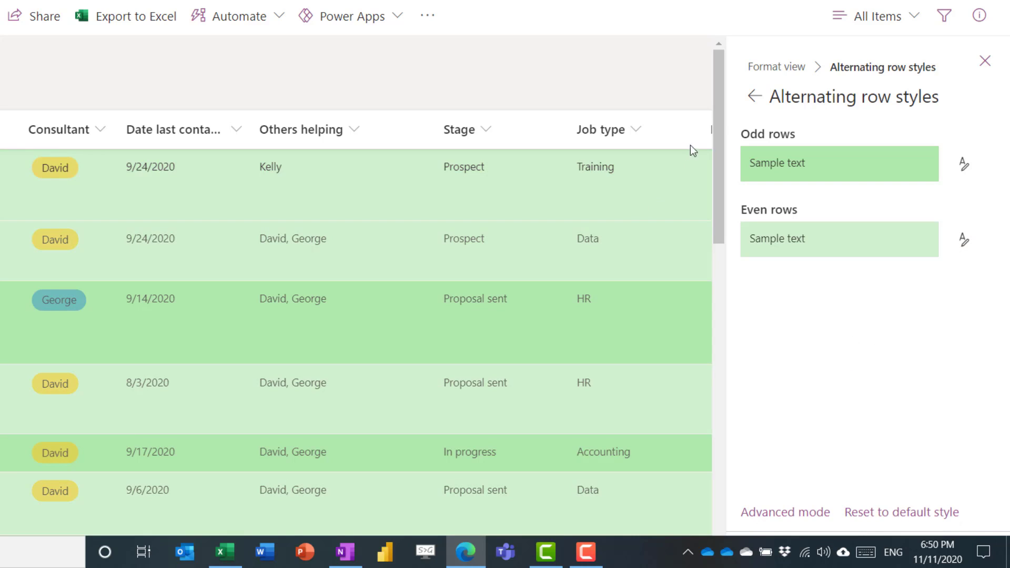
Add a rule: Consultant is equal to Kelly, shown in yellow
click(754, 95)
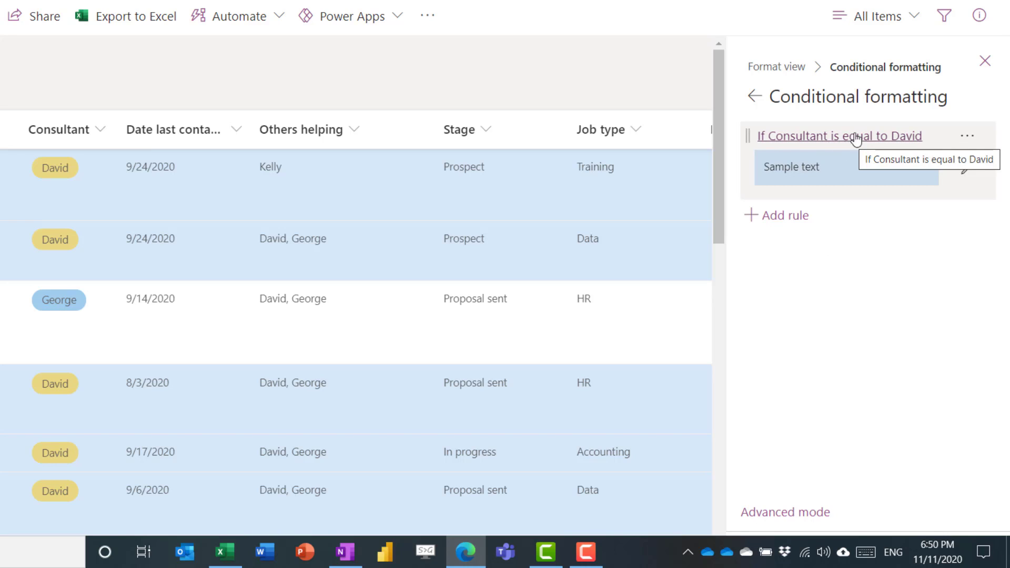
click(838, 136)
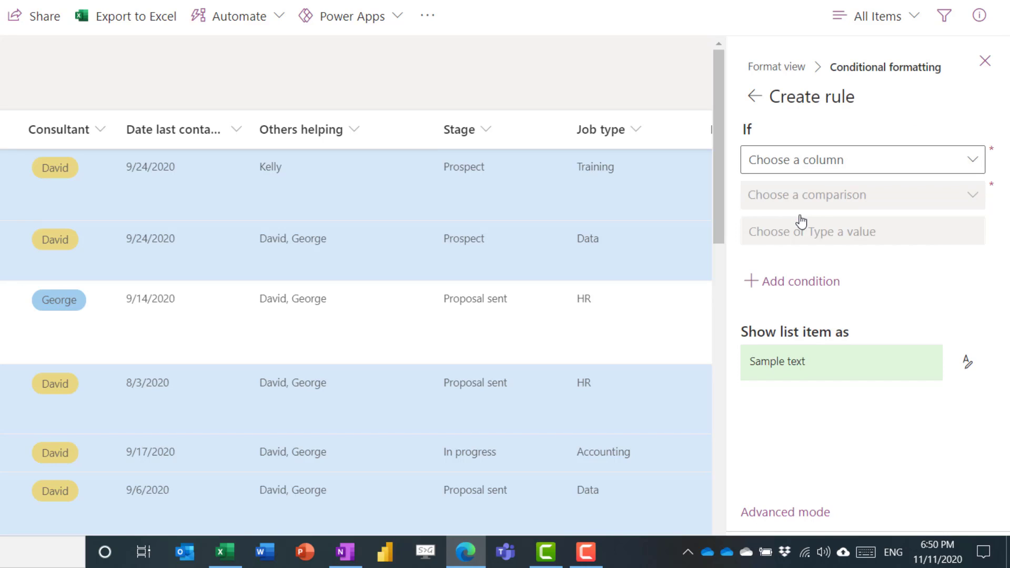
click(861, 159)
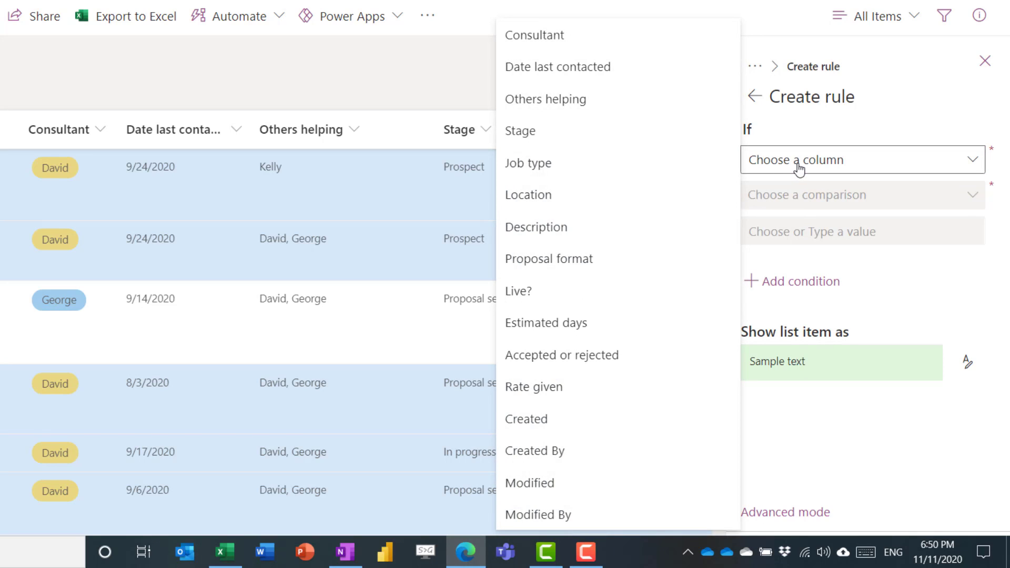
mouse_move(785, 167)
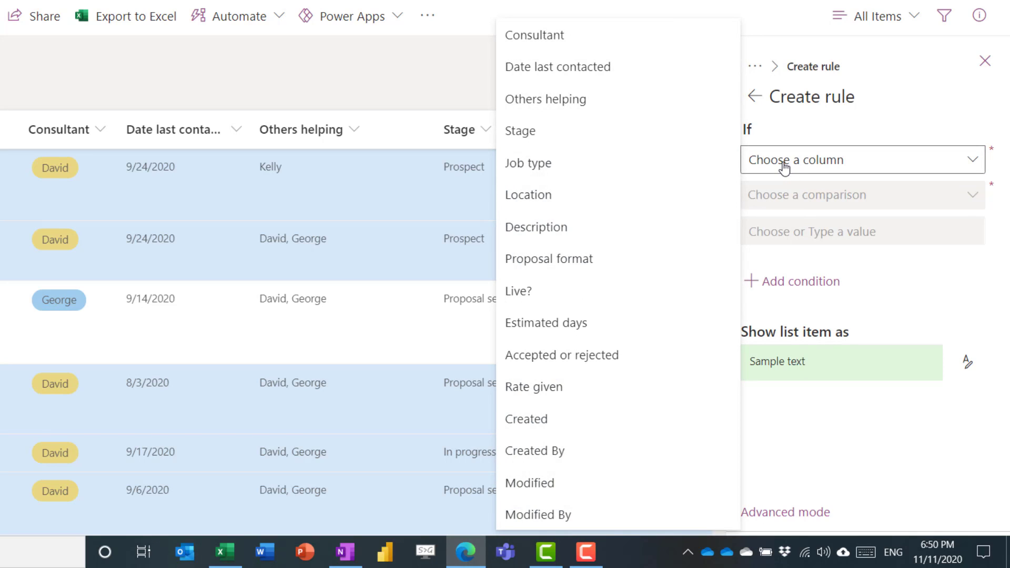
click(534, 35)
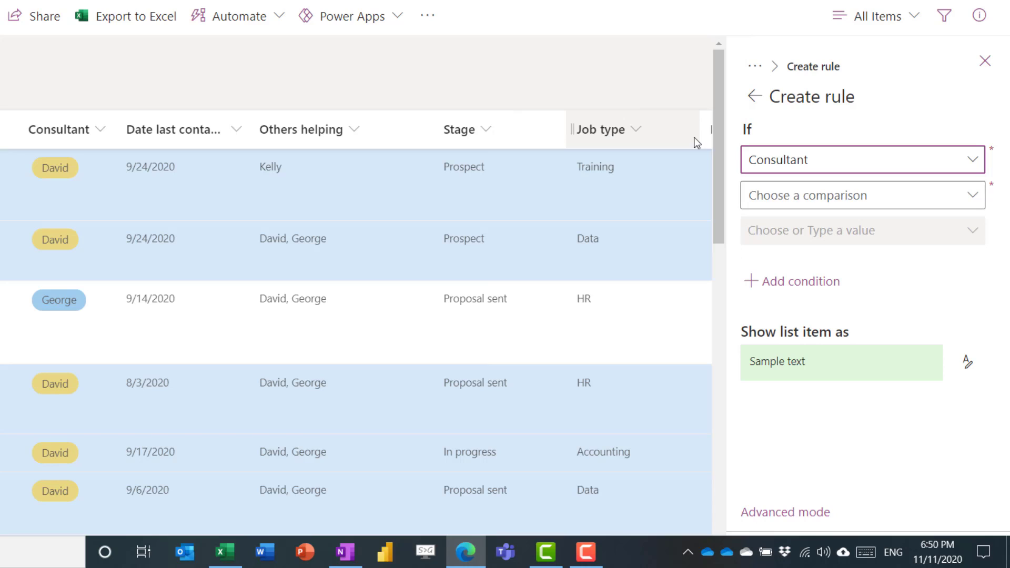
click(861, 195)
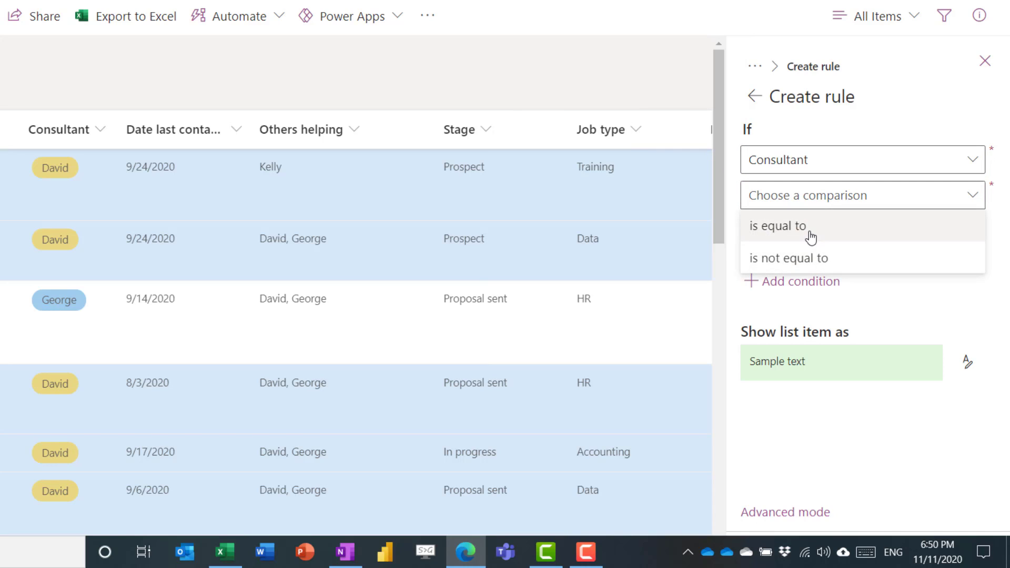
click(778, 225)
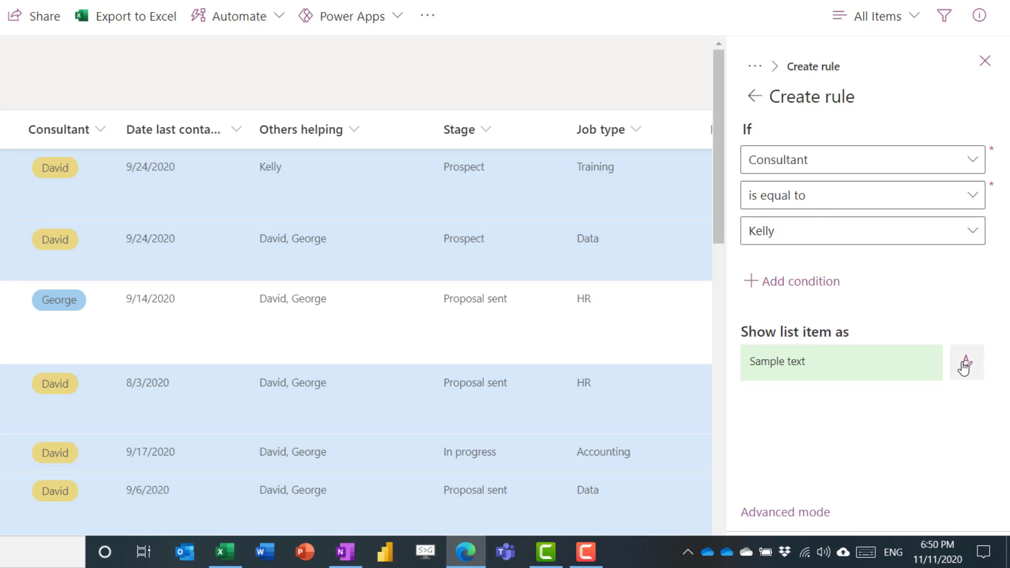
click(967, 362)
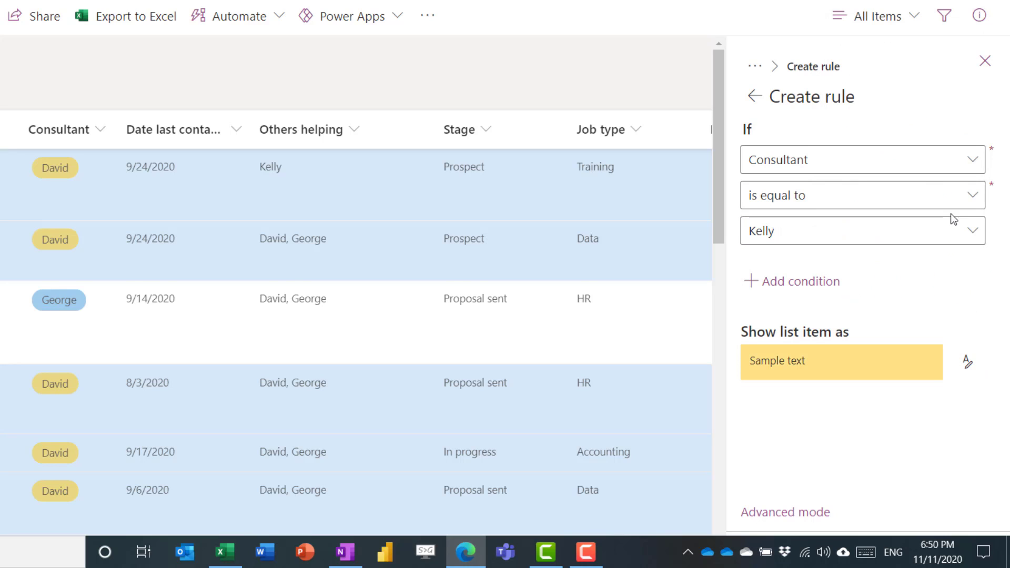
scroll(down, 3)
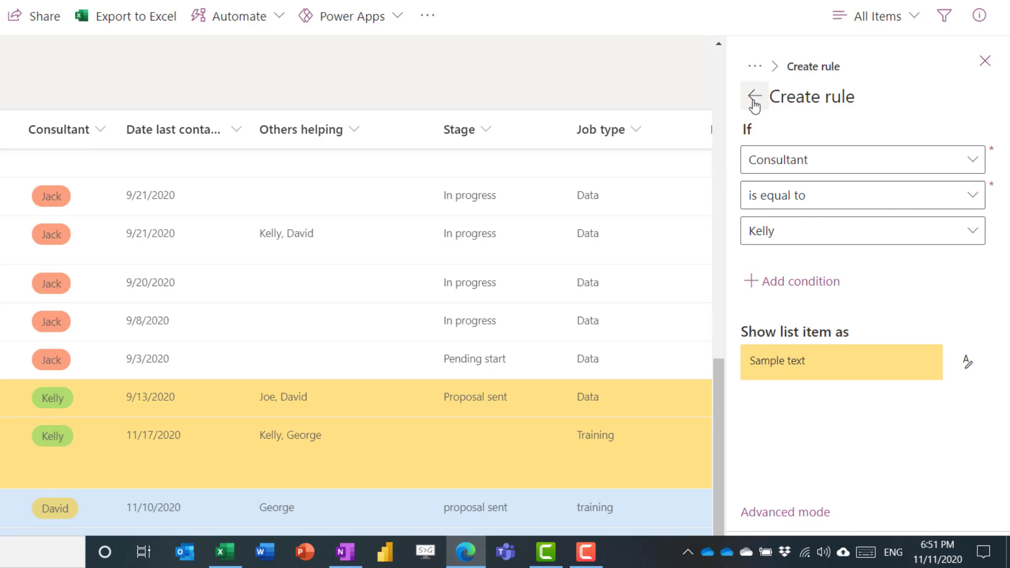
Switch to column formatting and start a new conditional formatting rule
click(754, 97)
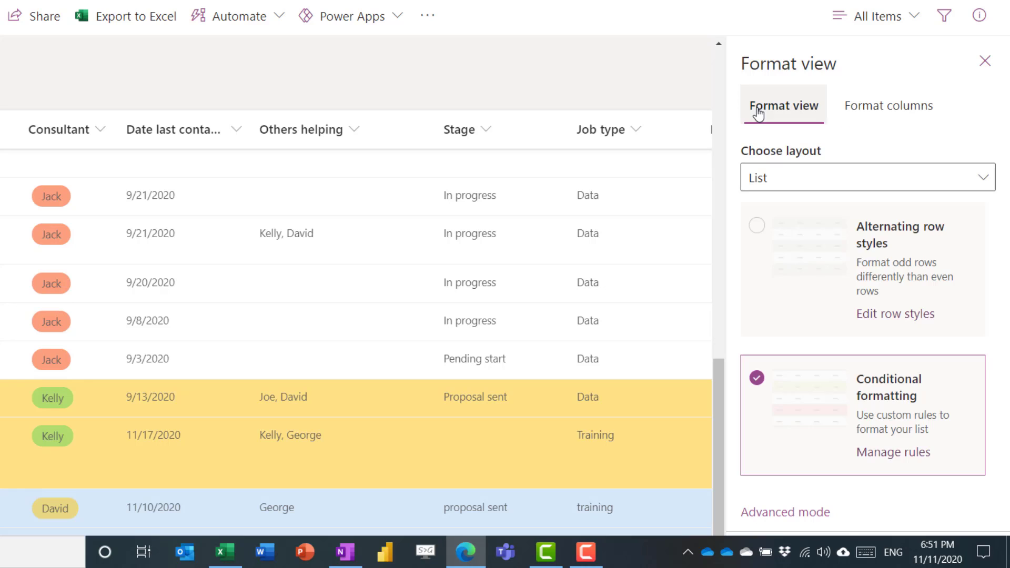
click(887, 106)
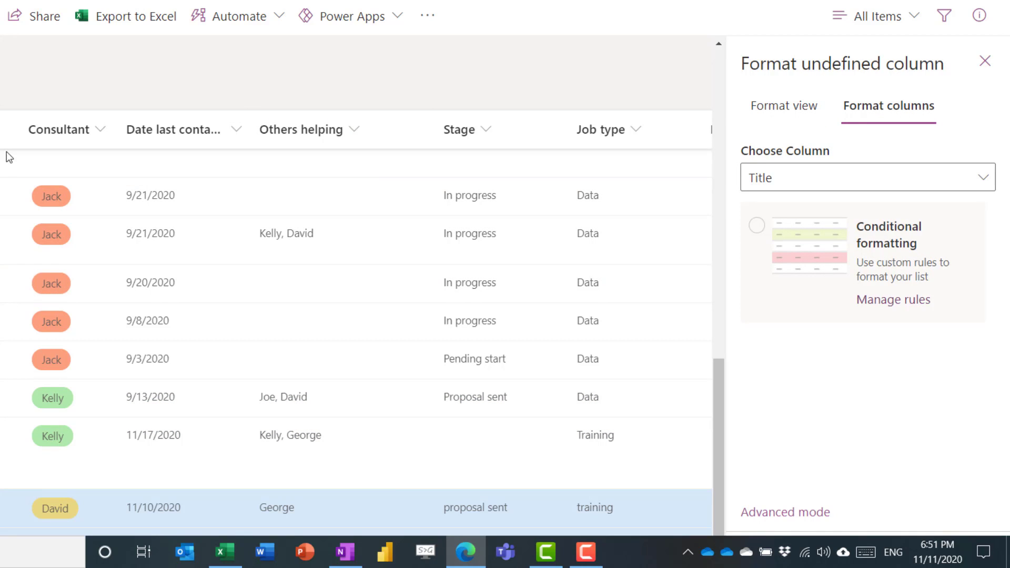
click(757, 226)
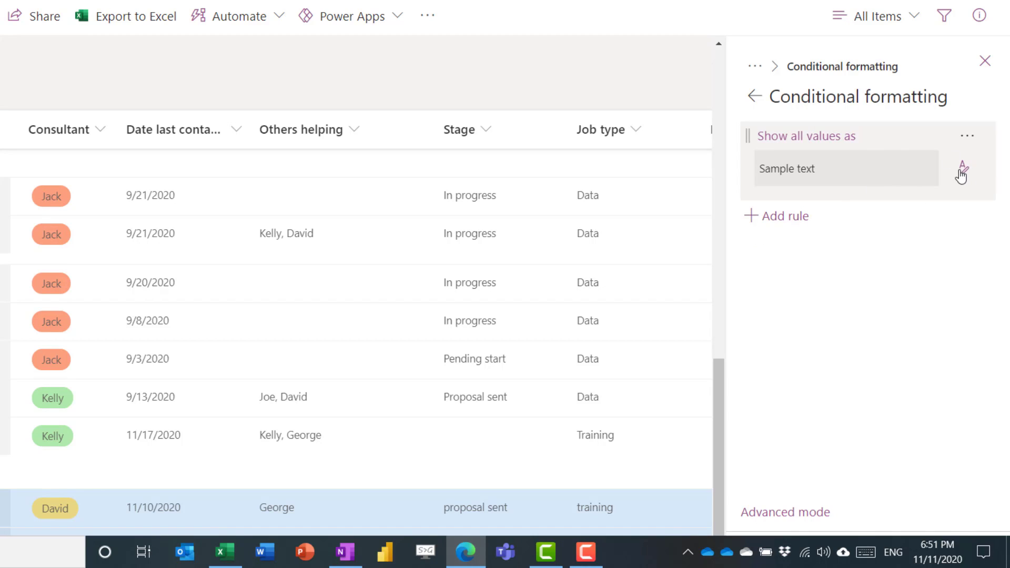
click(962, 169)
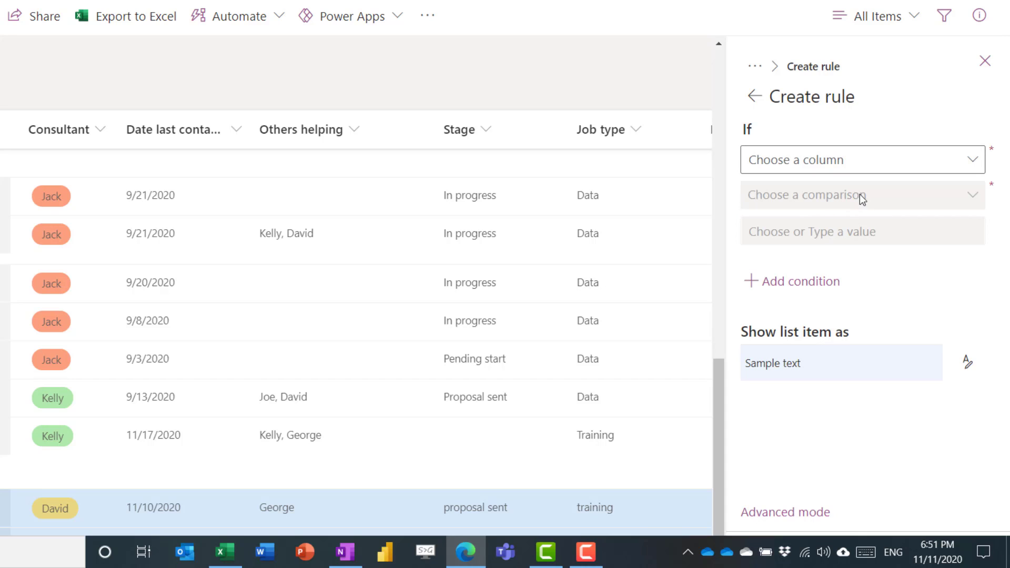
Set the rule to Stage is equal to, and list the Stage values to match
click(860, 159)
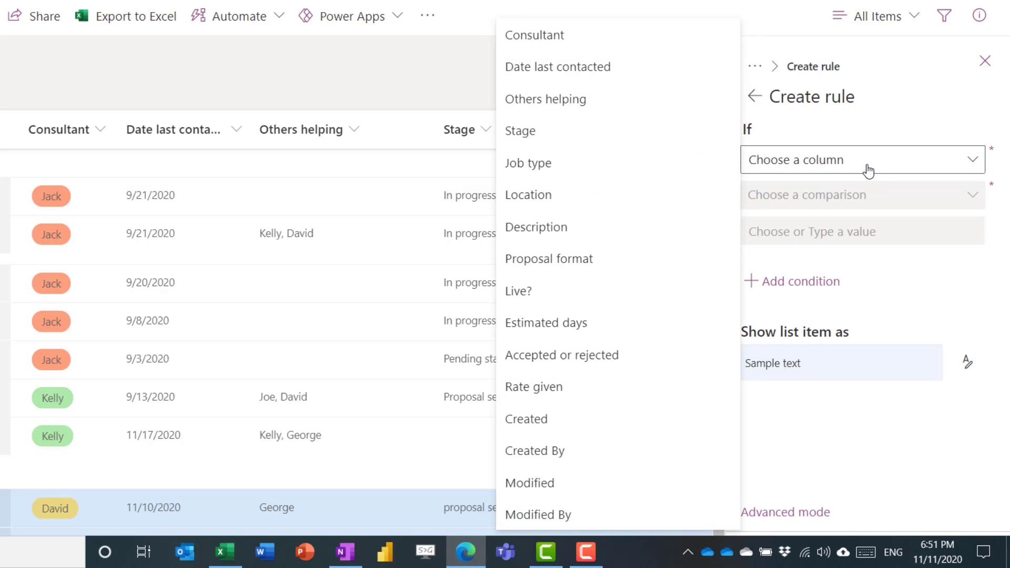
click(520, 131)
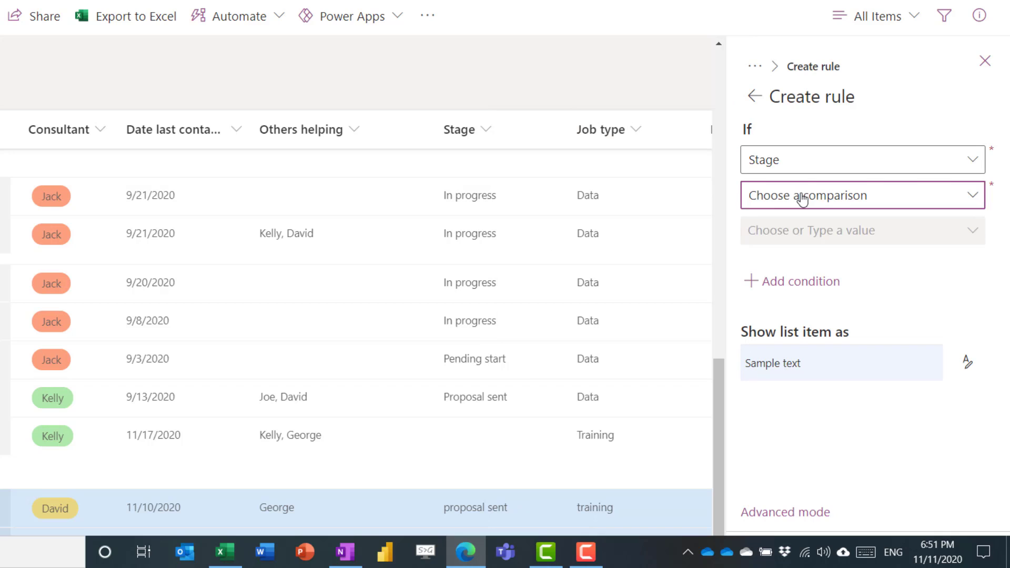
click(861, 196)
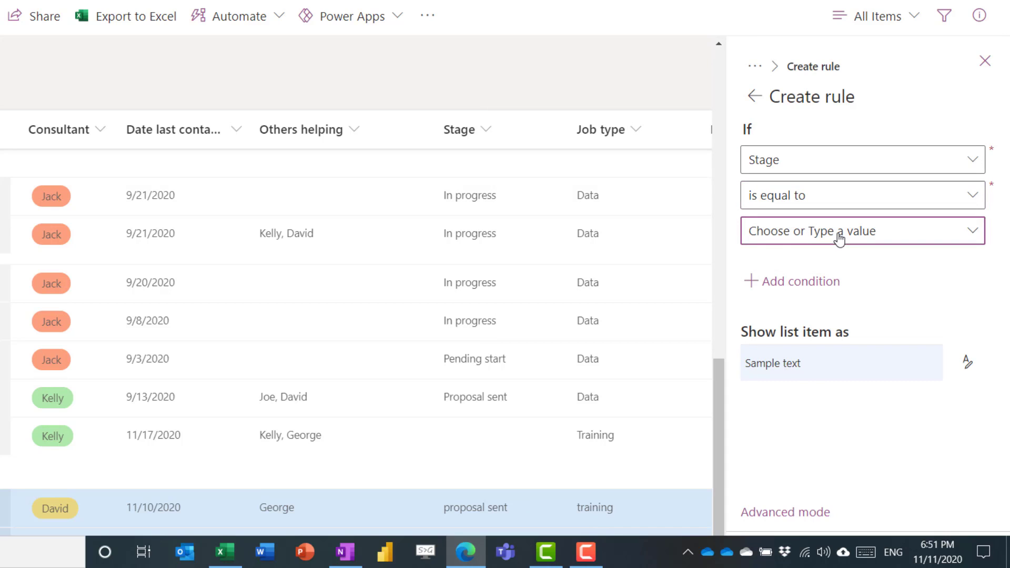
click(861, 230)
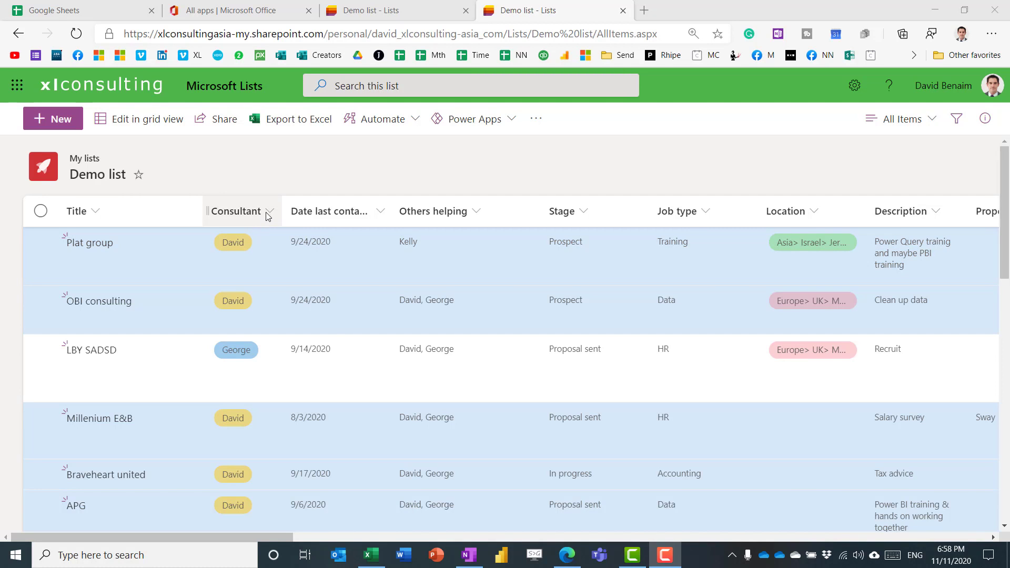
Group the items by Consultant and show a Count total per group
click(242, 210)
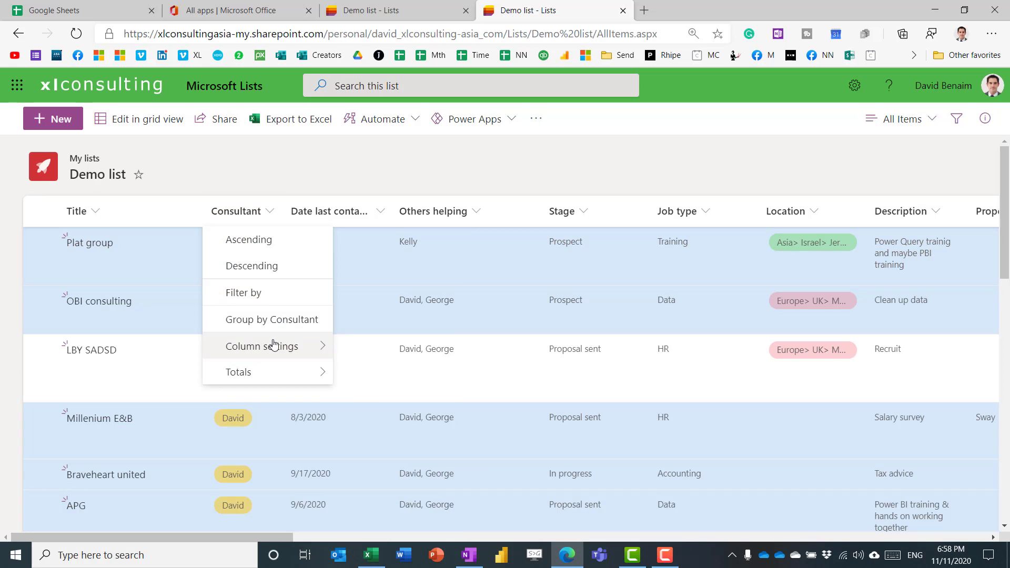
click(249, 238)
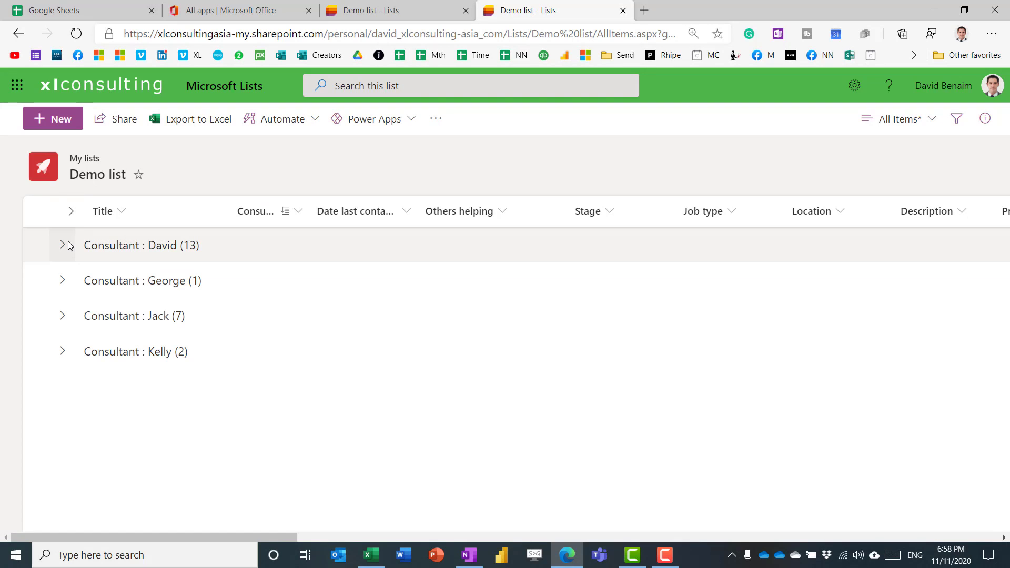
mouse_move(70, 288)
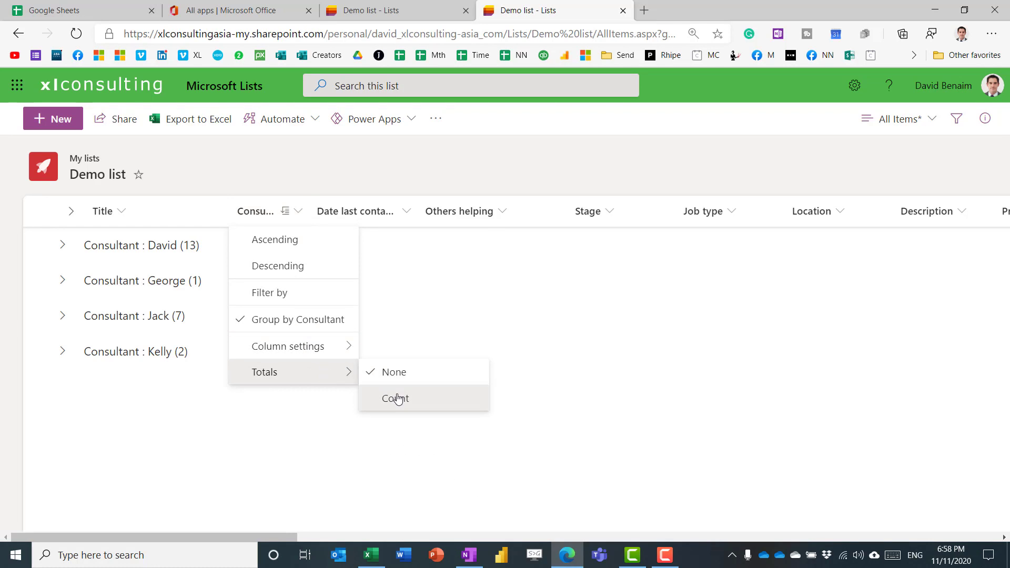
click(62, 245)
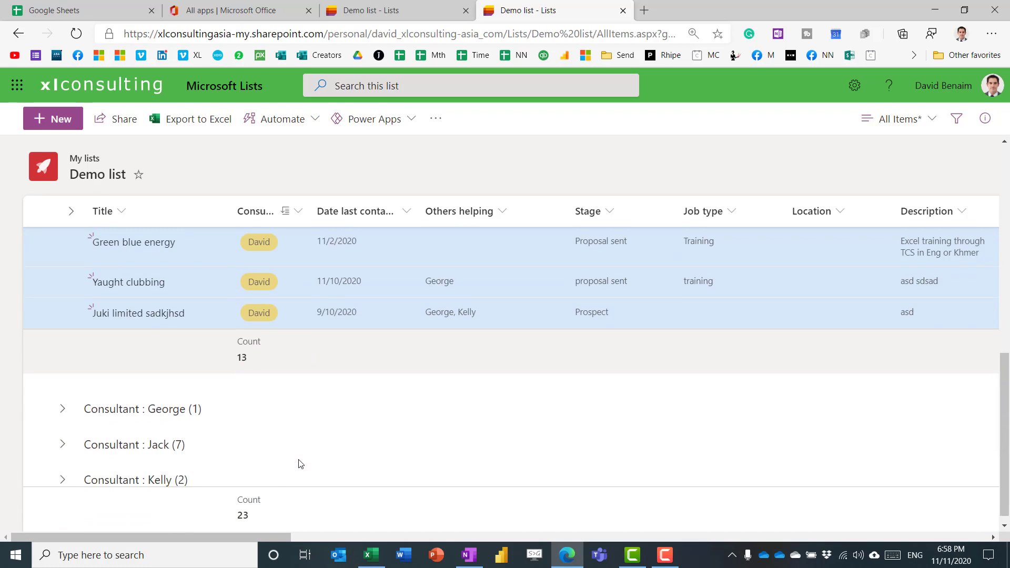
scroll(down, 3)
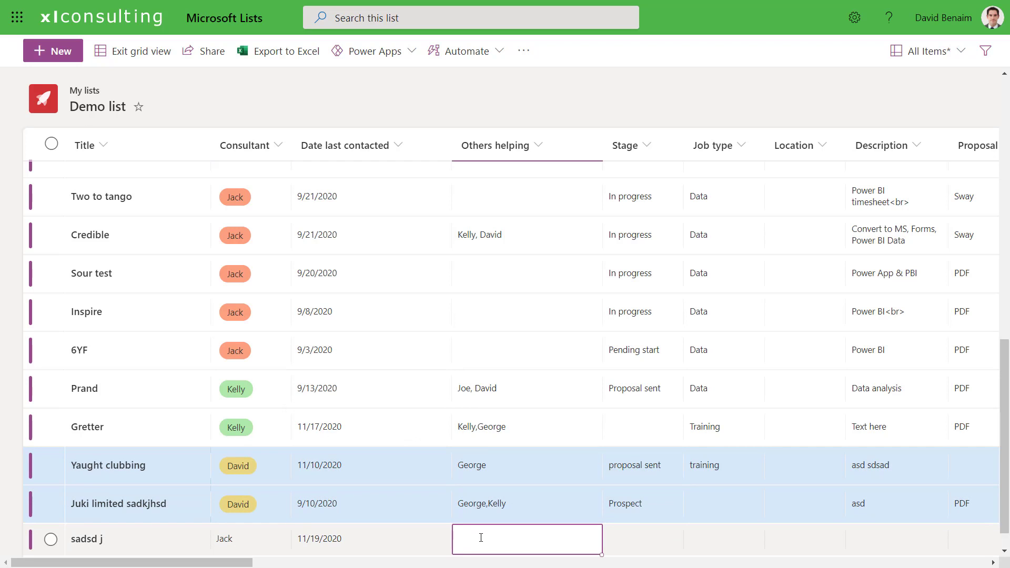
Start filling Others helping for the new Jack item dated 11/19/2020
click(526, 540)
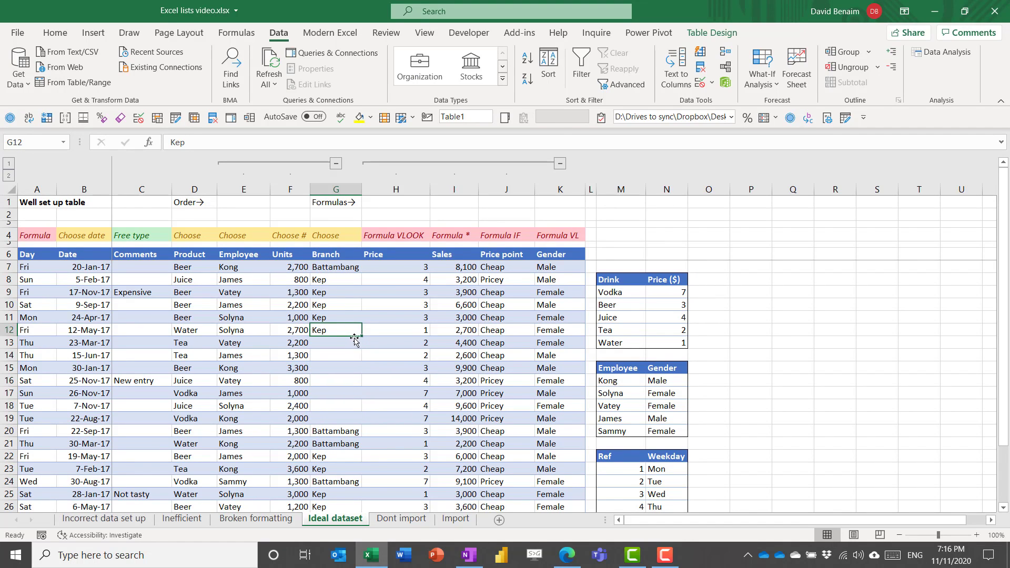
Fill Kep down the empty Branch cells through row 19 with the fill handle
drag(353, 335, 353, 420)
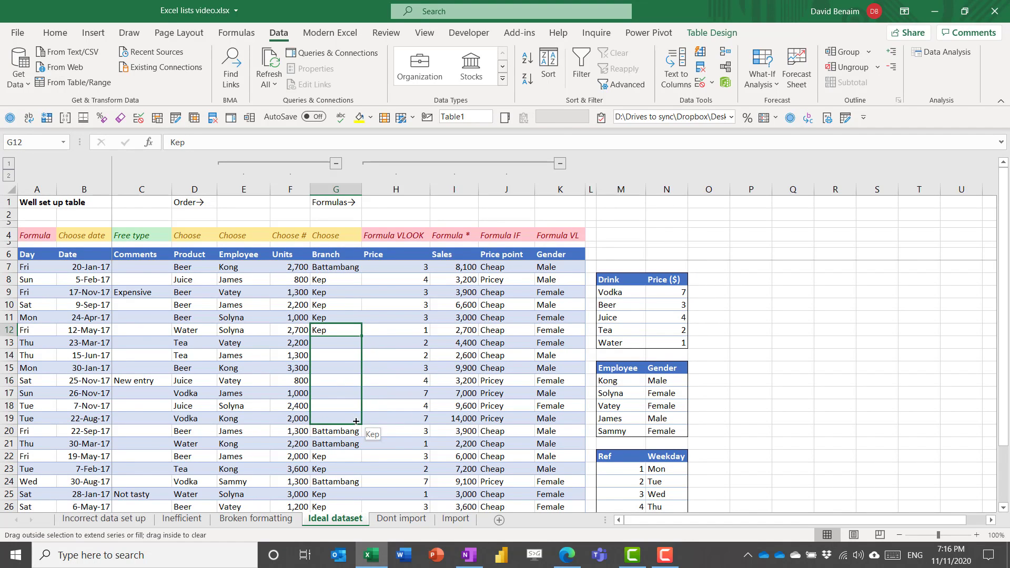
drag(335, 329, 335, 418)
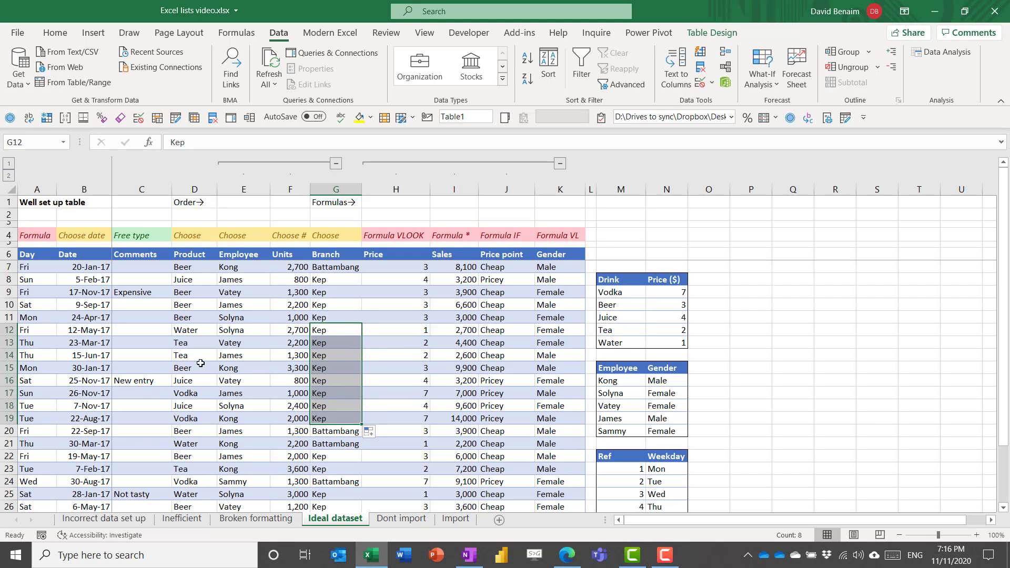
click(290, 367)
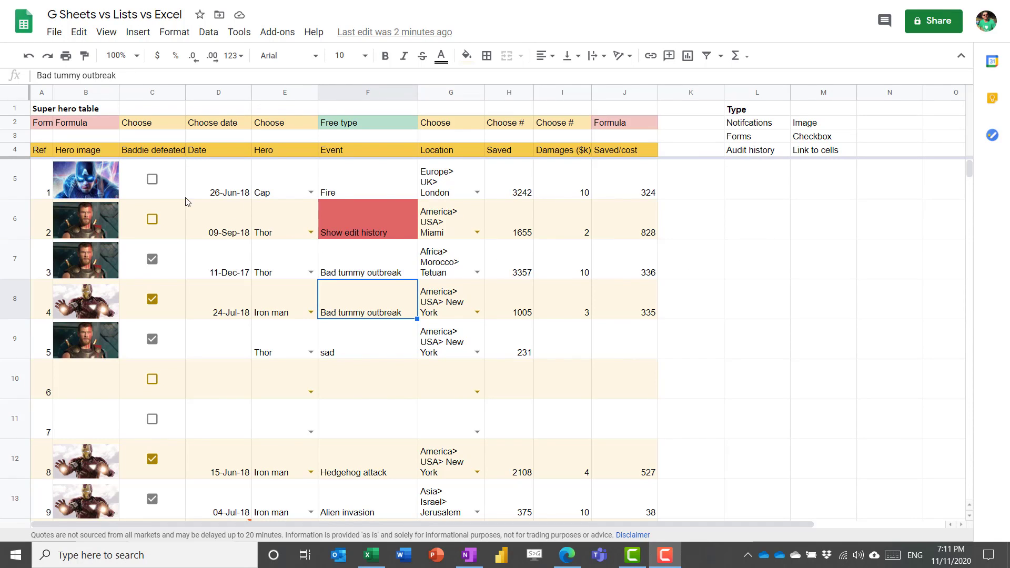
Check Thor's picture formula, tick the first Baddie defeated box and set the date to 11 September
click(85, 219)
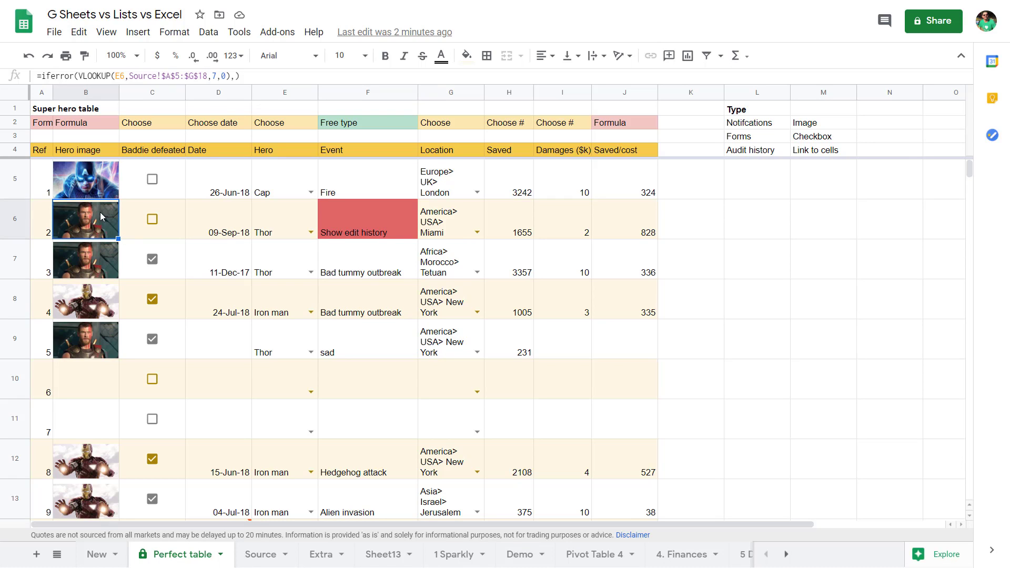
click(137, 31)
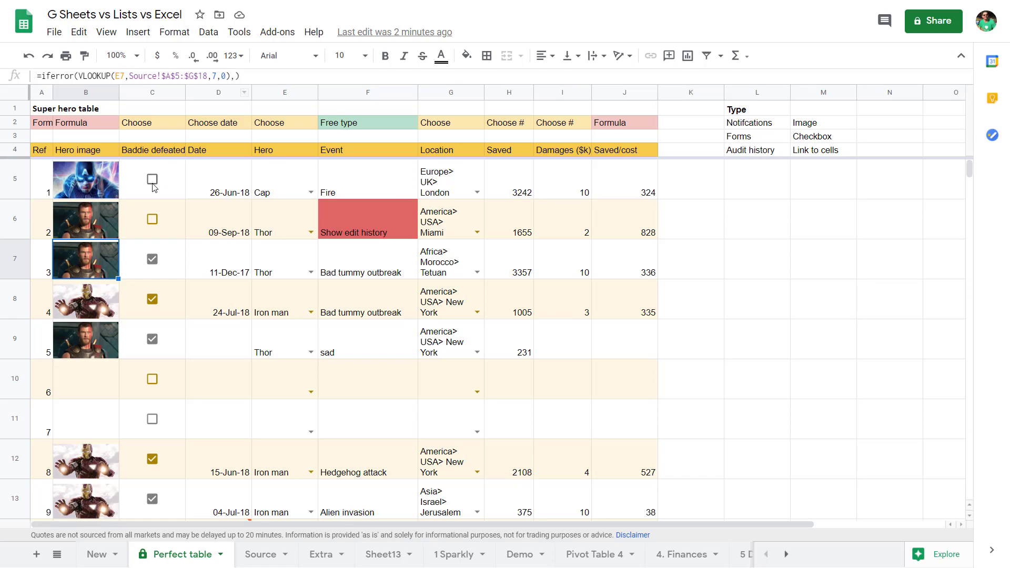
click(152, 179)
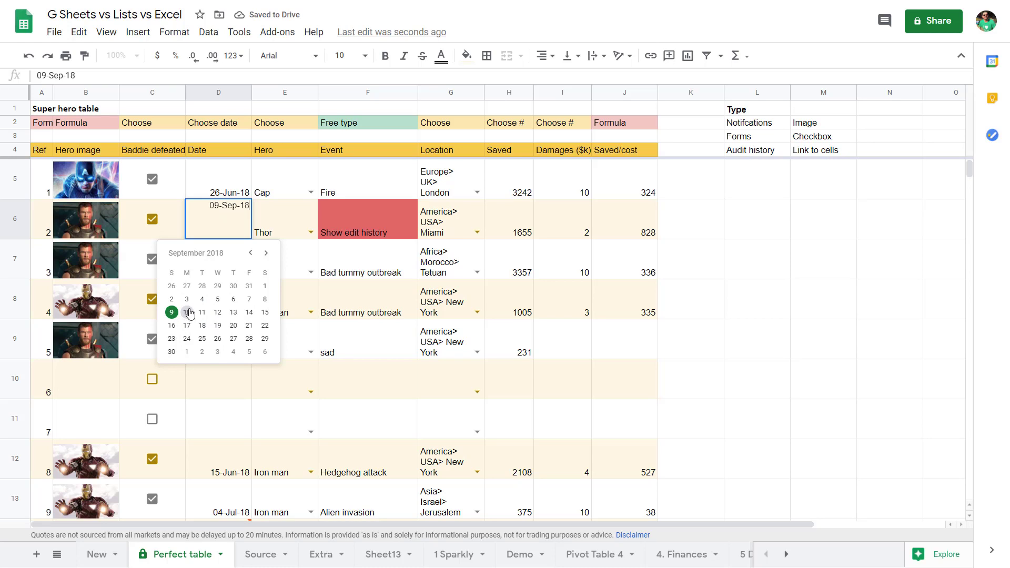
click(202, 312)
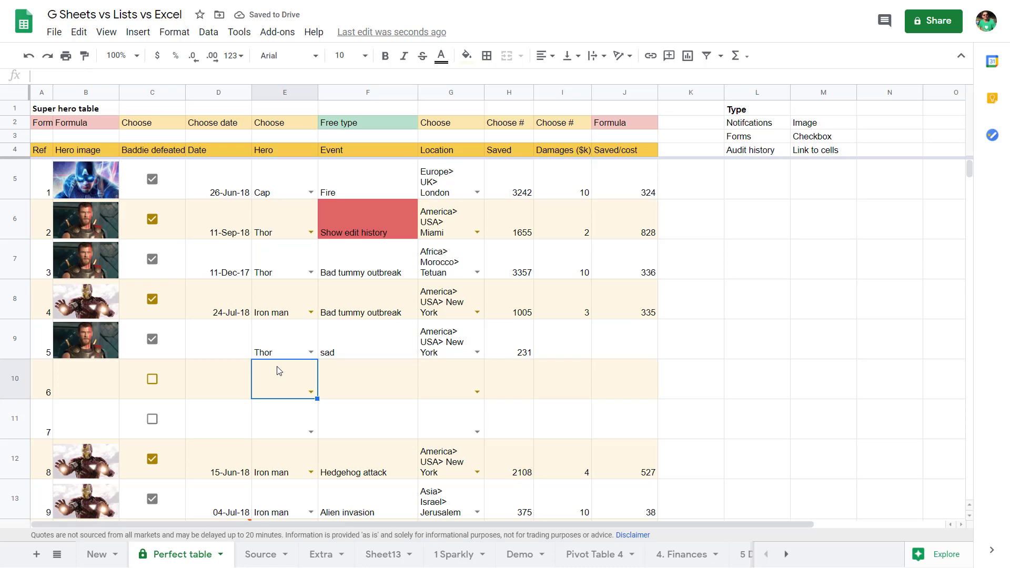
Enter Thor and accept the America> USA> New York suggestion for ref 6
text(th)
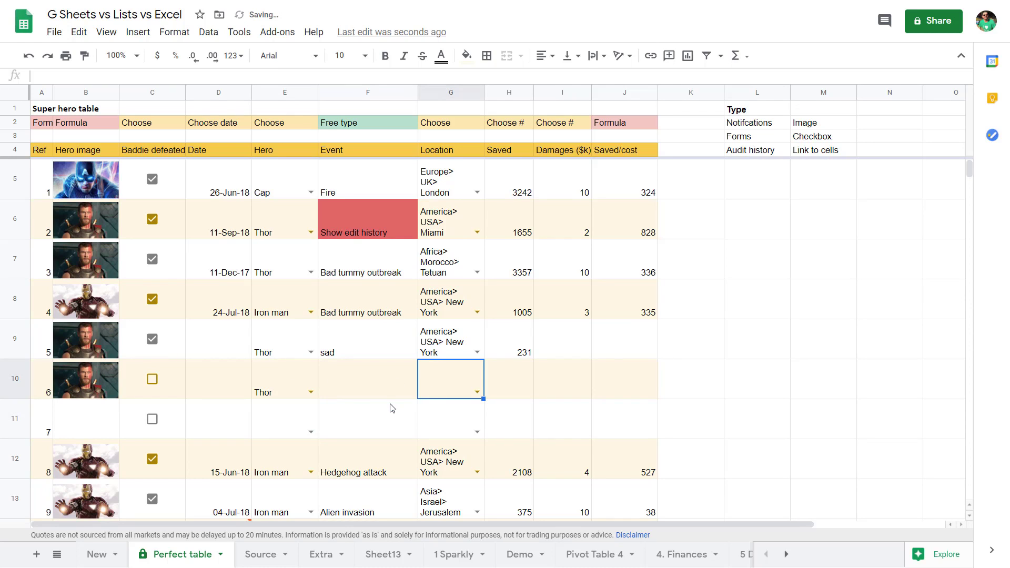
text(ne)
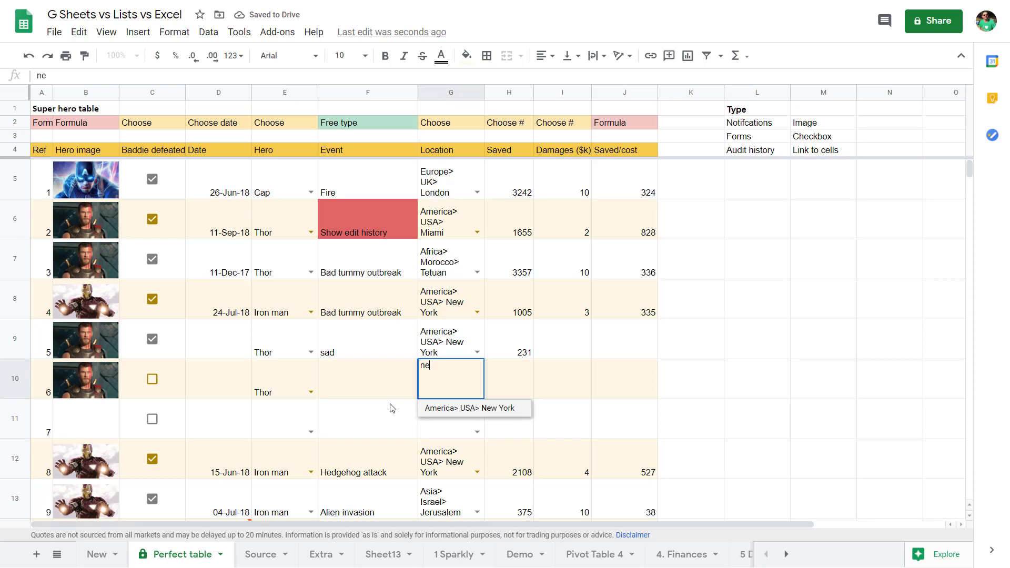
click(474, 408)
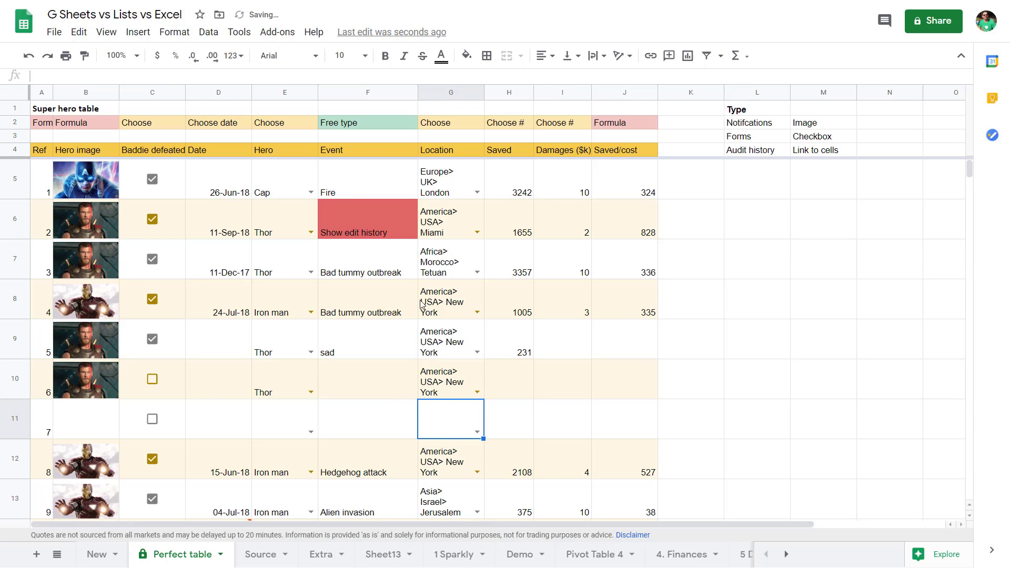
click(238, 32)
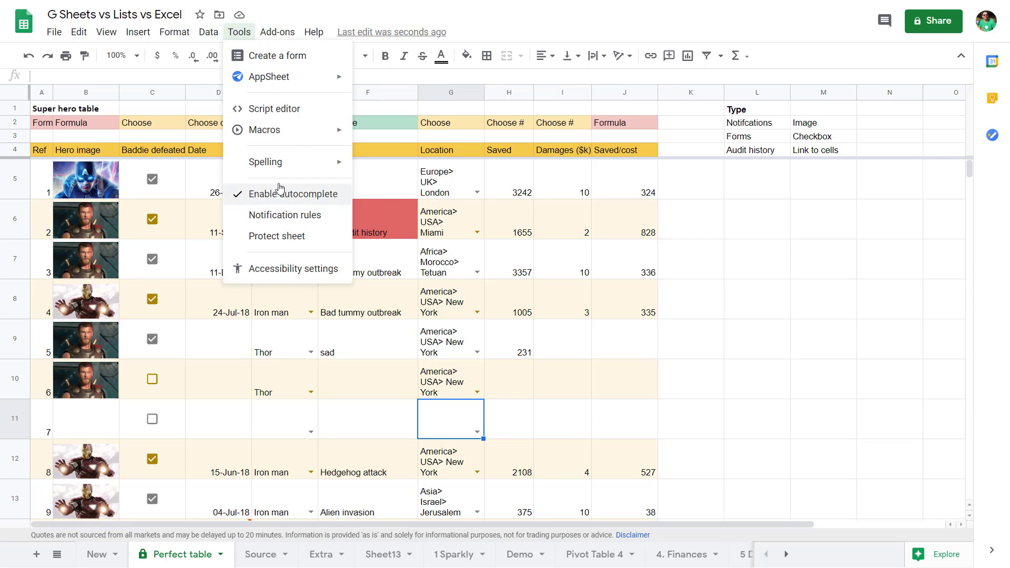
mouse_move(280, 55)
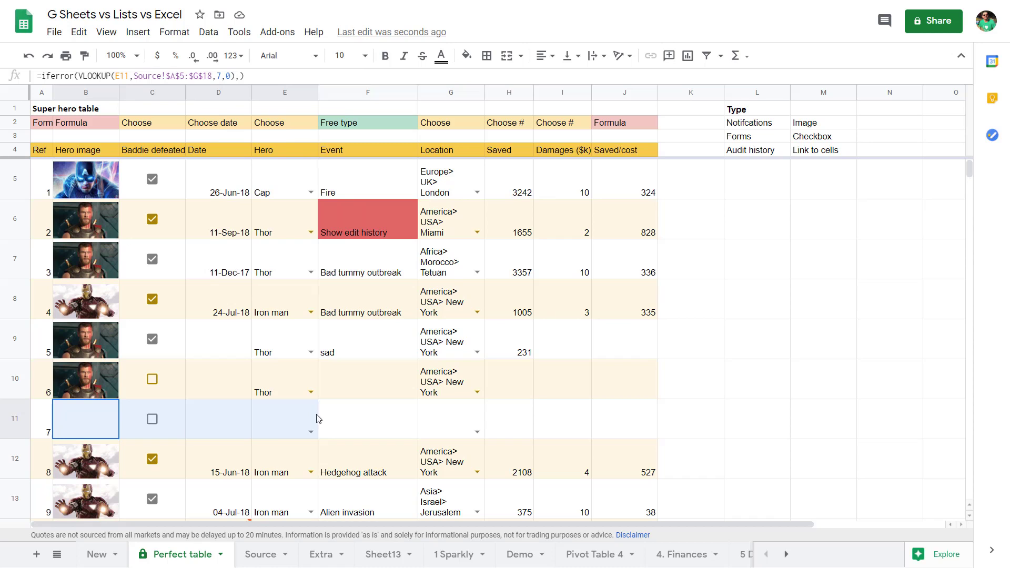
right_click(316, 418)
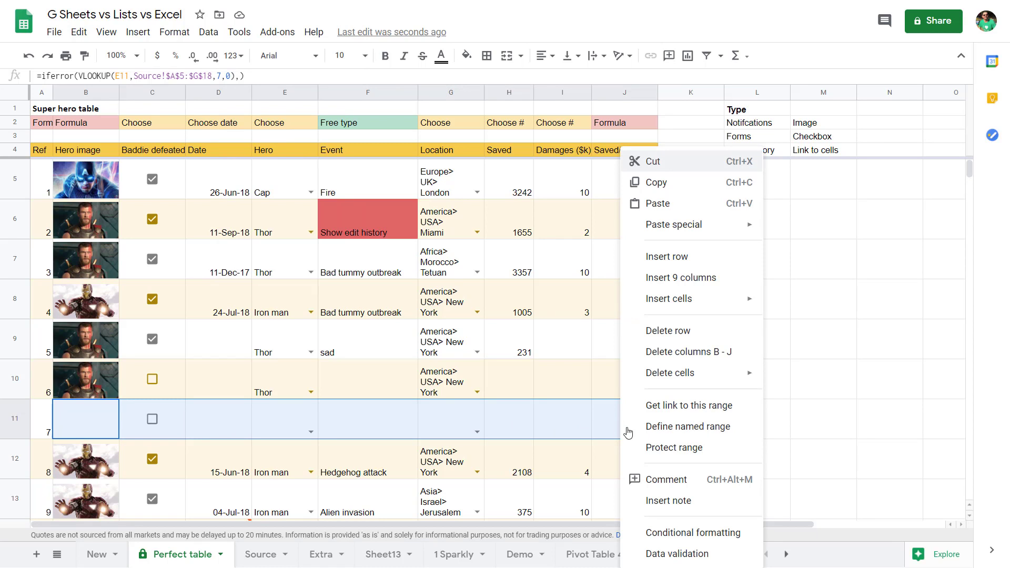
click(688, 405)
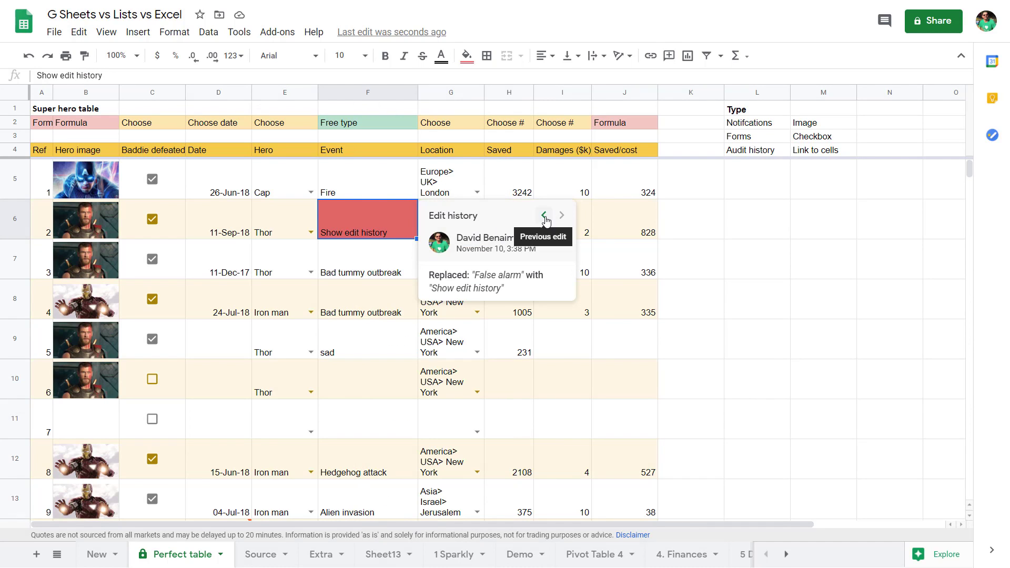
click(561, 215)
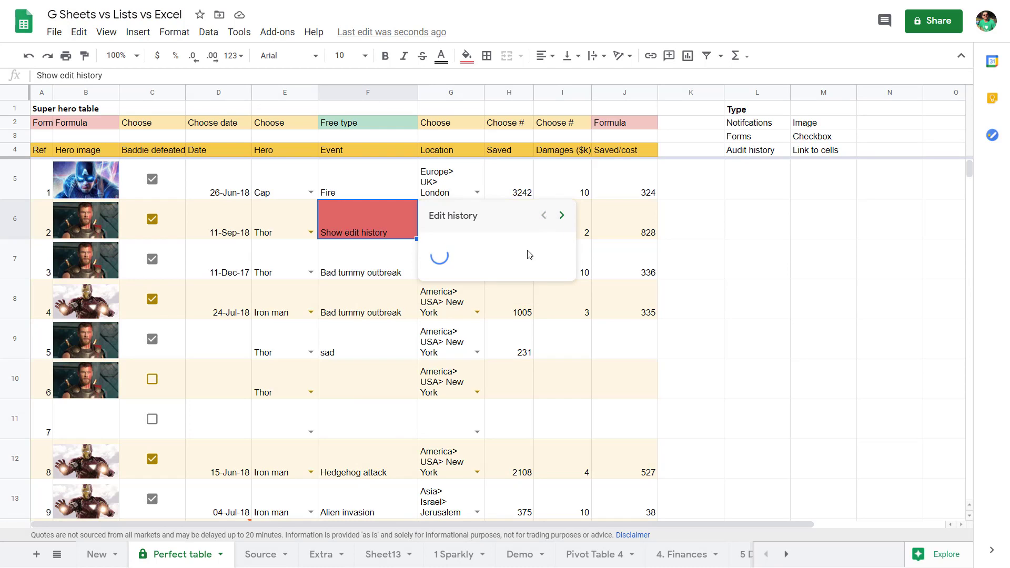
click(562, 215)
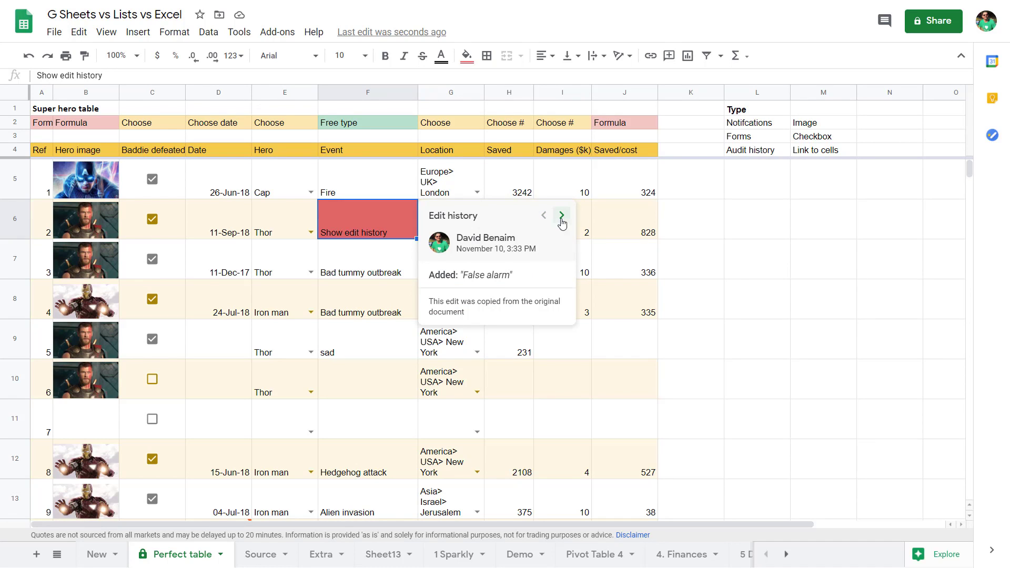
click(757, 259)
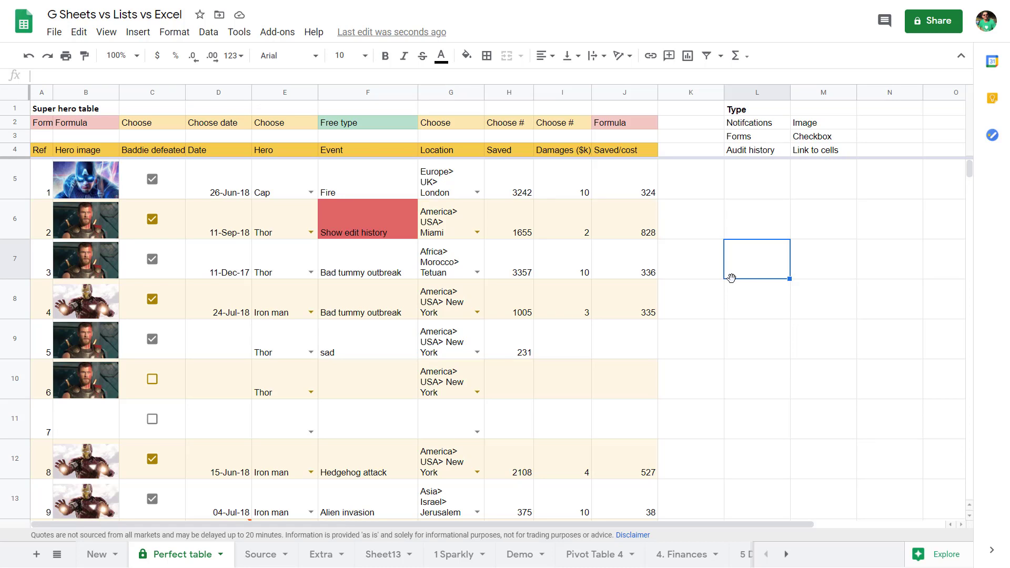
mouse_move(700, 268)
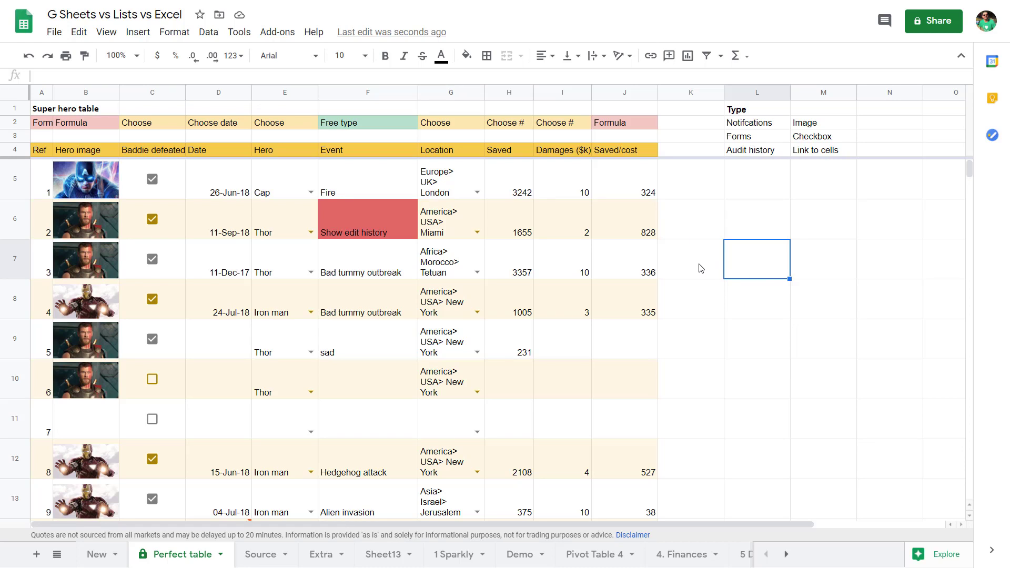